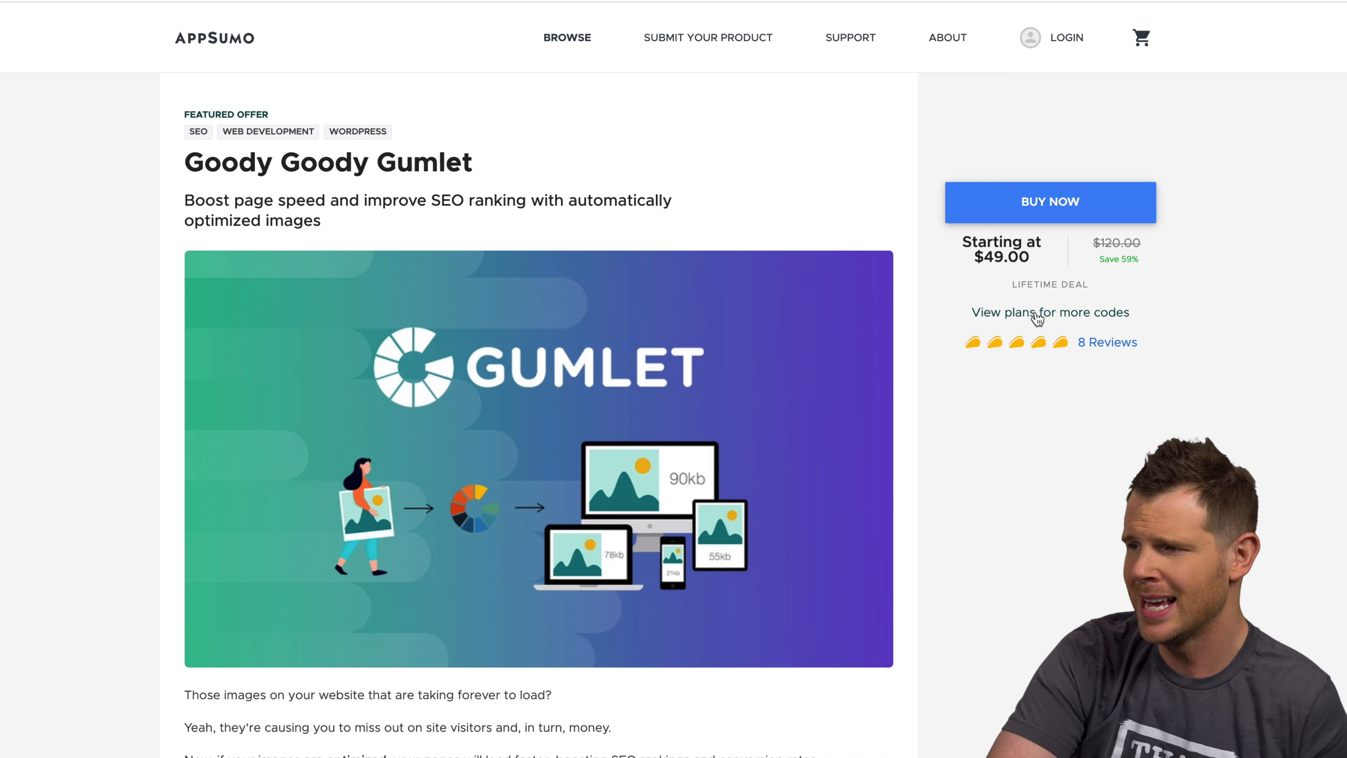
Choose 5 codes for the Multiple plan, showing $245 and 500 GB monthly bandwidth
scroll("down", 3)
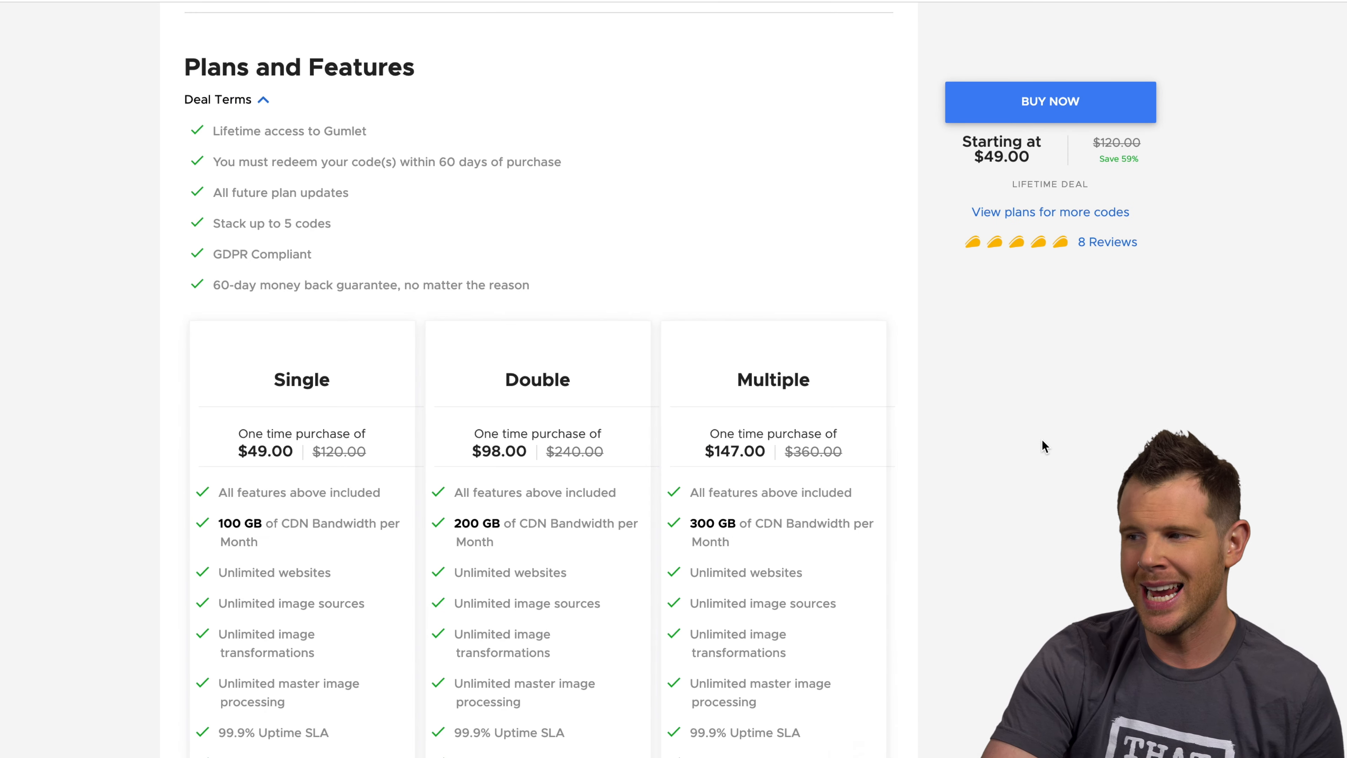
scroll("down", 3)
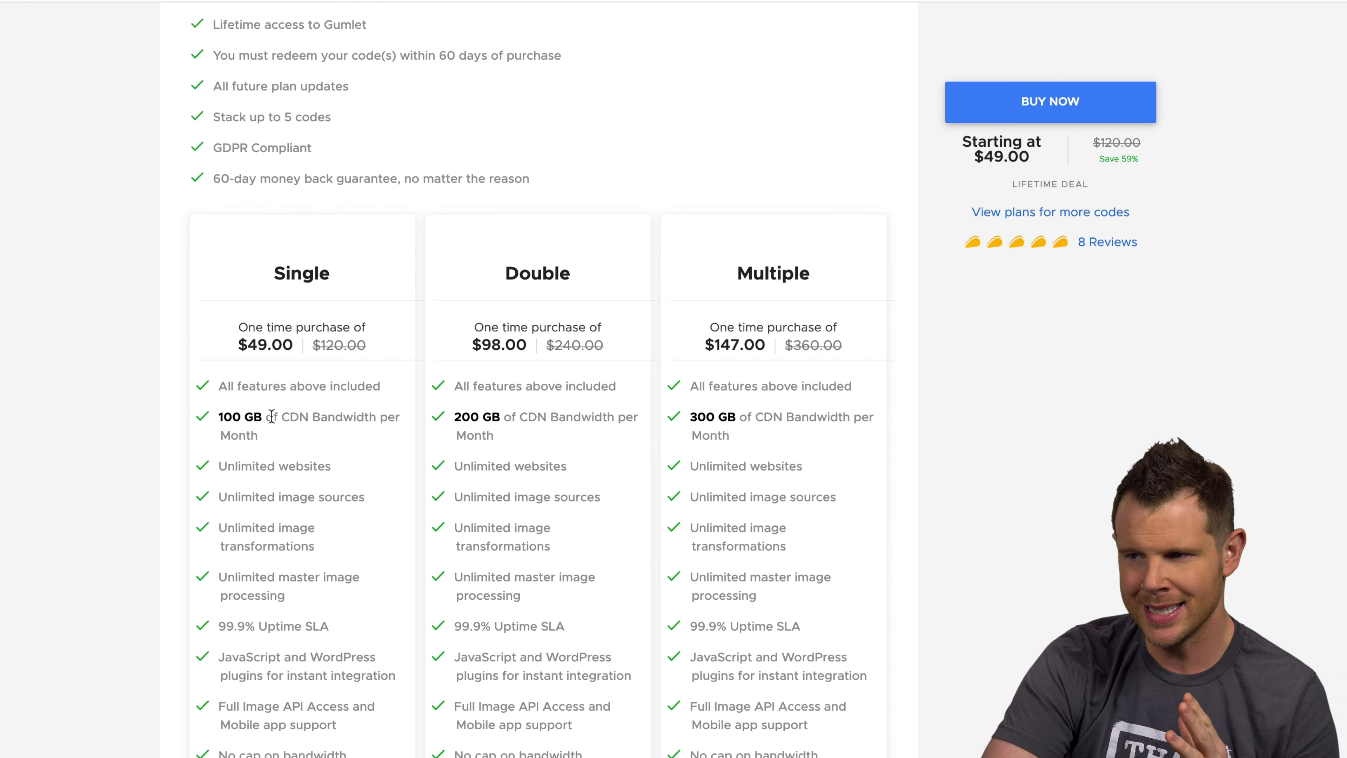
mouse_move(299, 415)
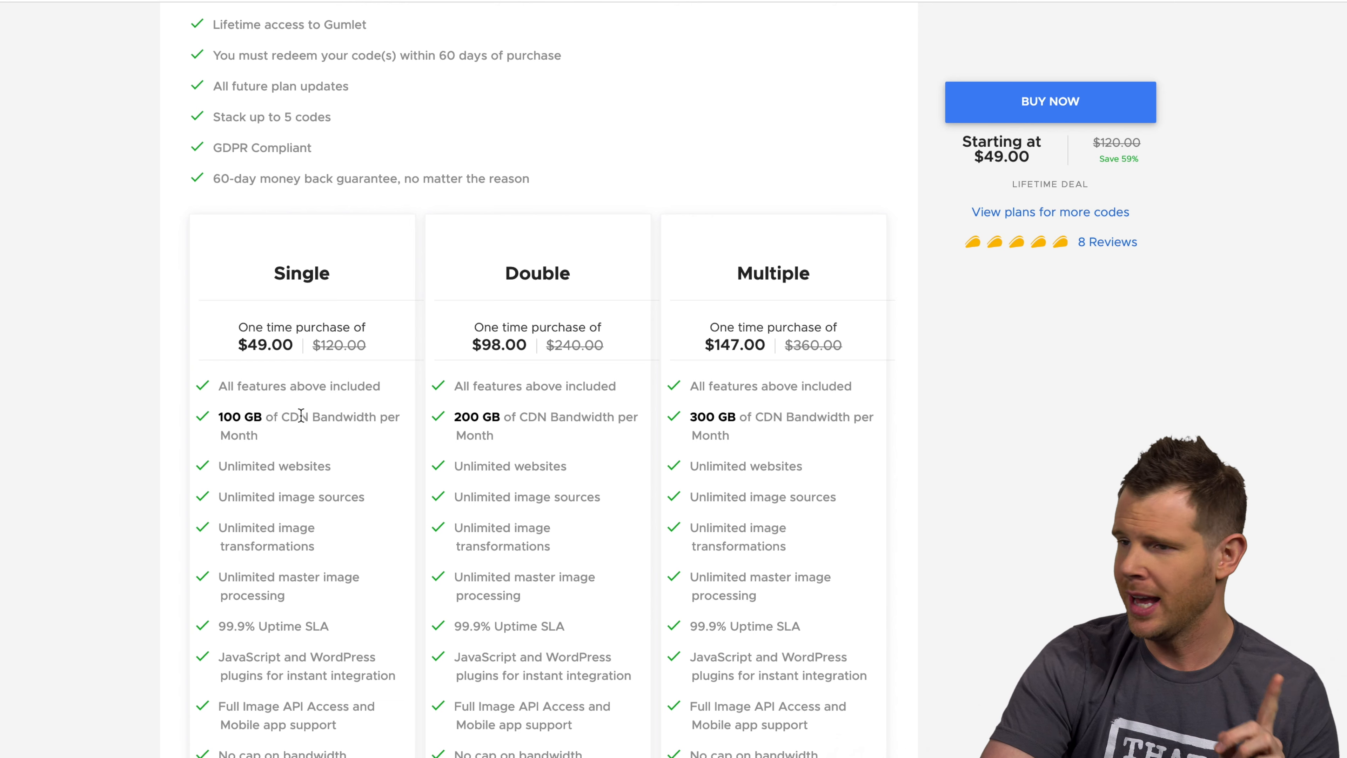
scroll("down", 3)
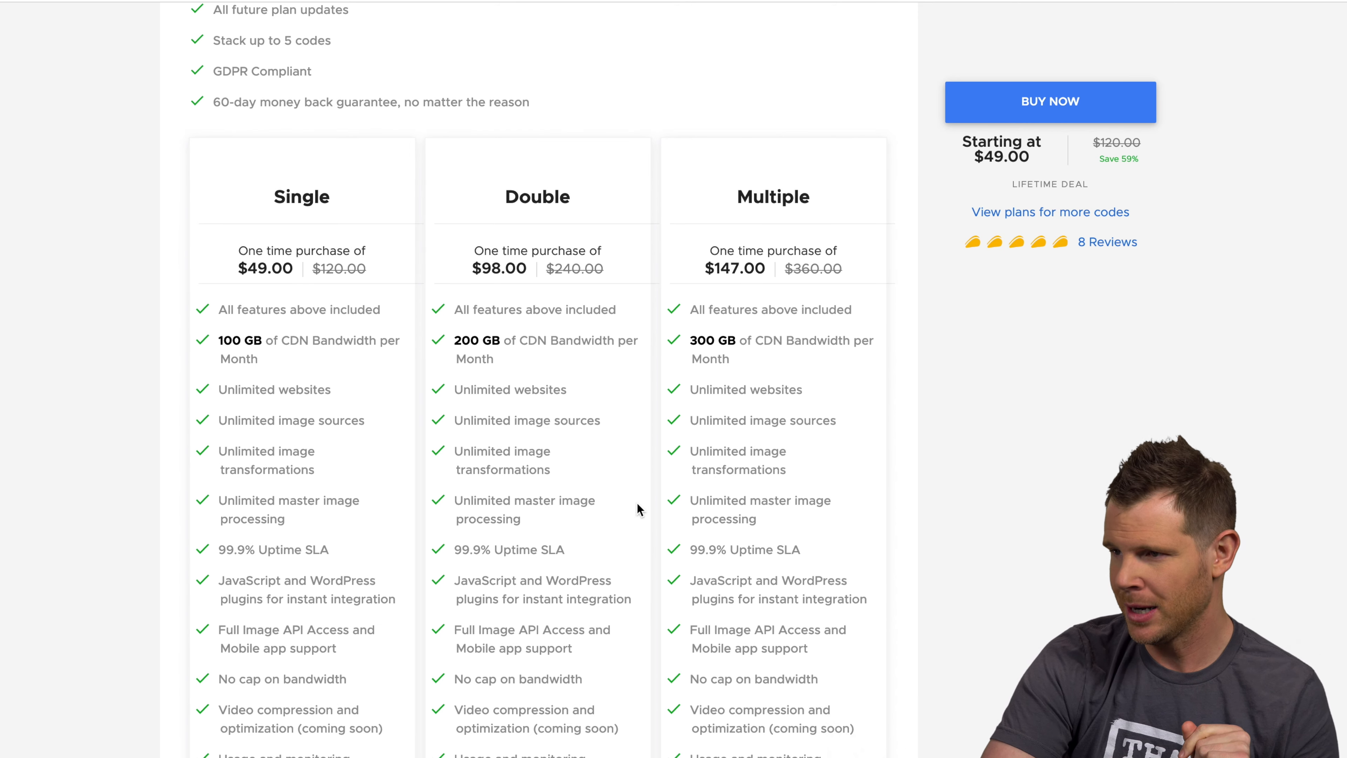
scroll("down", 3)
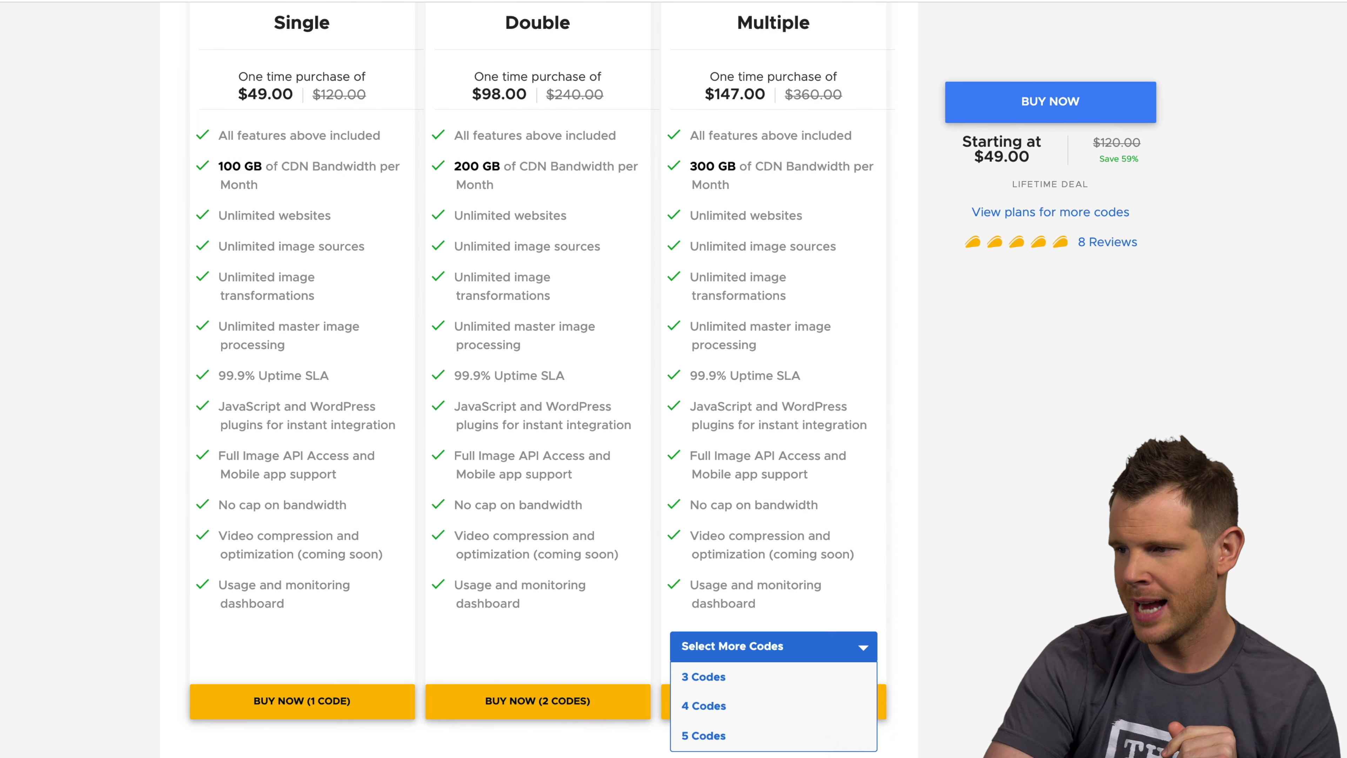
left_click(703, 734)
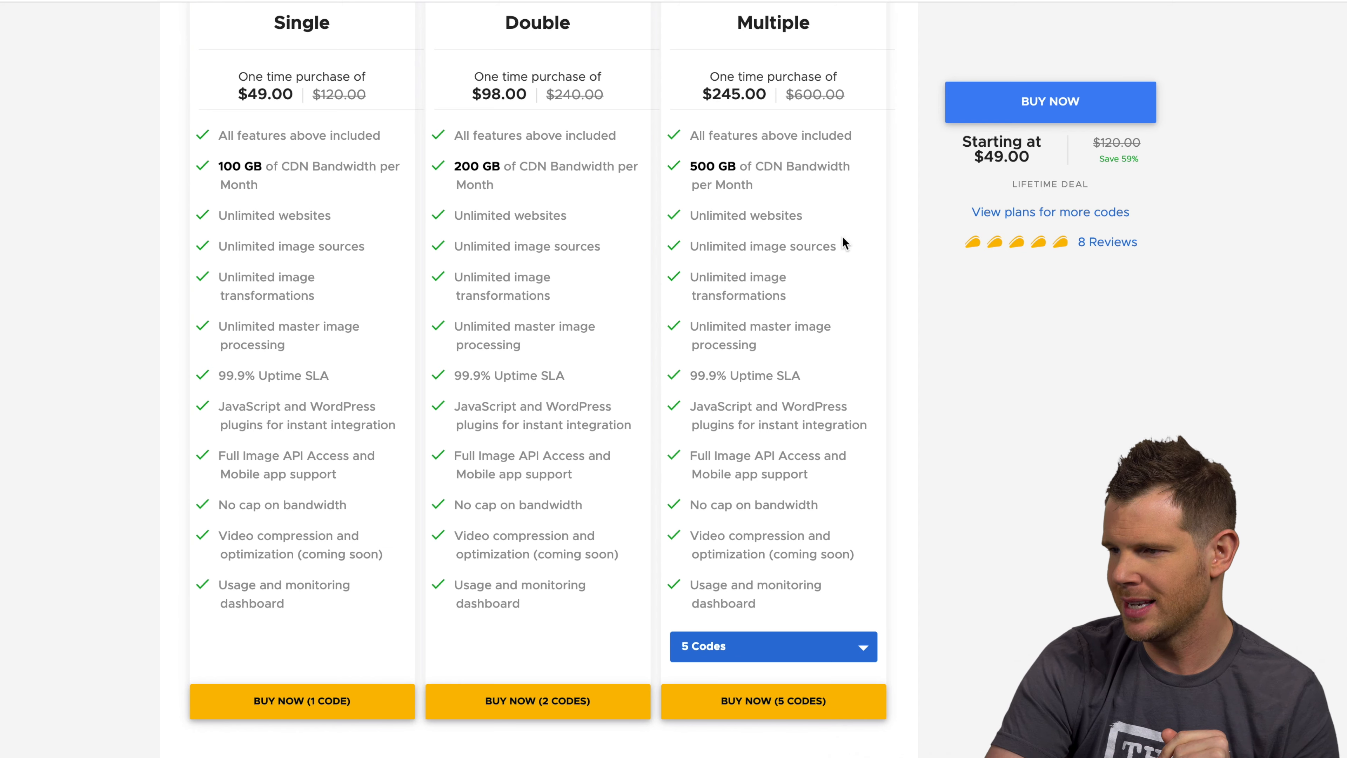
scroll("up", 3)
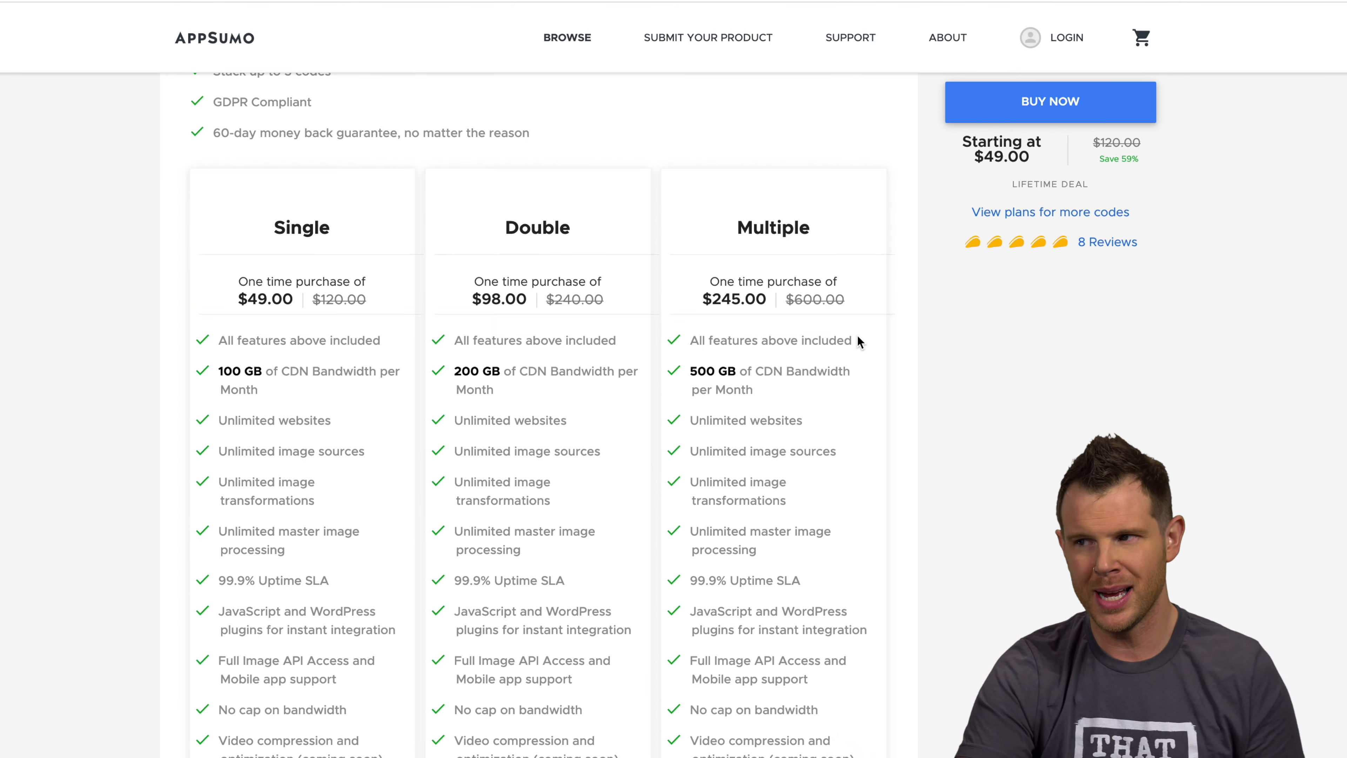
scroll("up", 3)
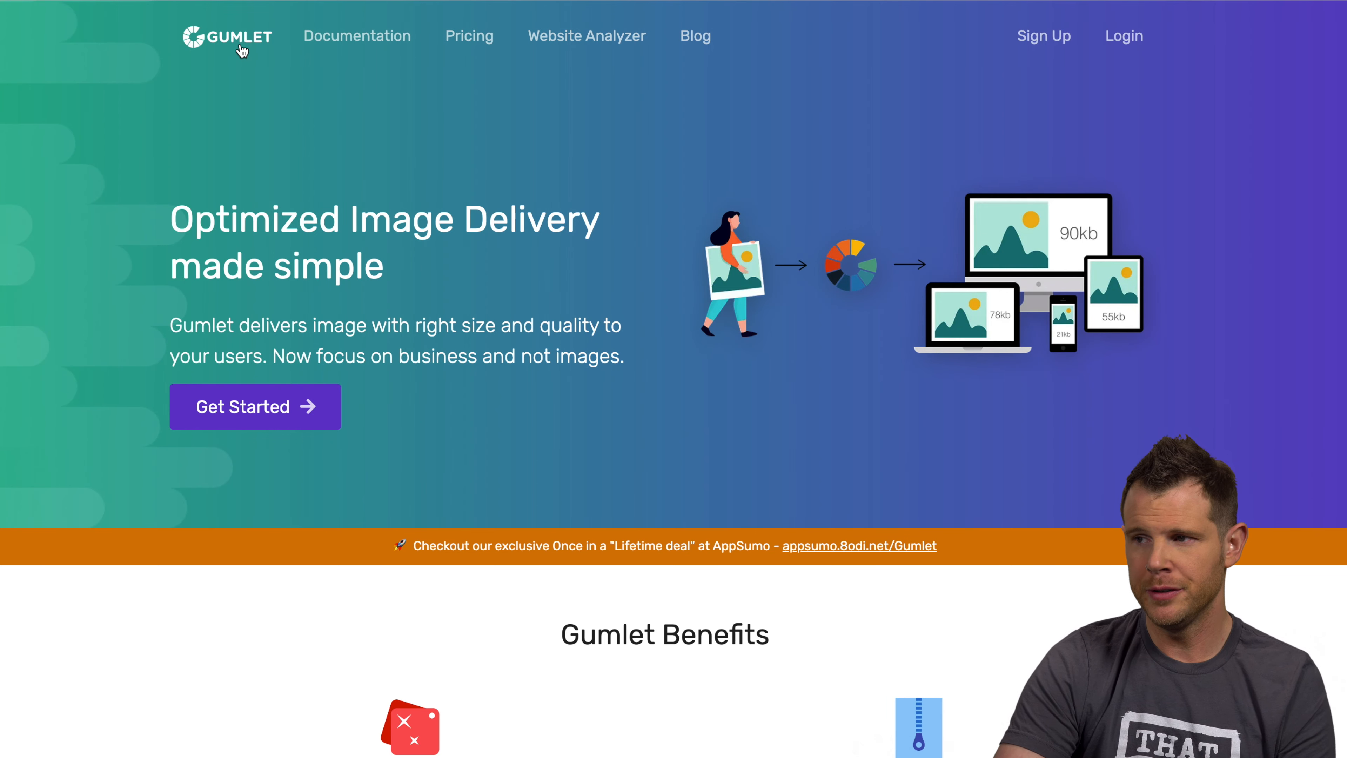
mouse_move(587, 35)
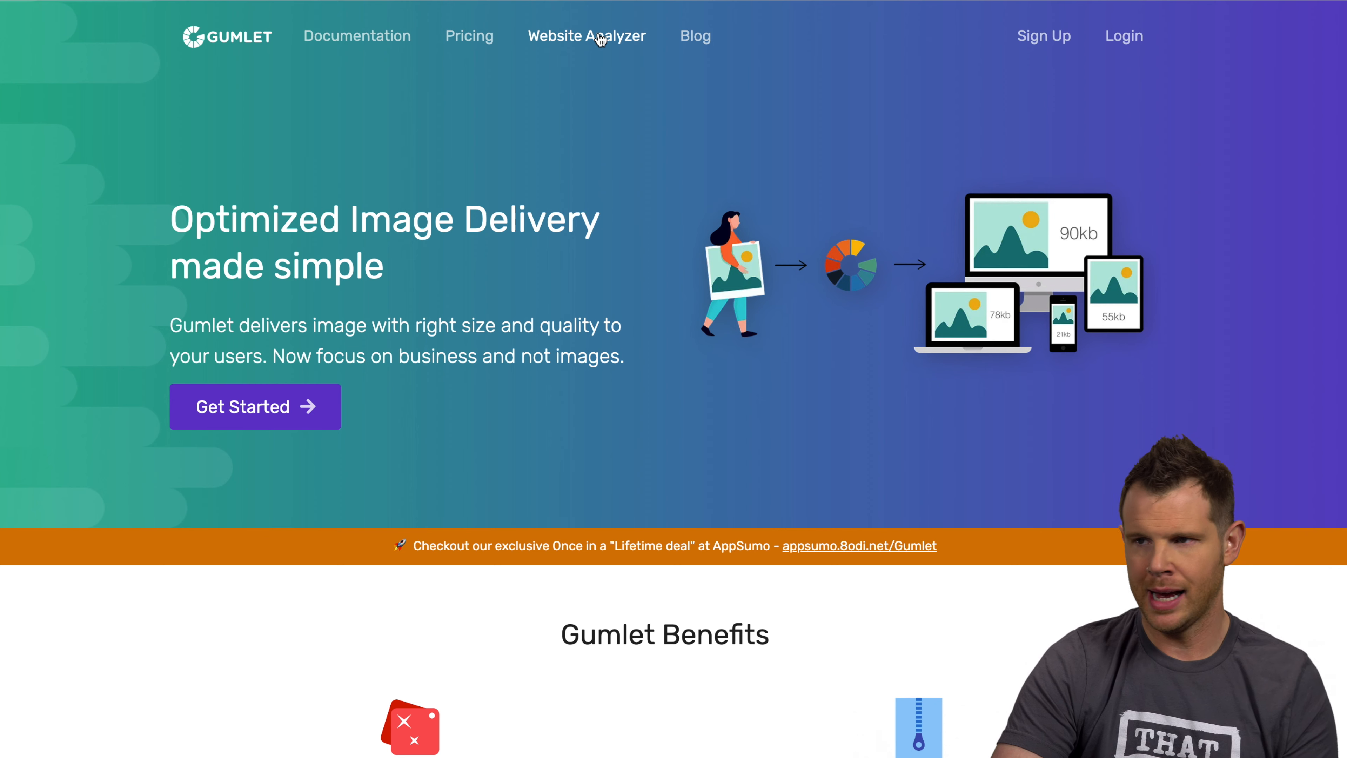
left_click(587, 36)
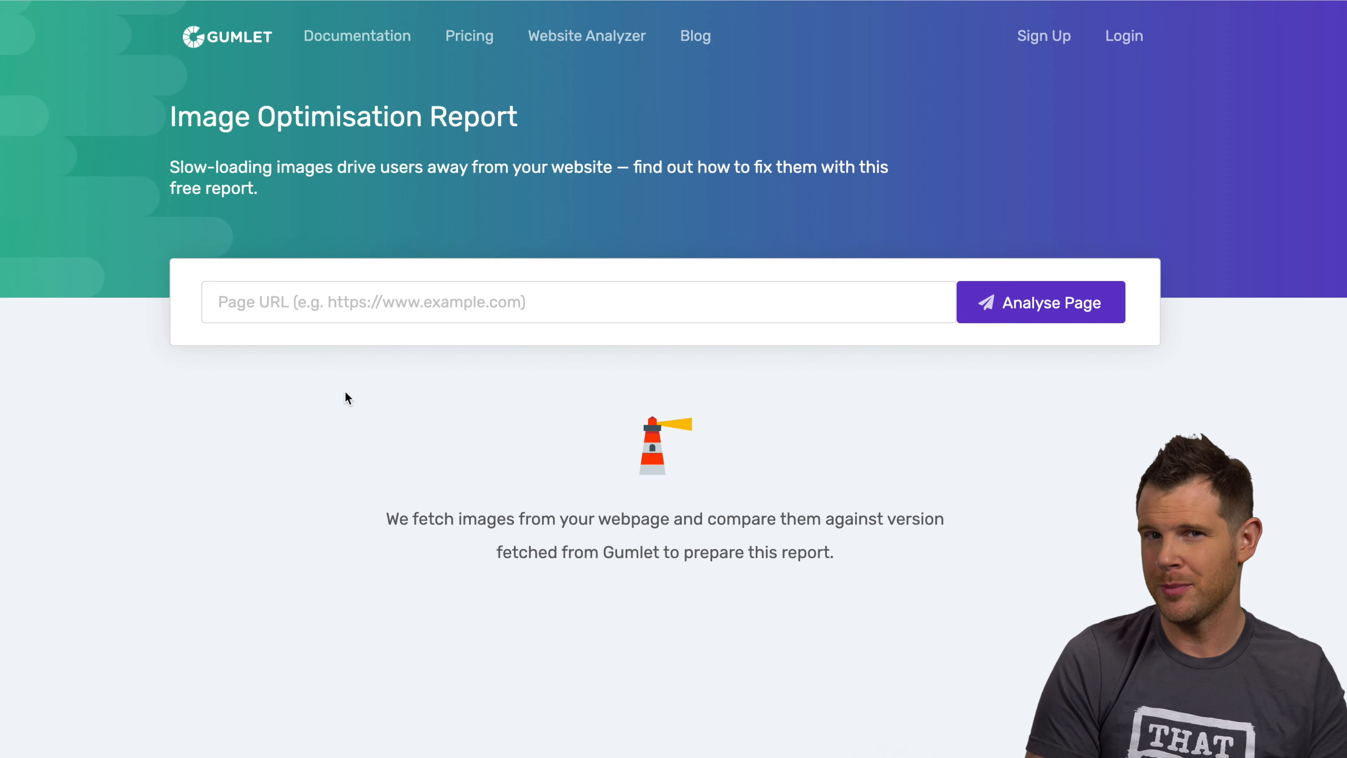
left_click(1040, 302)
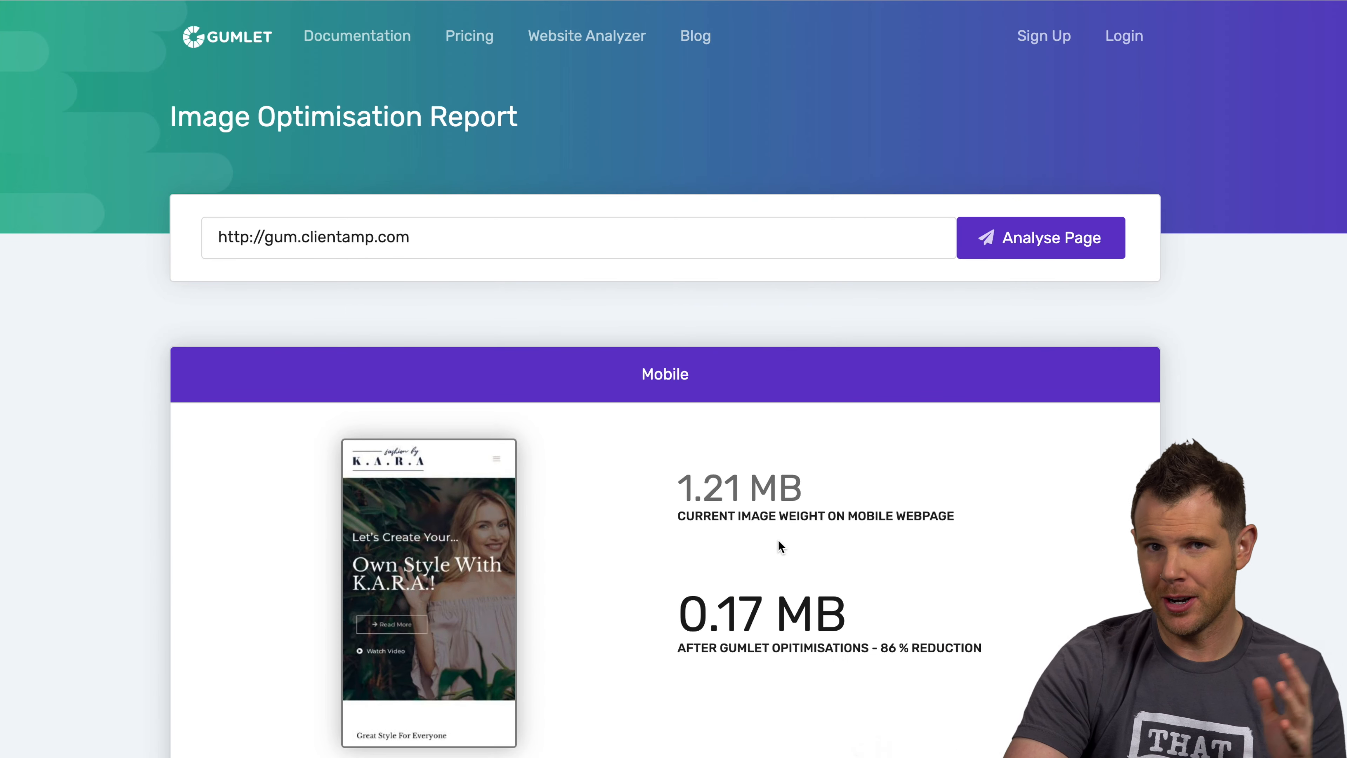
mouse_move(691, 509)
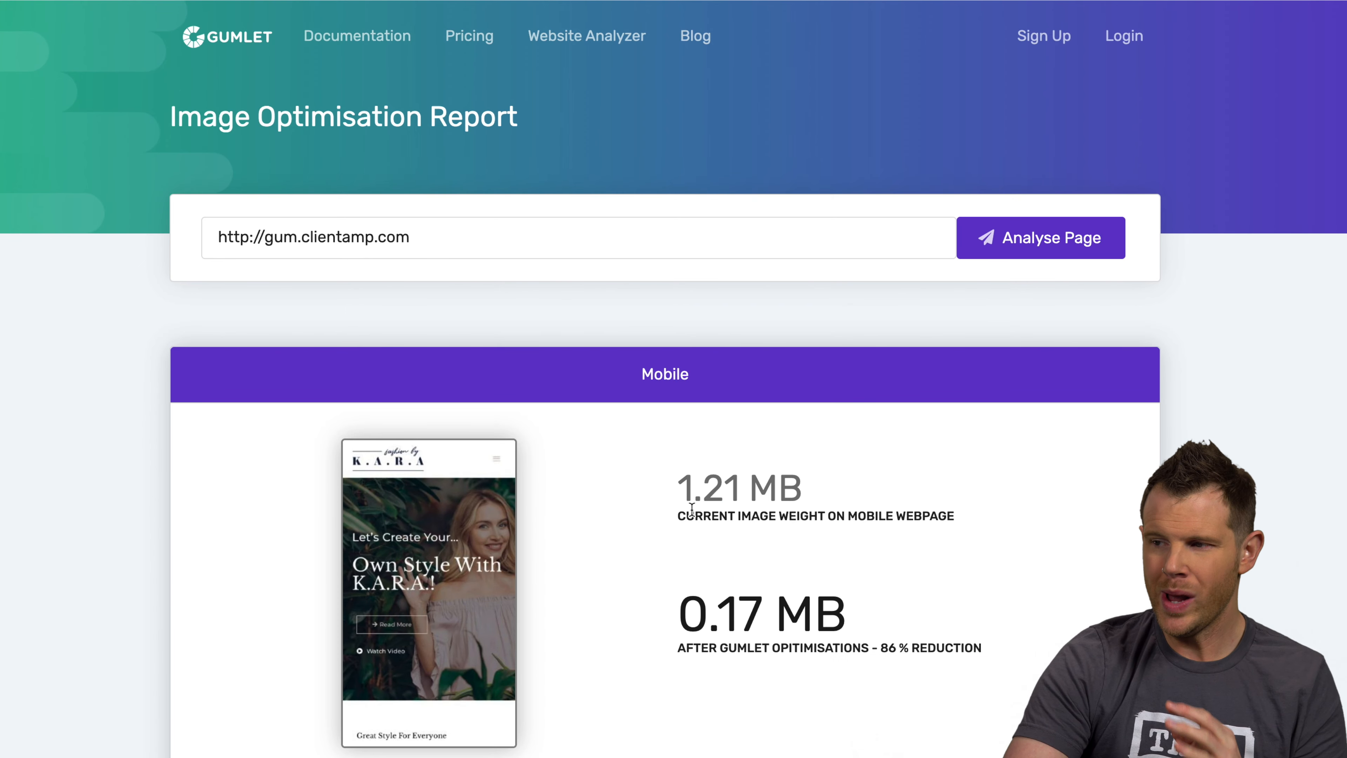
mouse_move(655, 591)
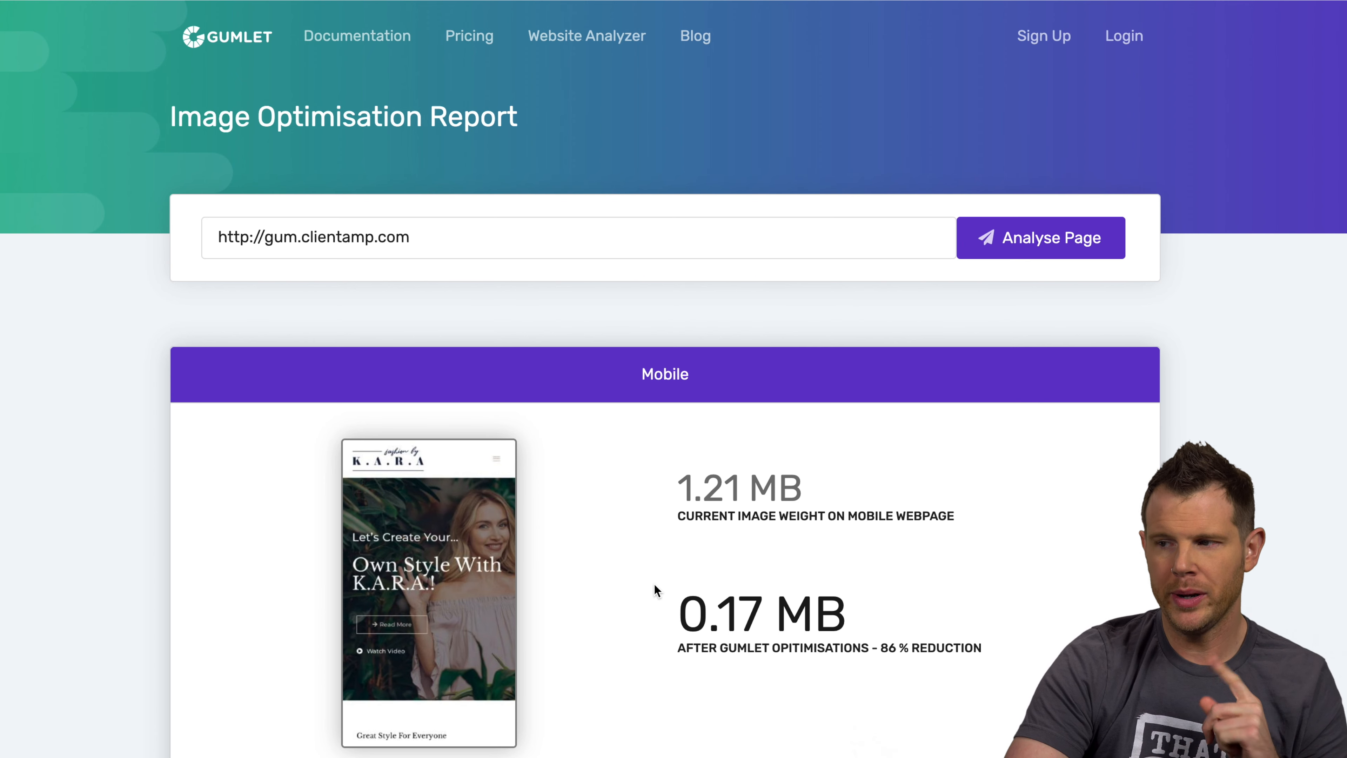
mouse_move(737, 627)
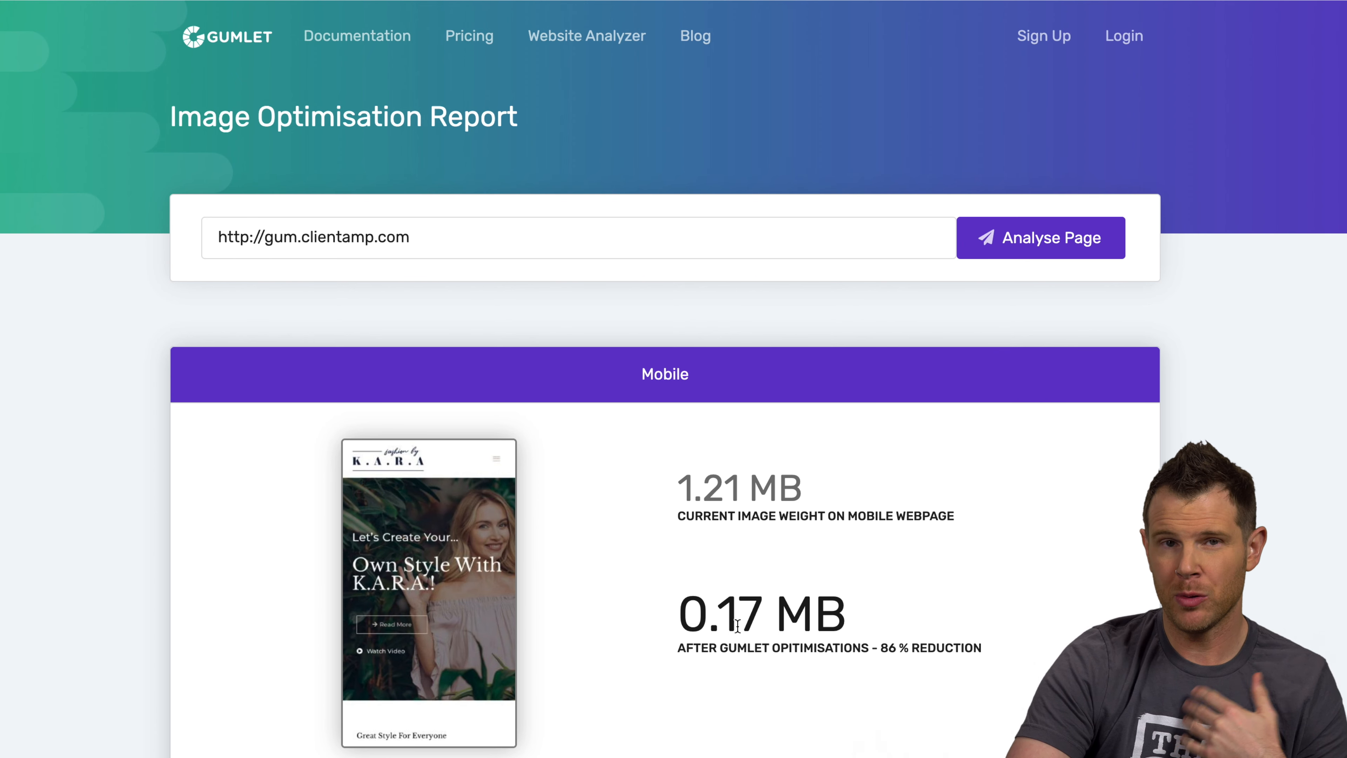
scroll("down", 3)
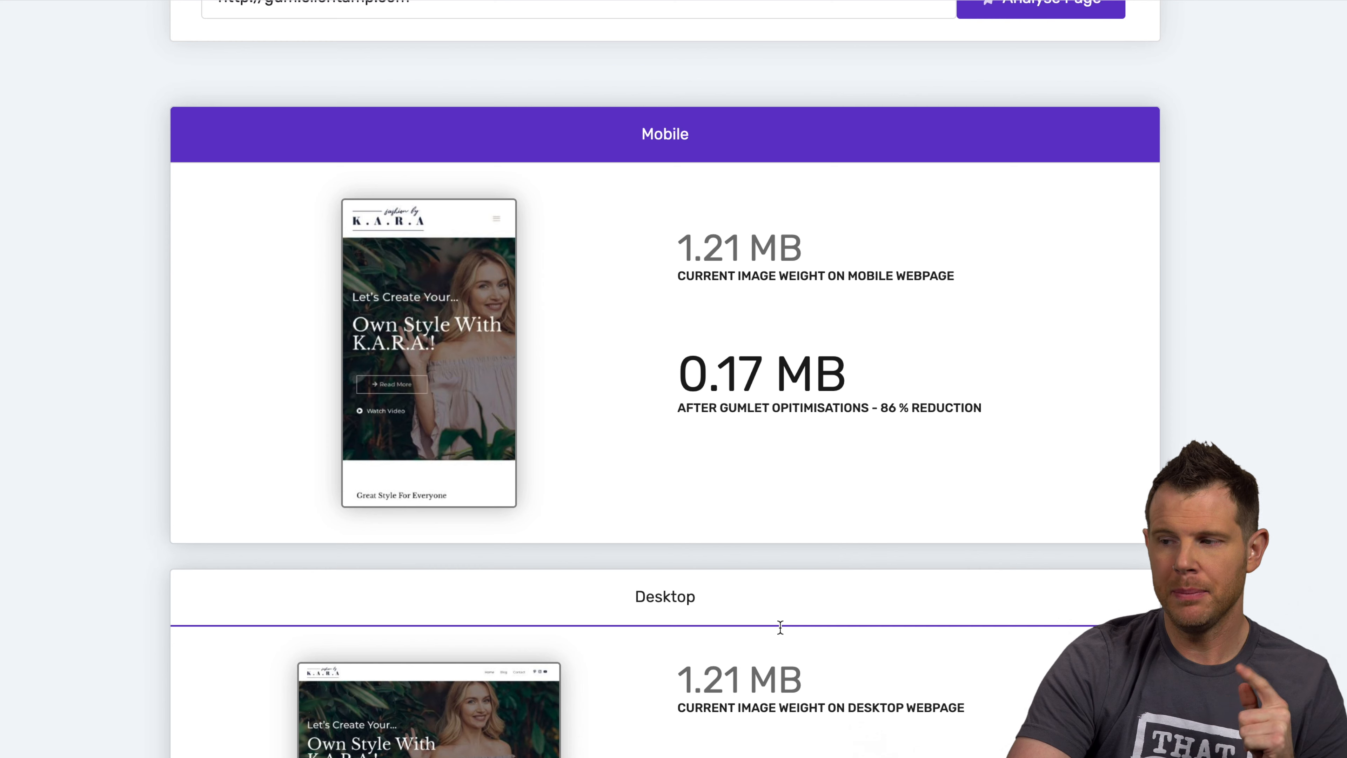
right_click(725, 552)
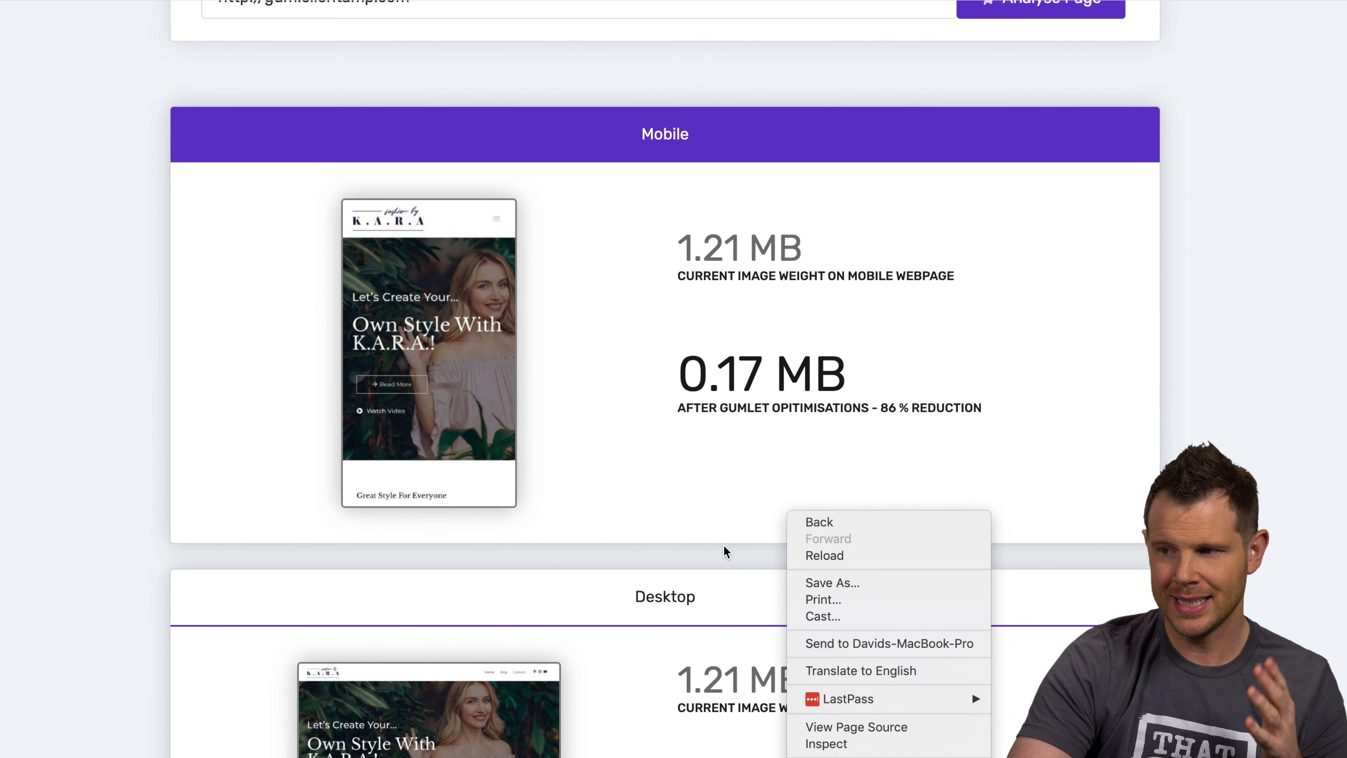
scroll("down", 3)
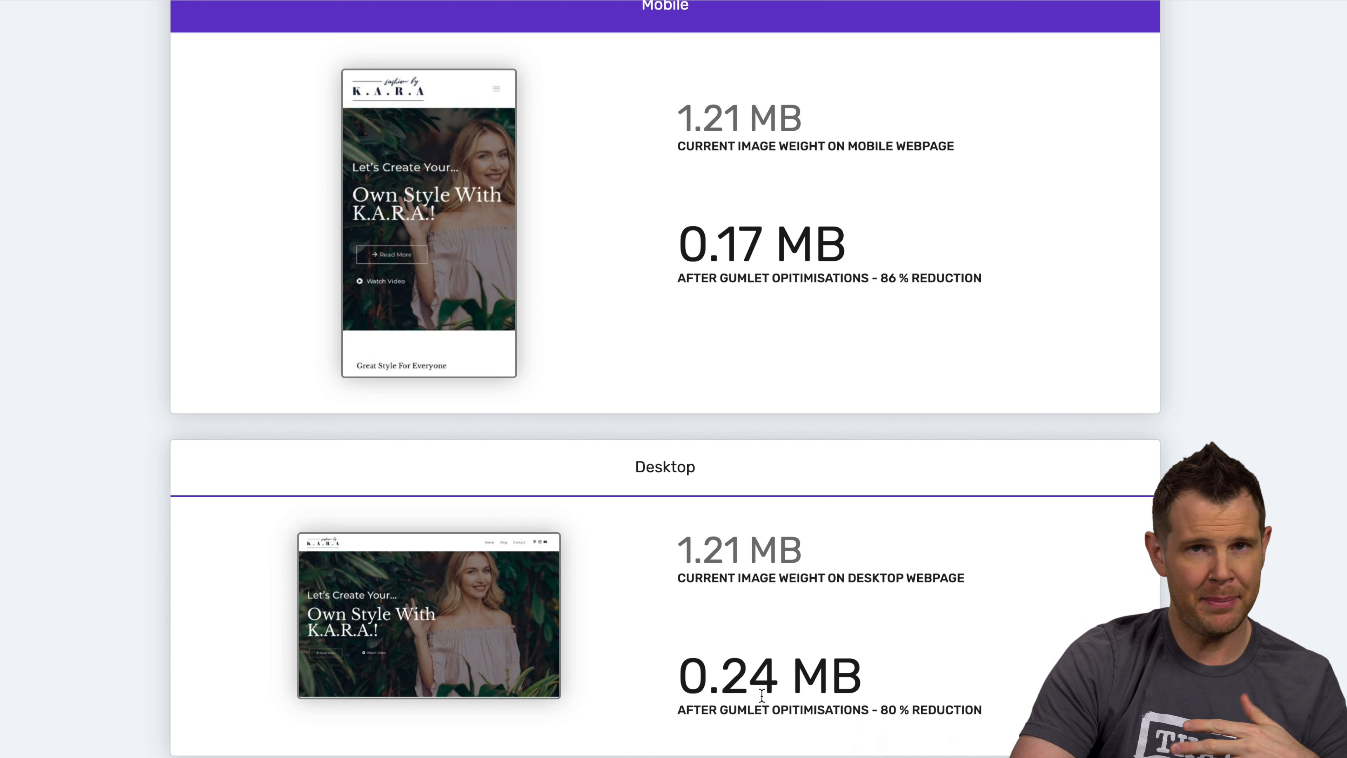
scroll("down", 3)
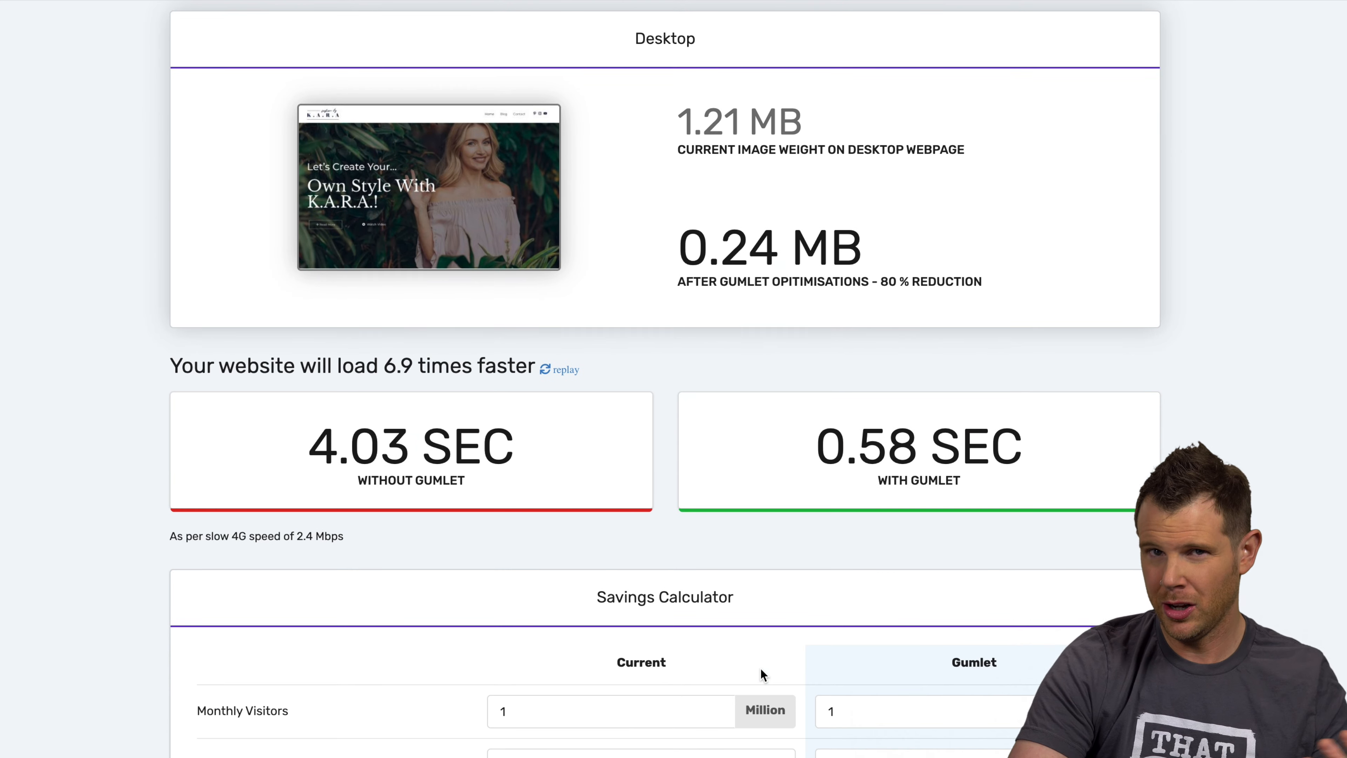
scroll("down", 3)
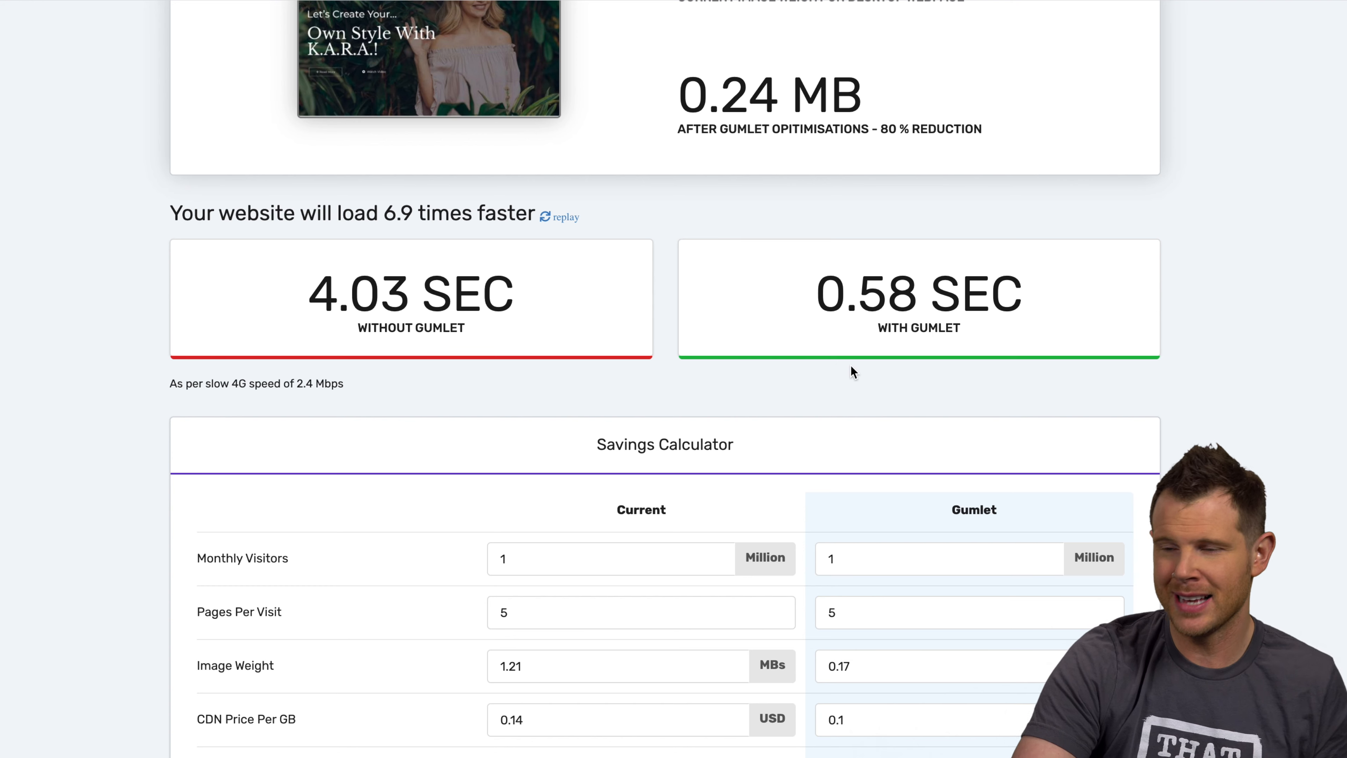
scroll("down", 3)
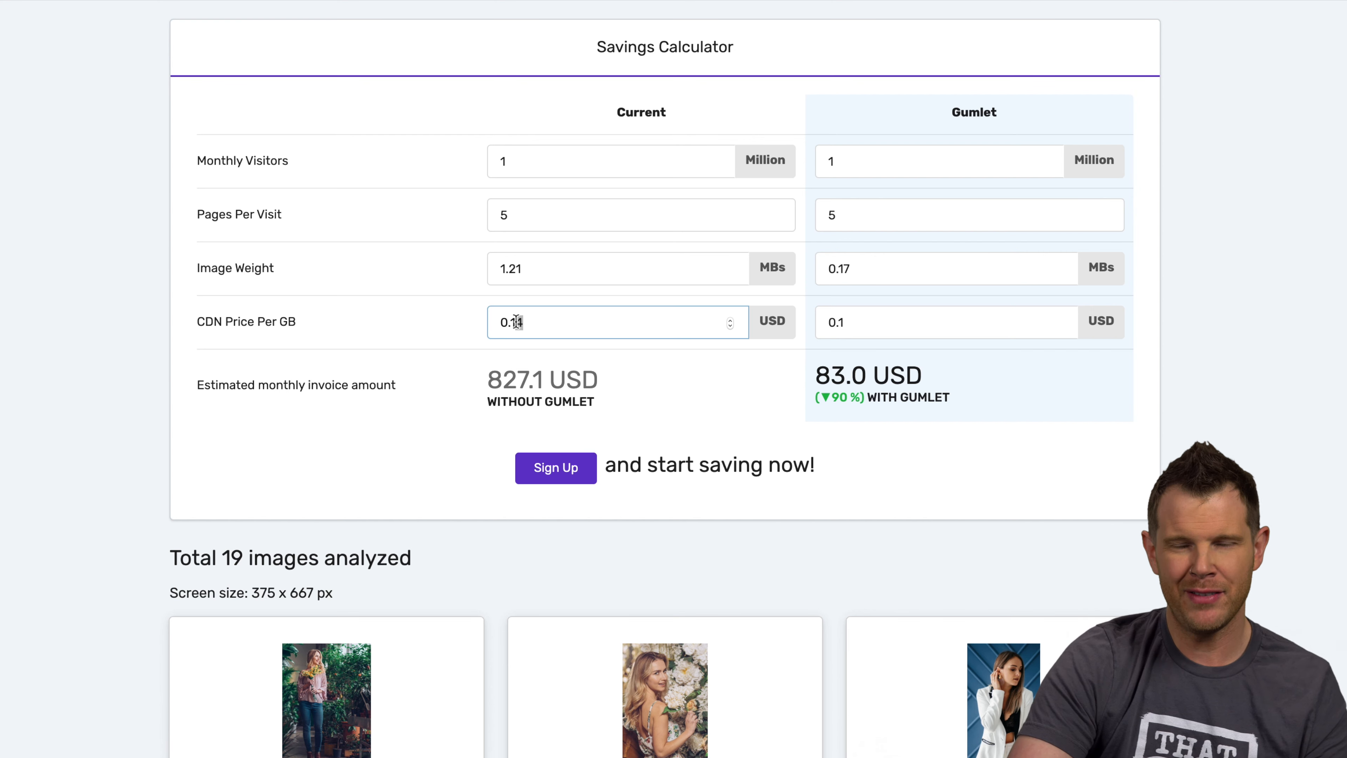
Change the Current CDN Price Per GB from 0.14 to 0.01, giving 59.1 USD without Gumlet
key("Backspace")
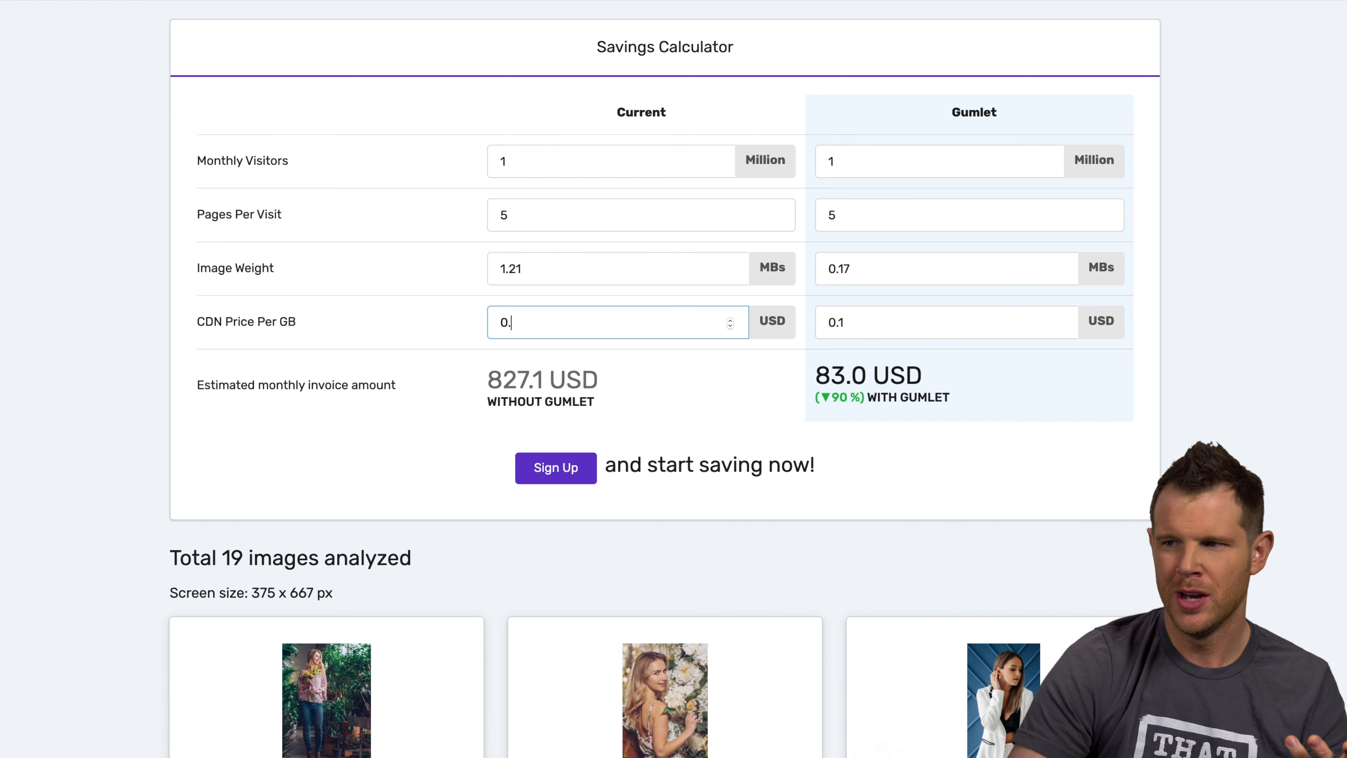
type("1")
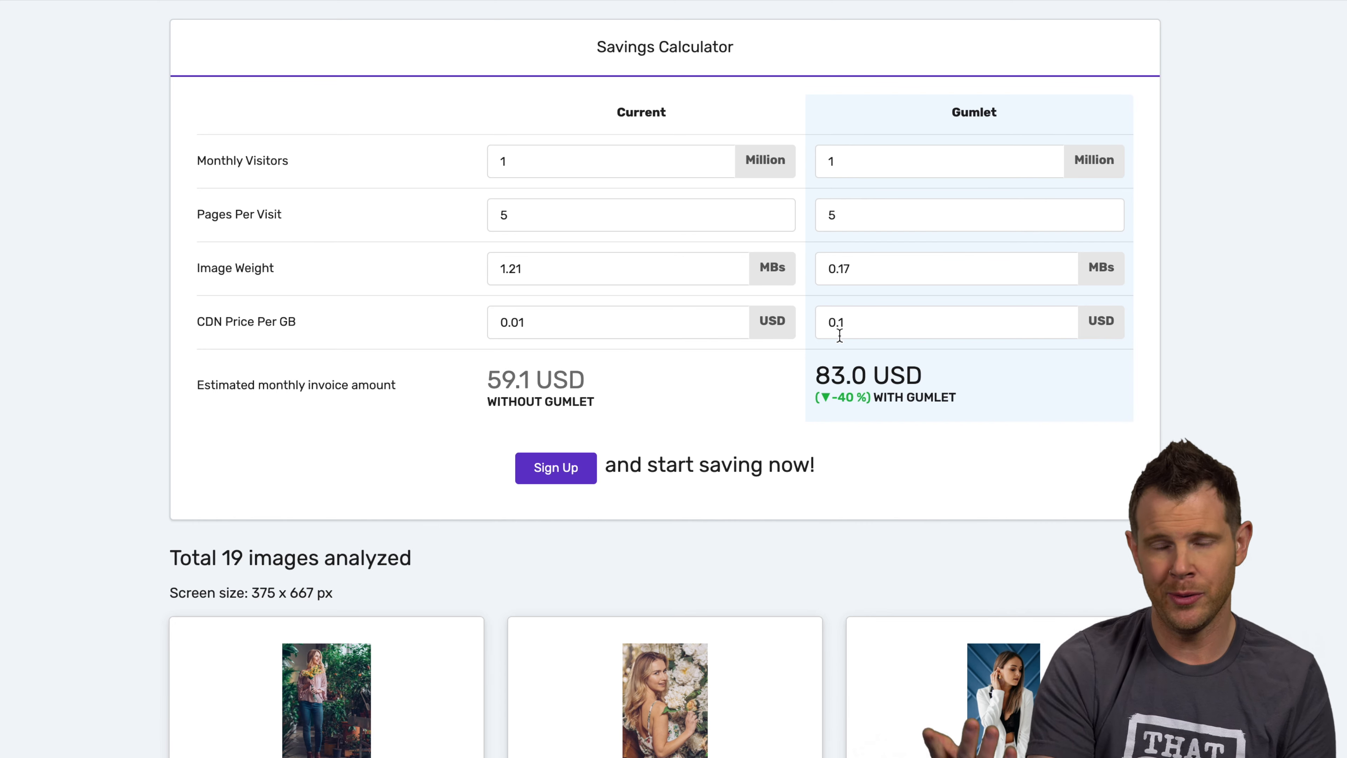
mouse_move(685, 198)
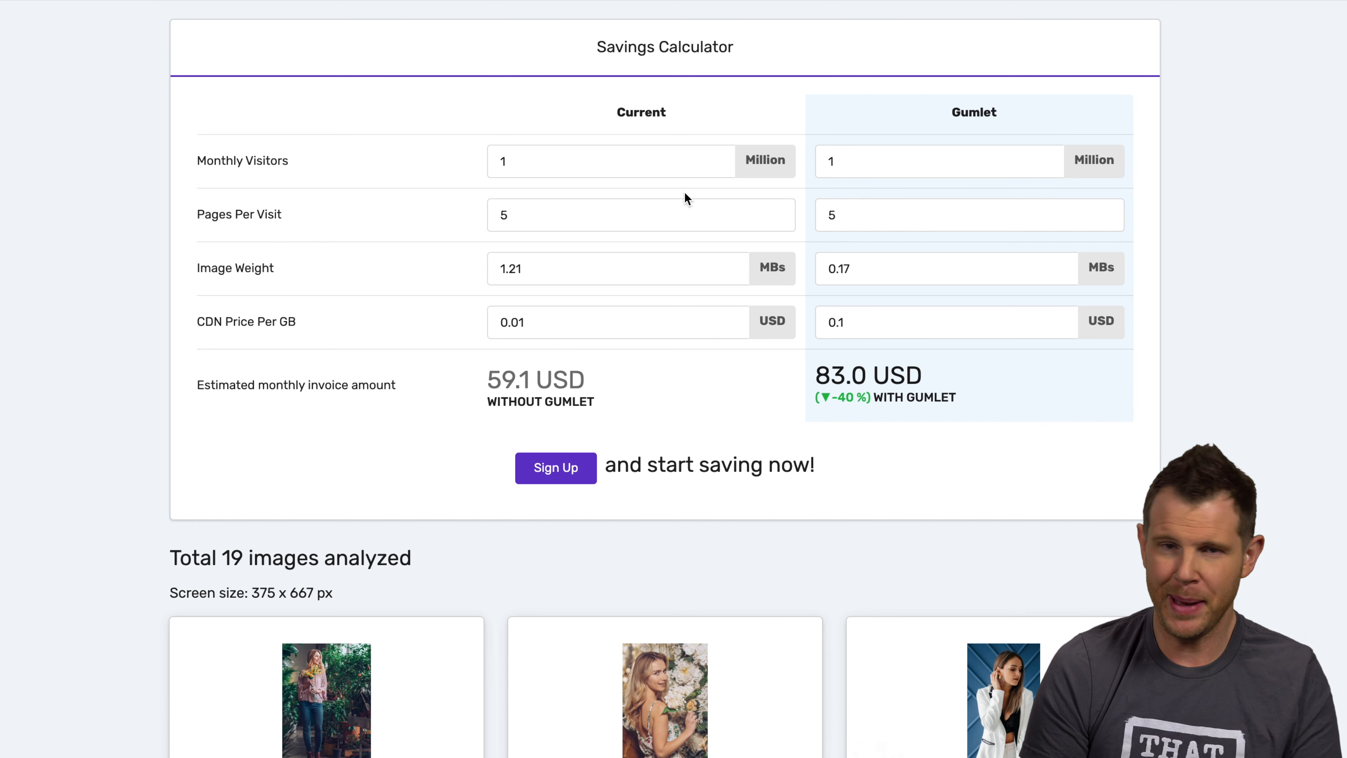
scroll("down", 3)
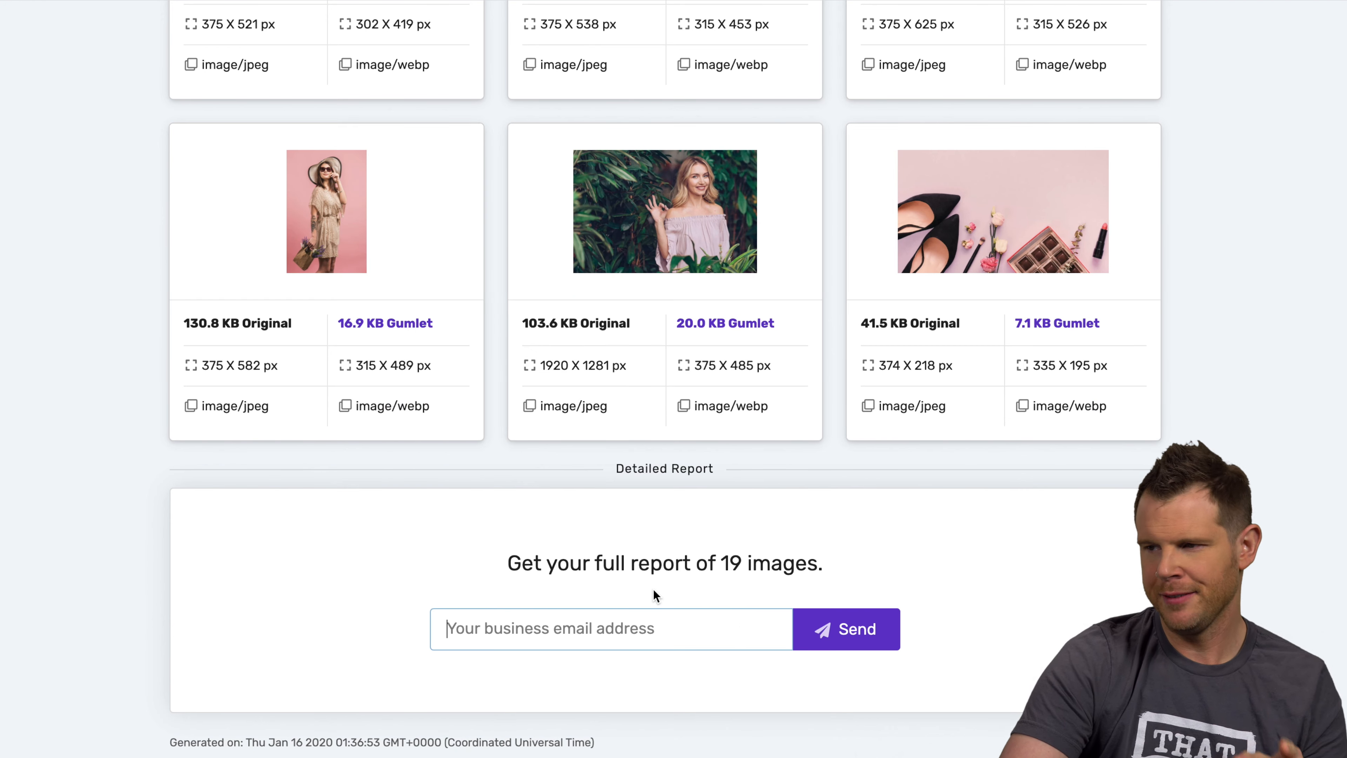
Return to the live WordPress page showing the woman holding flowers
scroll("up", 3)
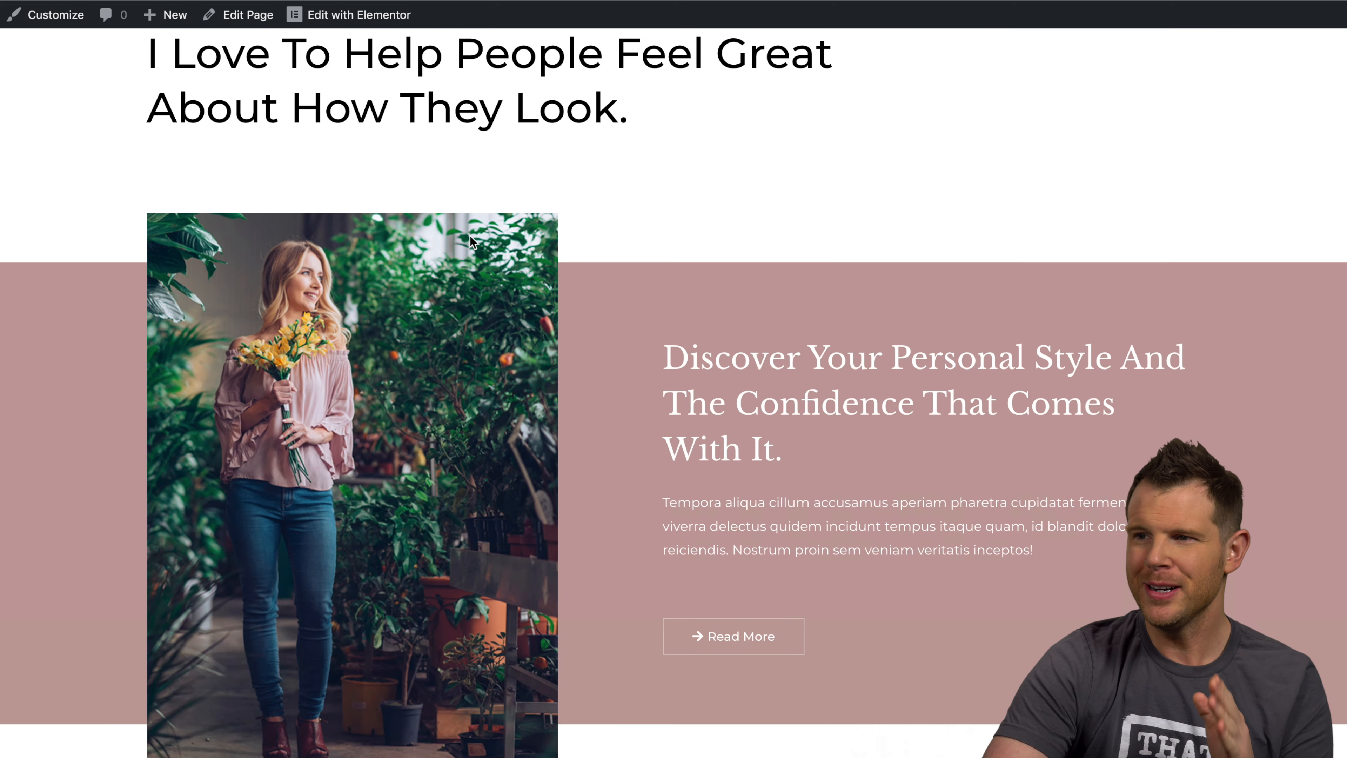
Visit the sp.clientamp.com front end and browse the K.A.R.A hero, gallery and feature sections
scroll("down", 3)
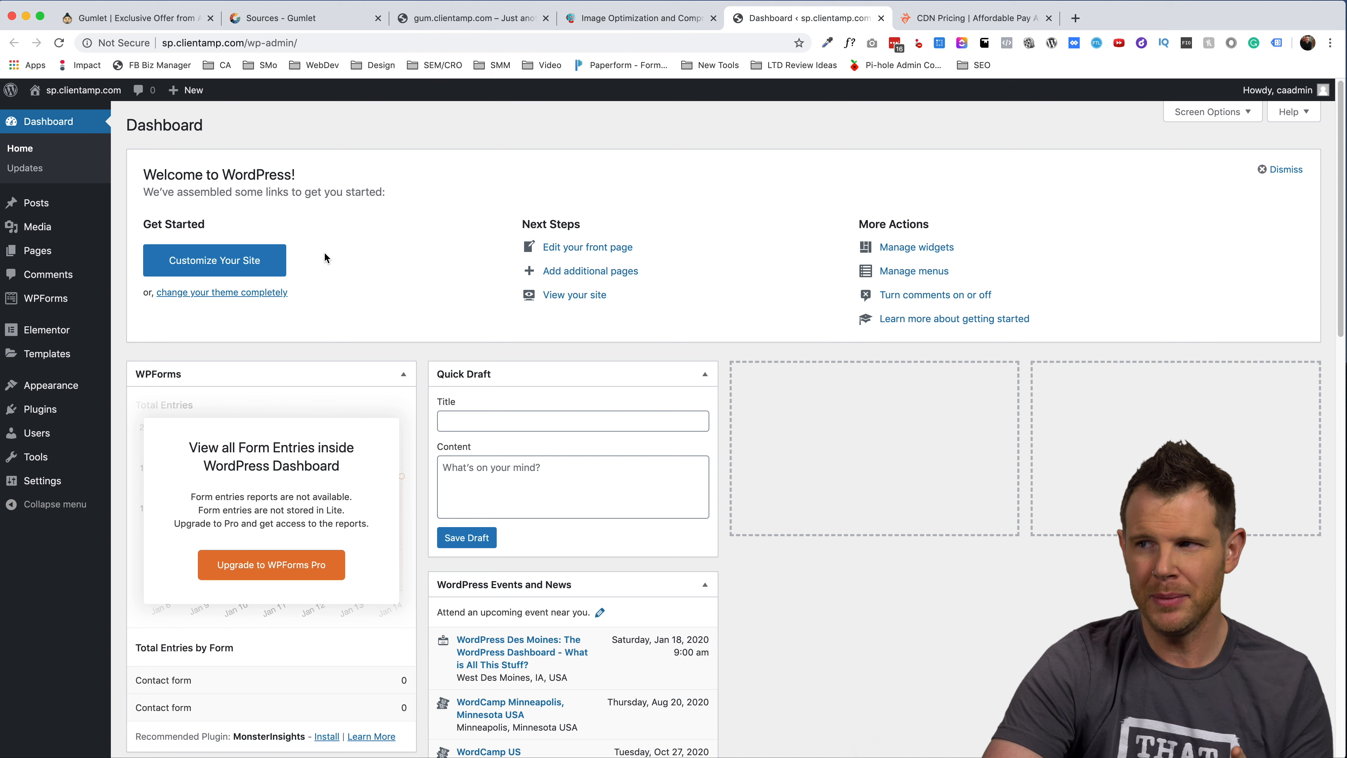
left_click(83, 89)
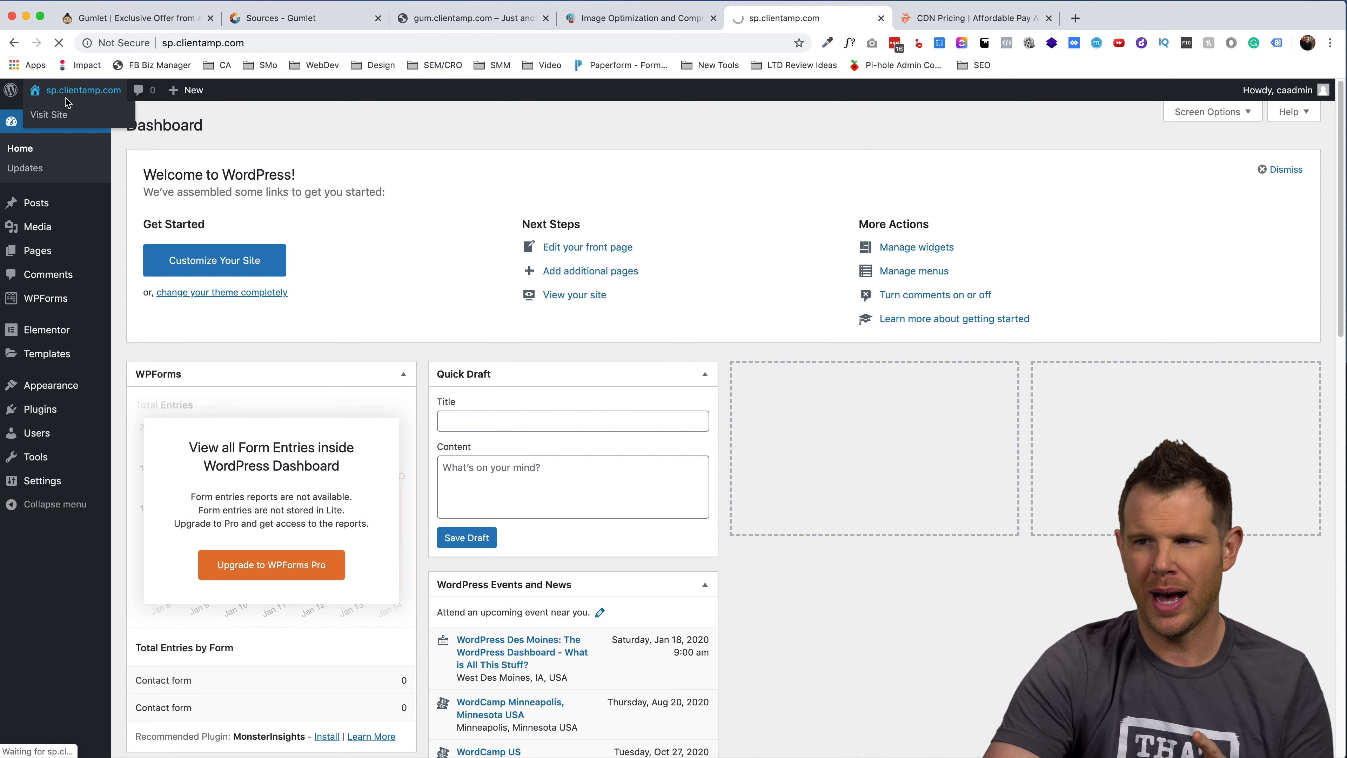
left_click(49, 114)
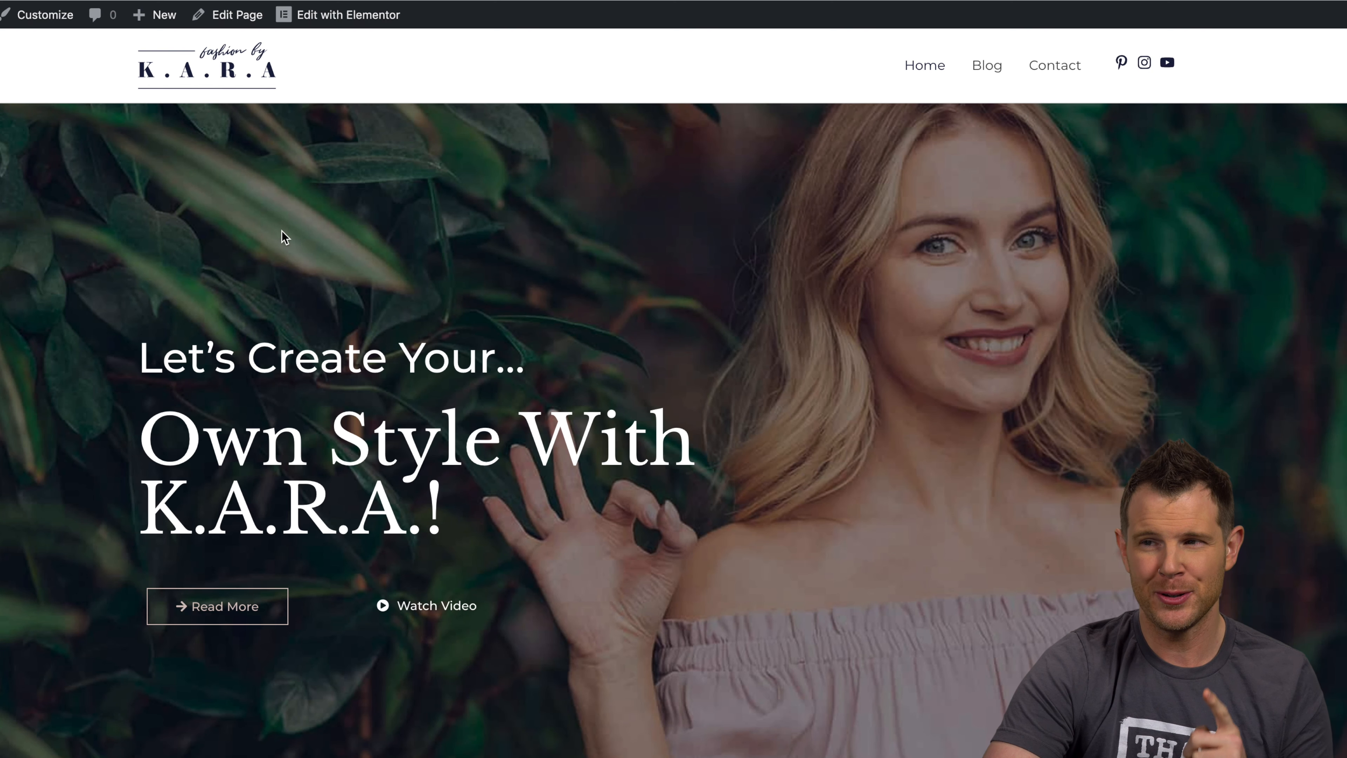
scroll("down", 3)
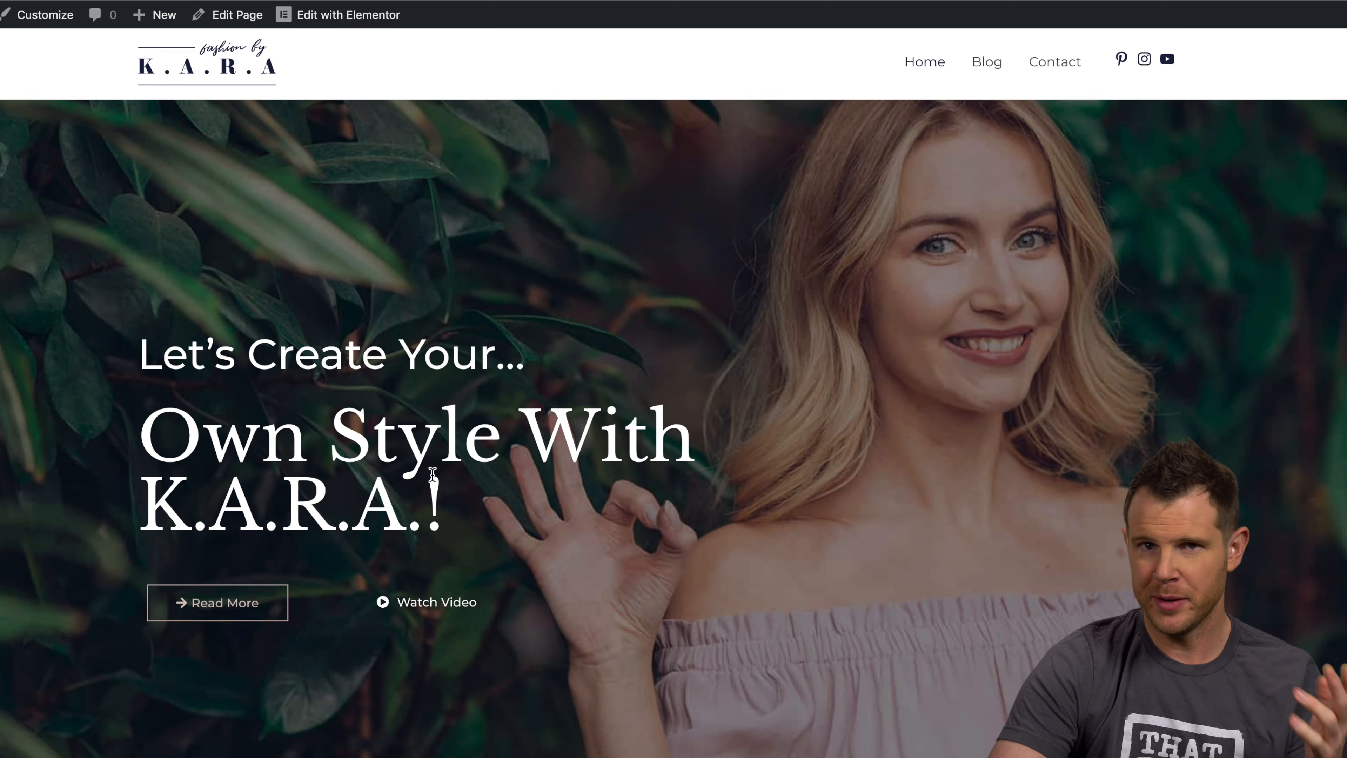
scroll("down", 3)
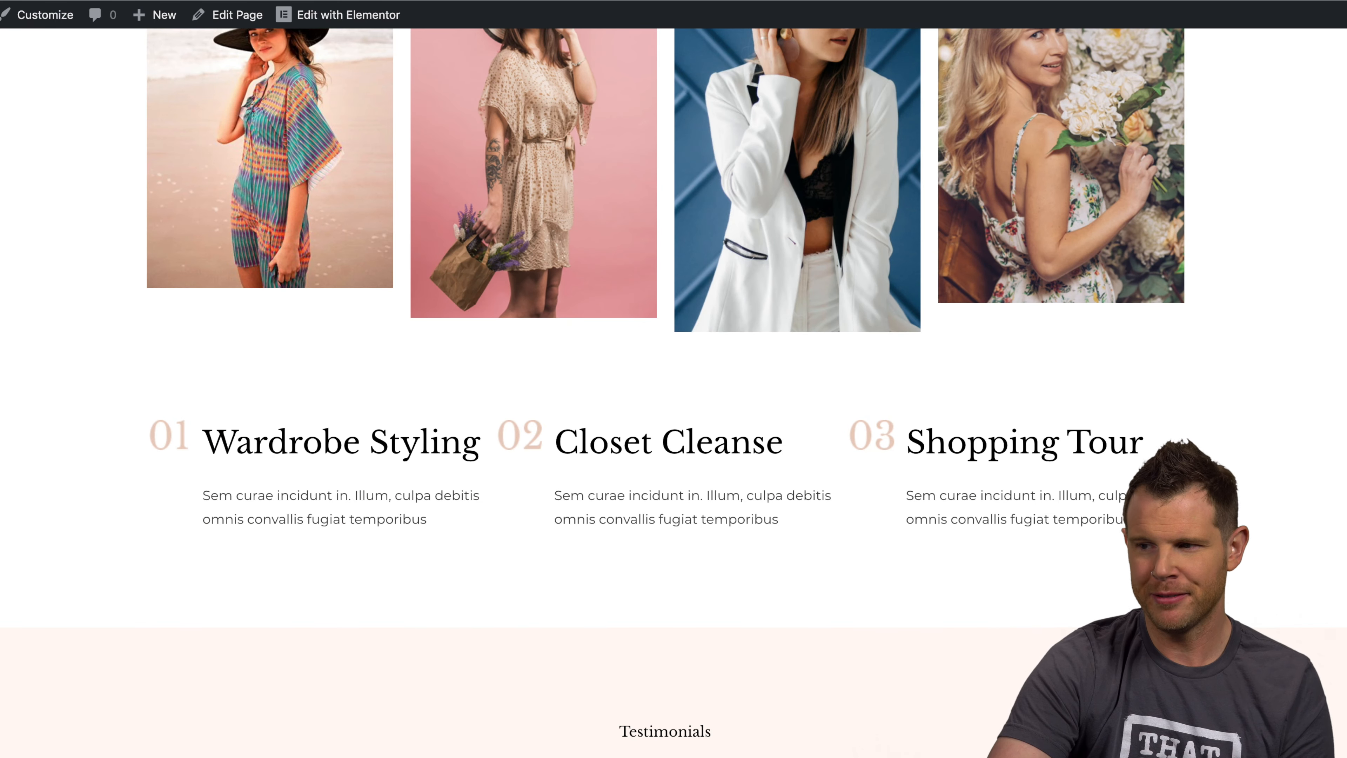
scroll("up", 3)
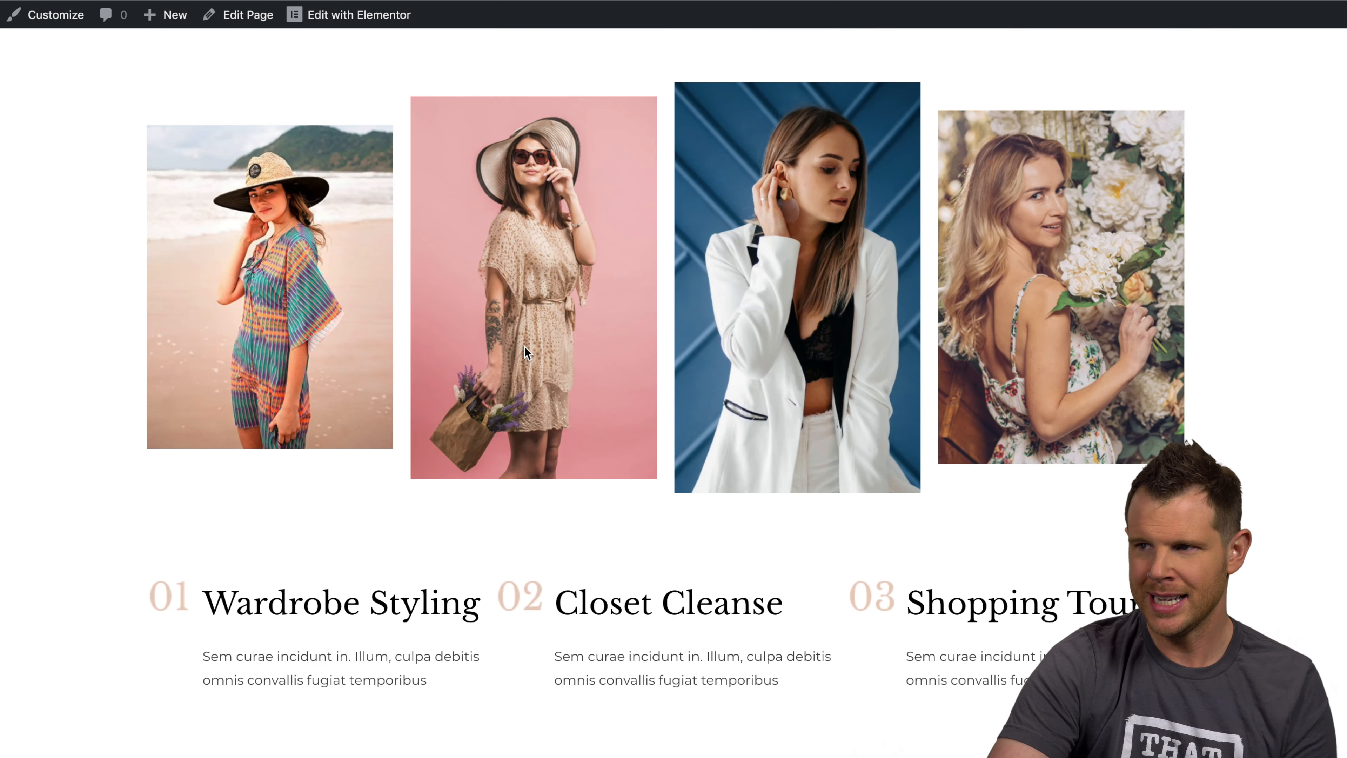
scroll("up", 3)
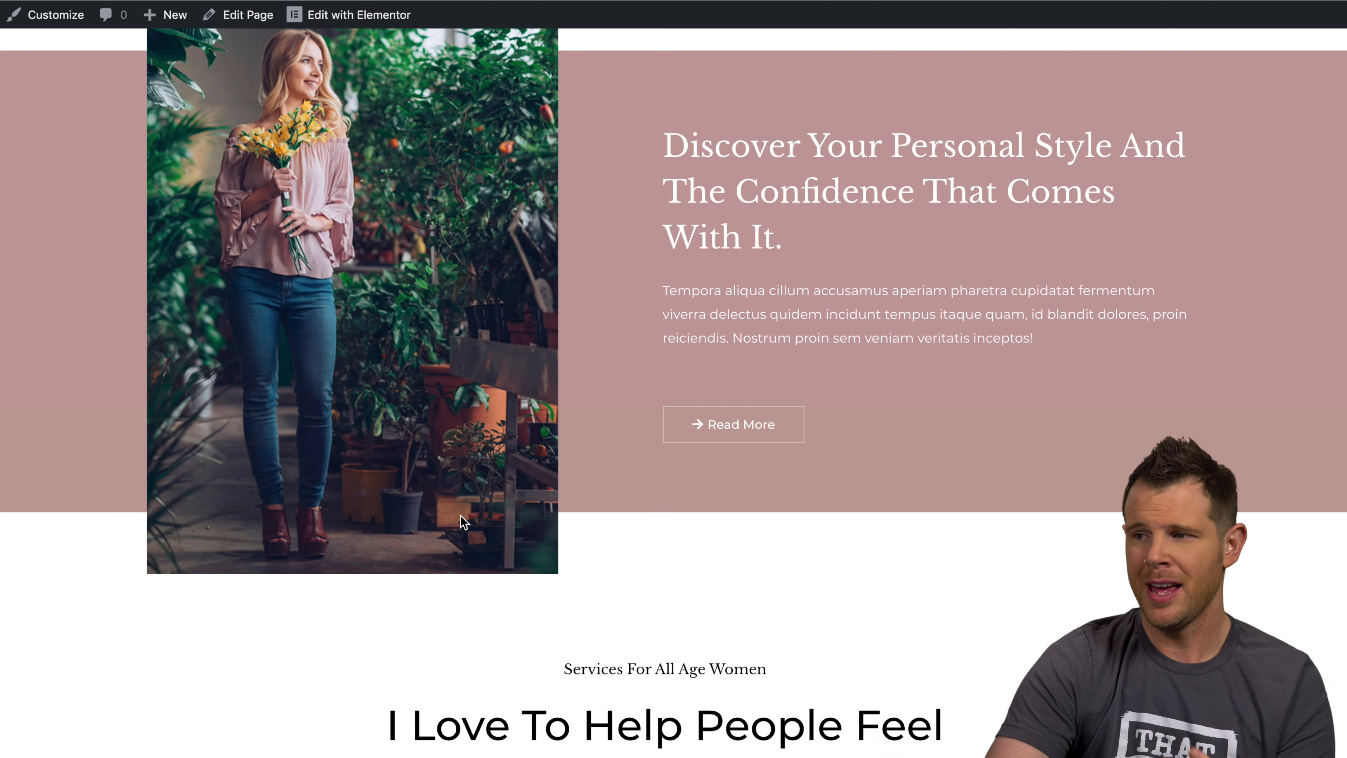
scroll("up", 3)
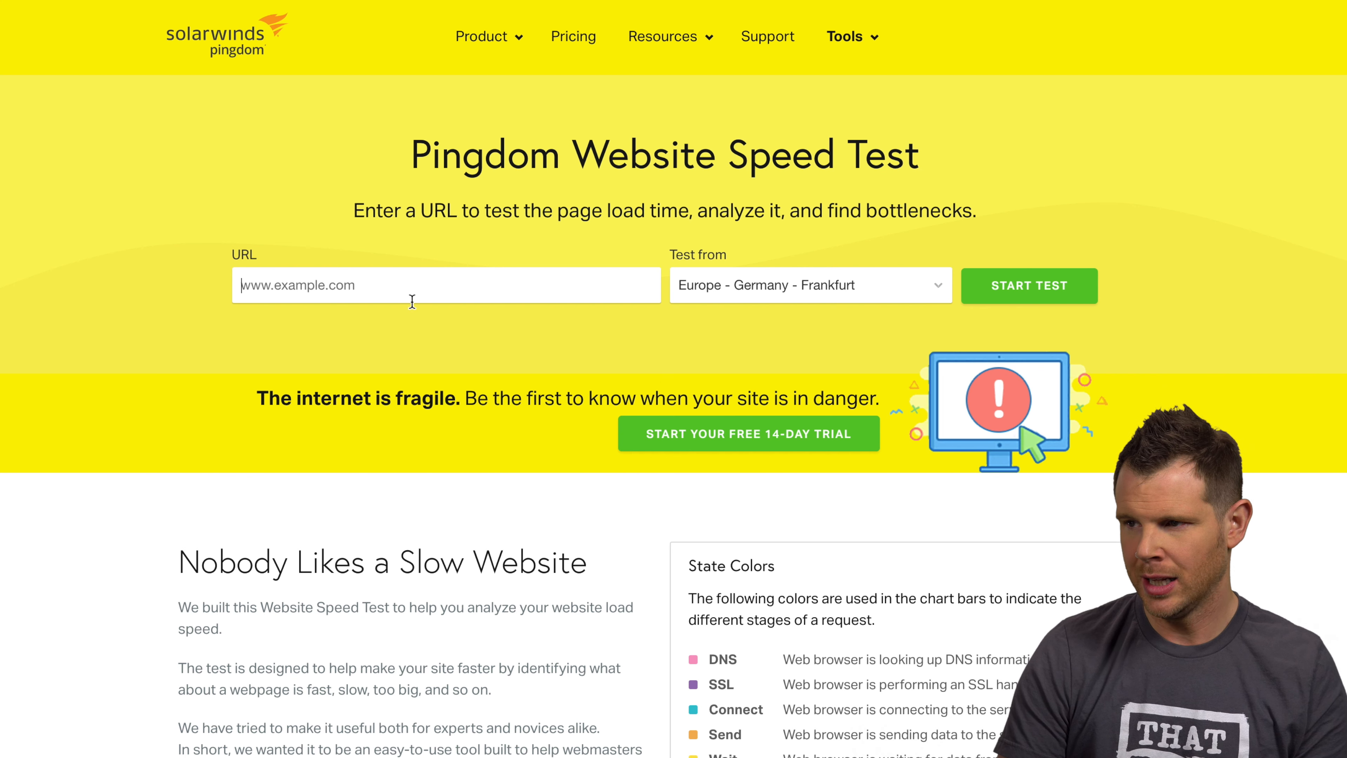
type("http://gum.clientamp.com")
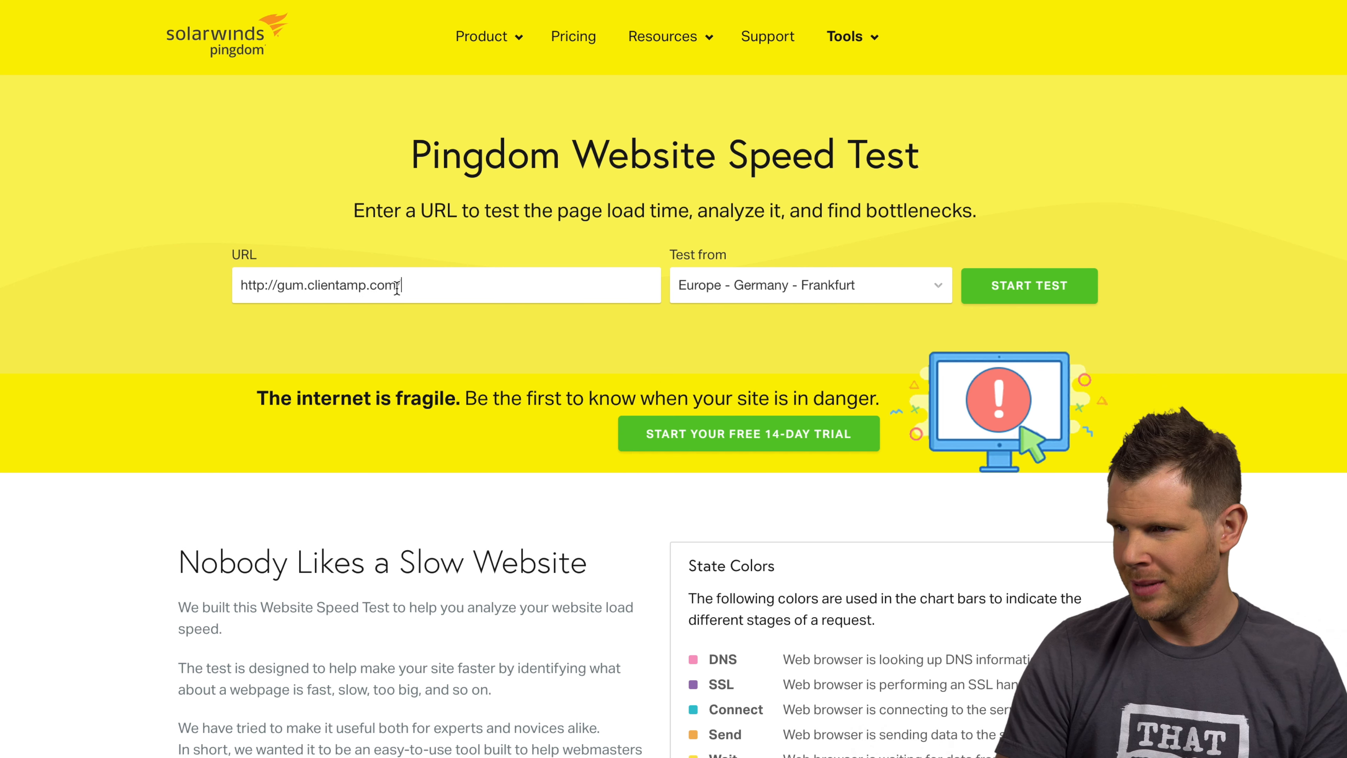
left_click(808, 285)
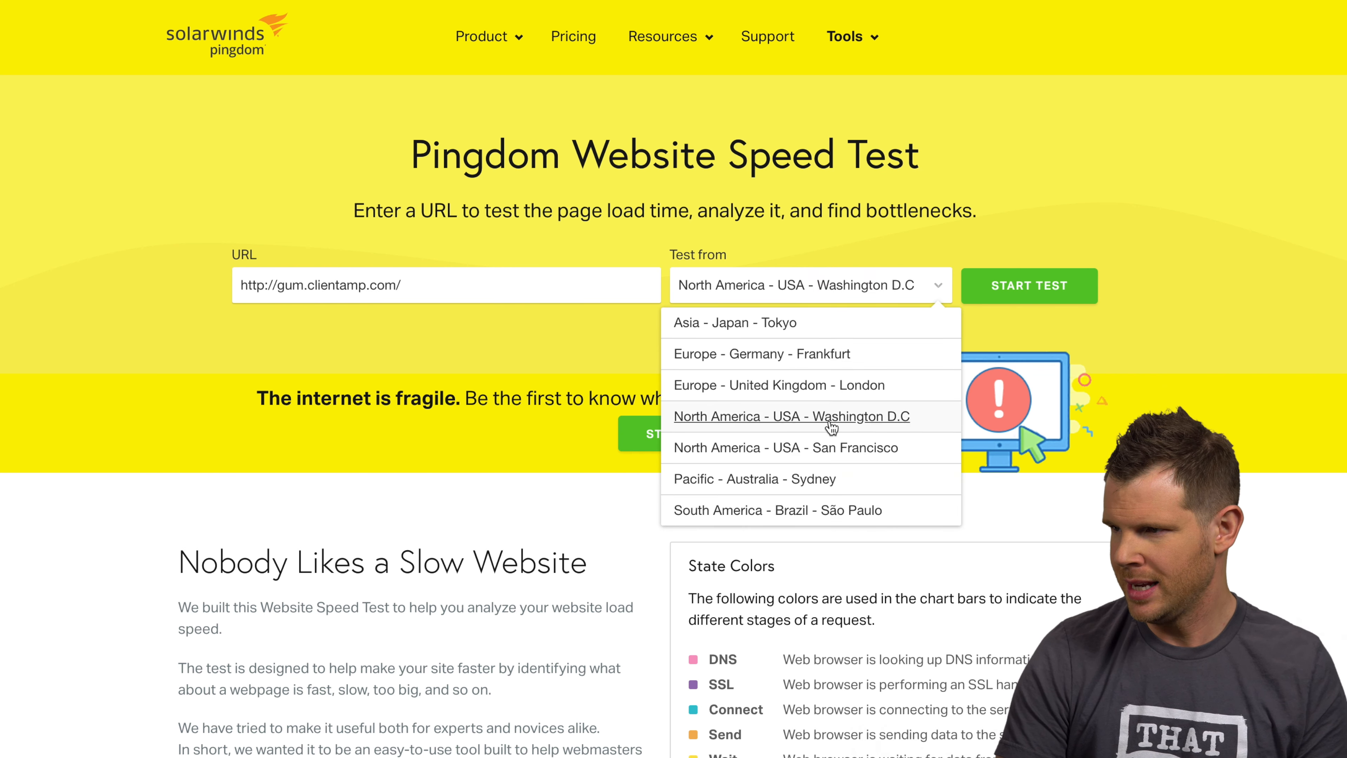
left_click(789, 448)
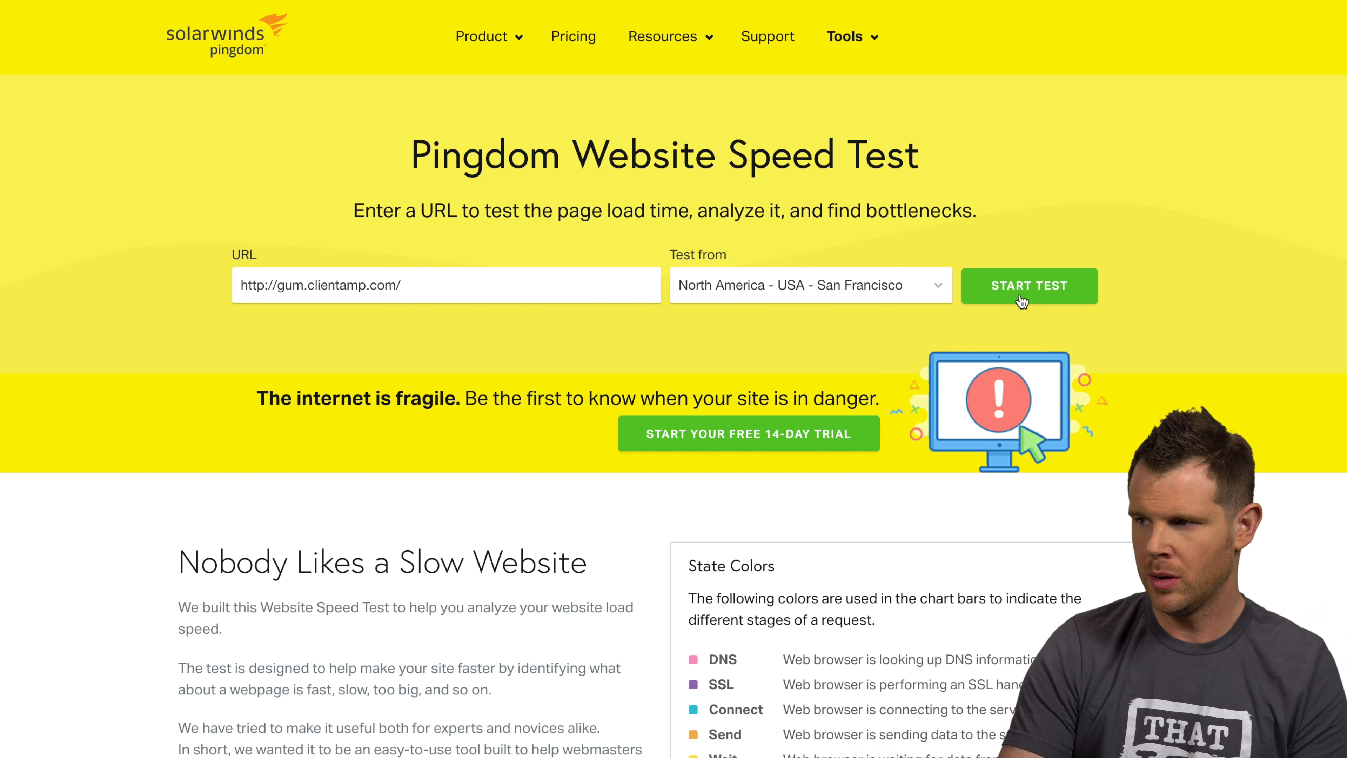
left_click(1029, 285)
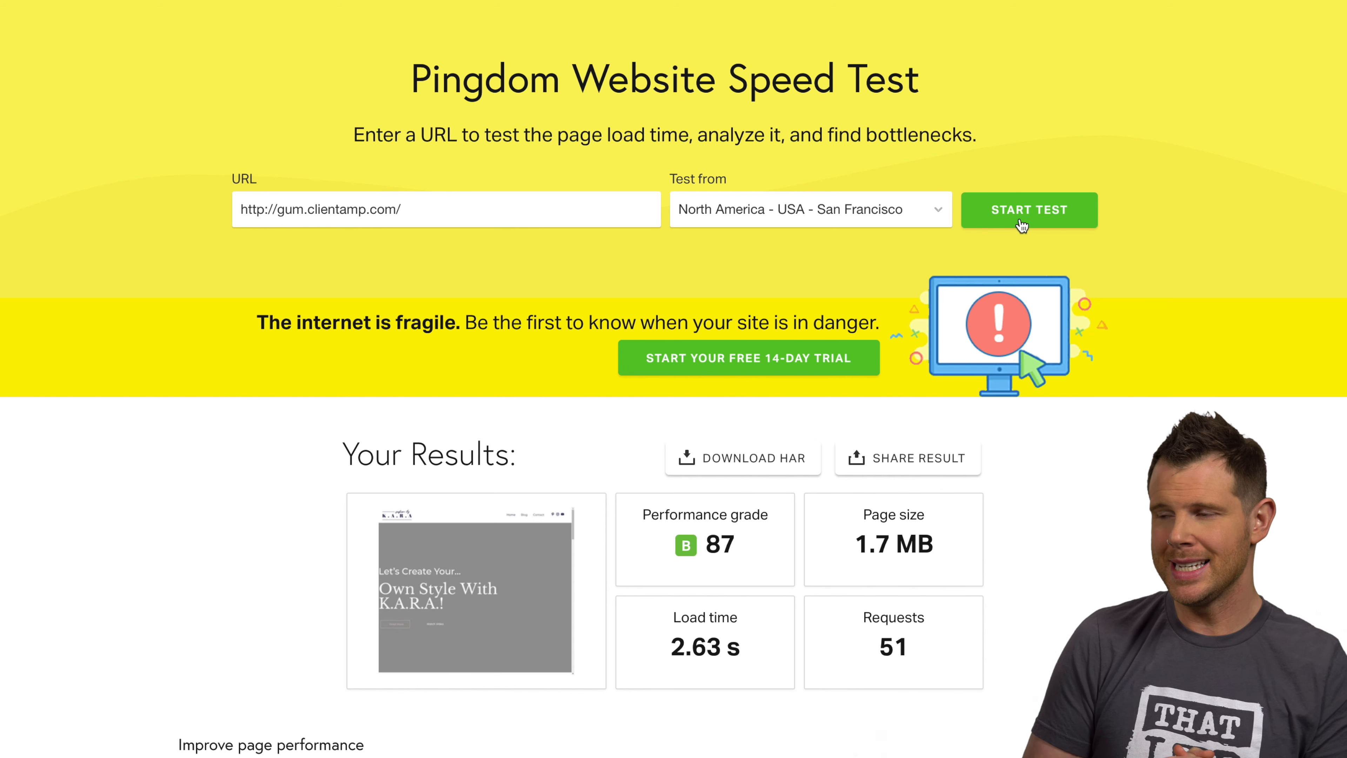
mouse_move(986, 204)
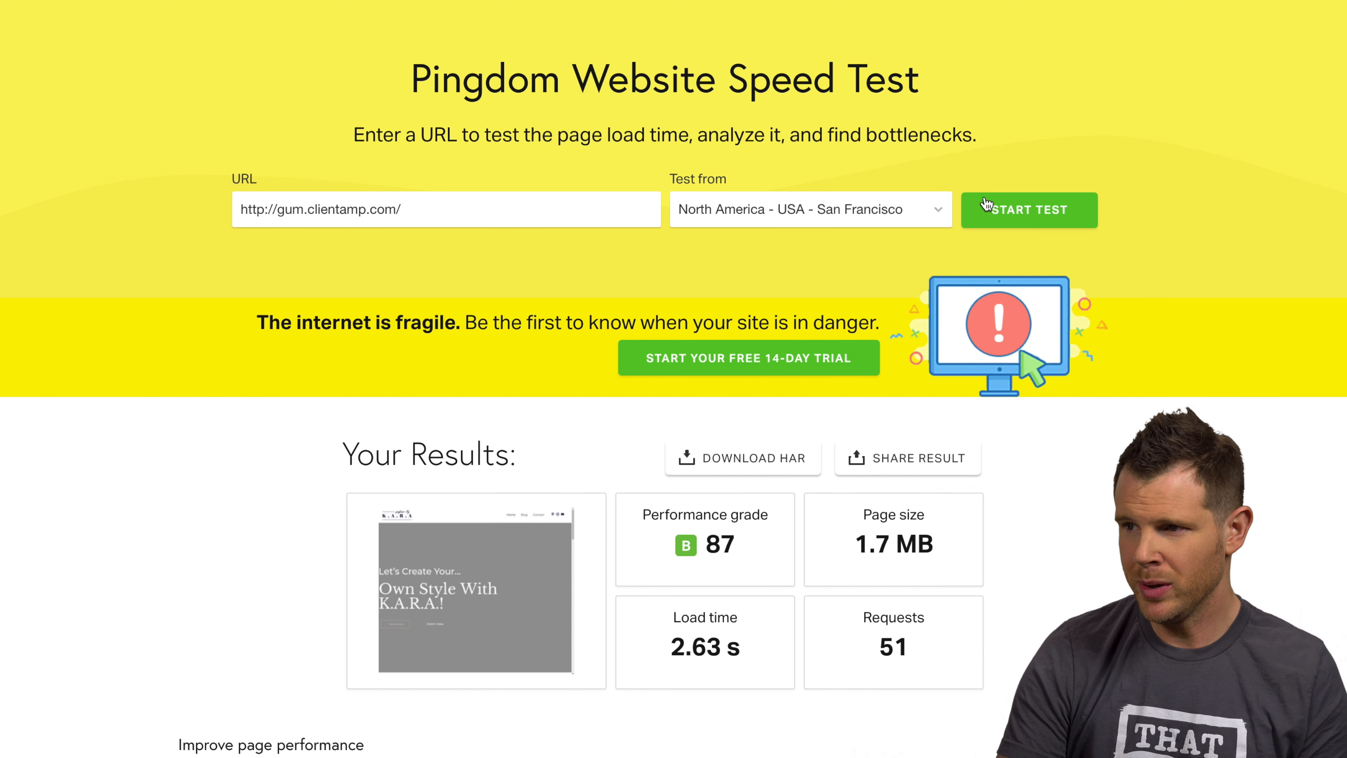
Edit the test address from gum.clientamp.com to sp.clientamp.com and start that test
double_click(290, 209)
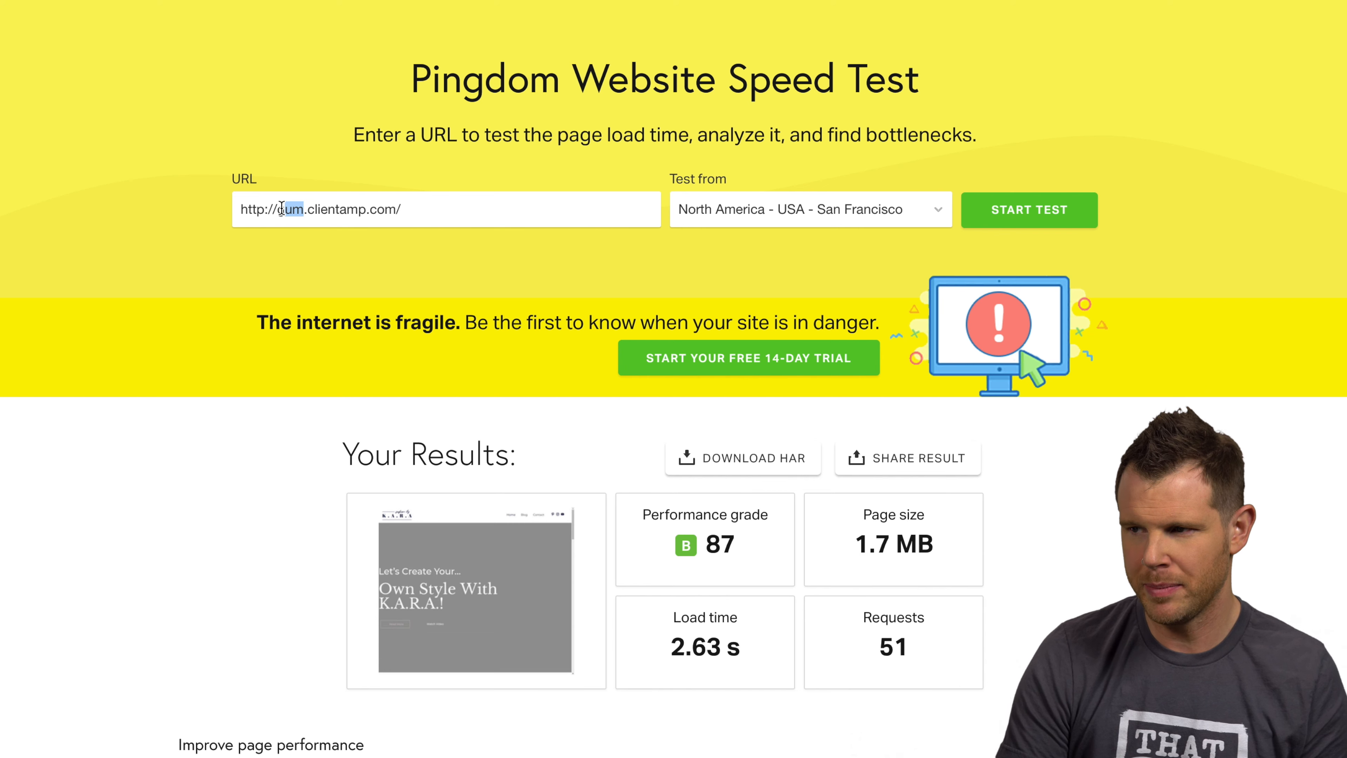
type("s")
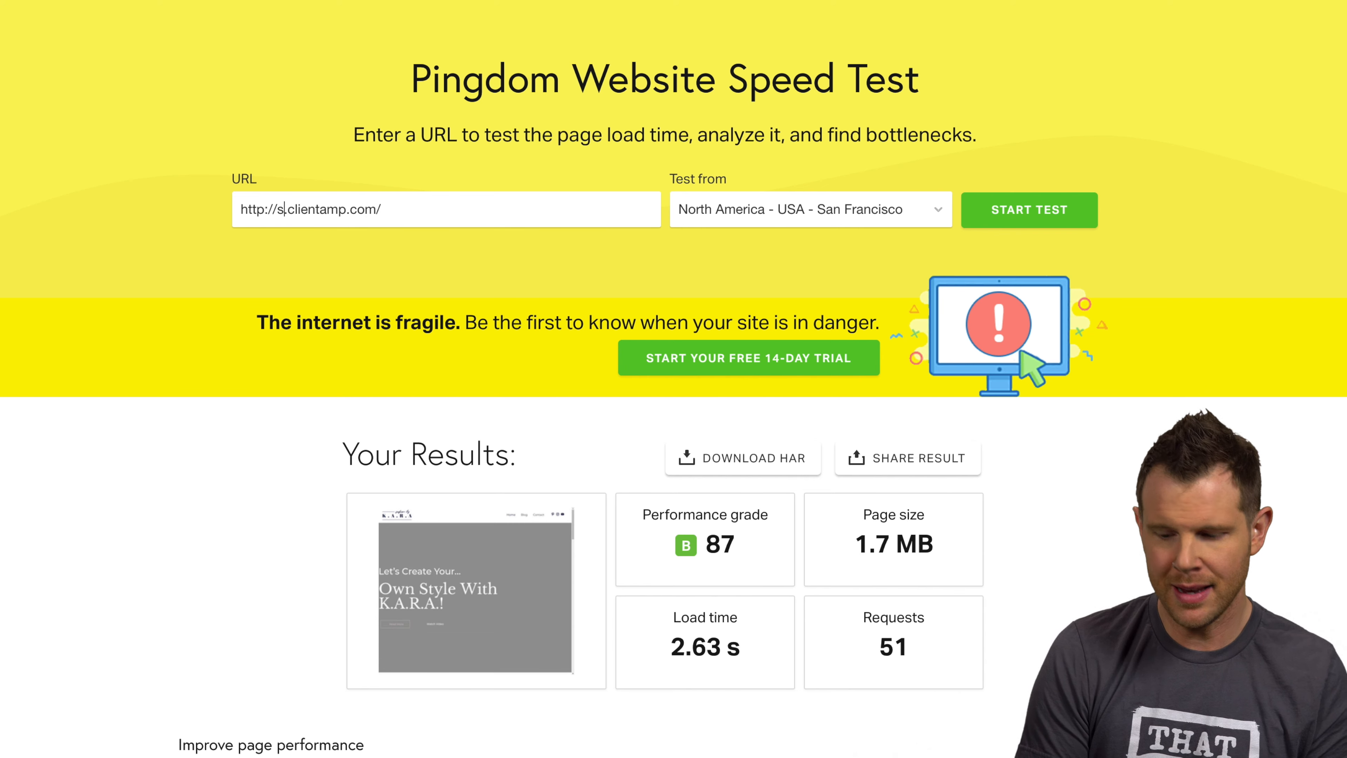
type("p")
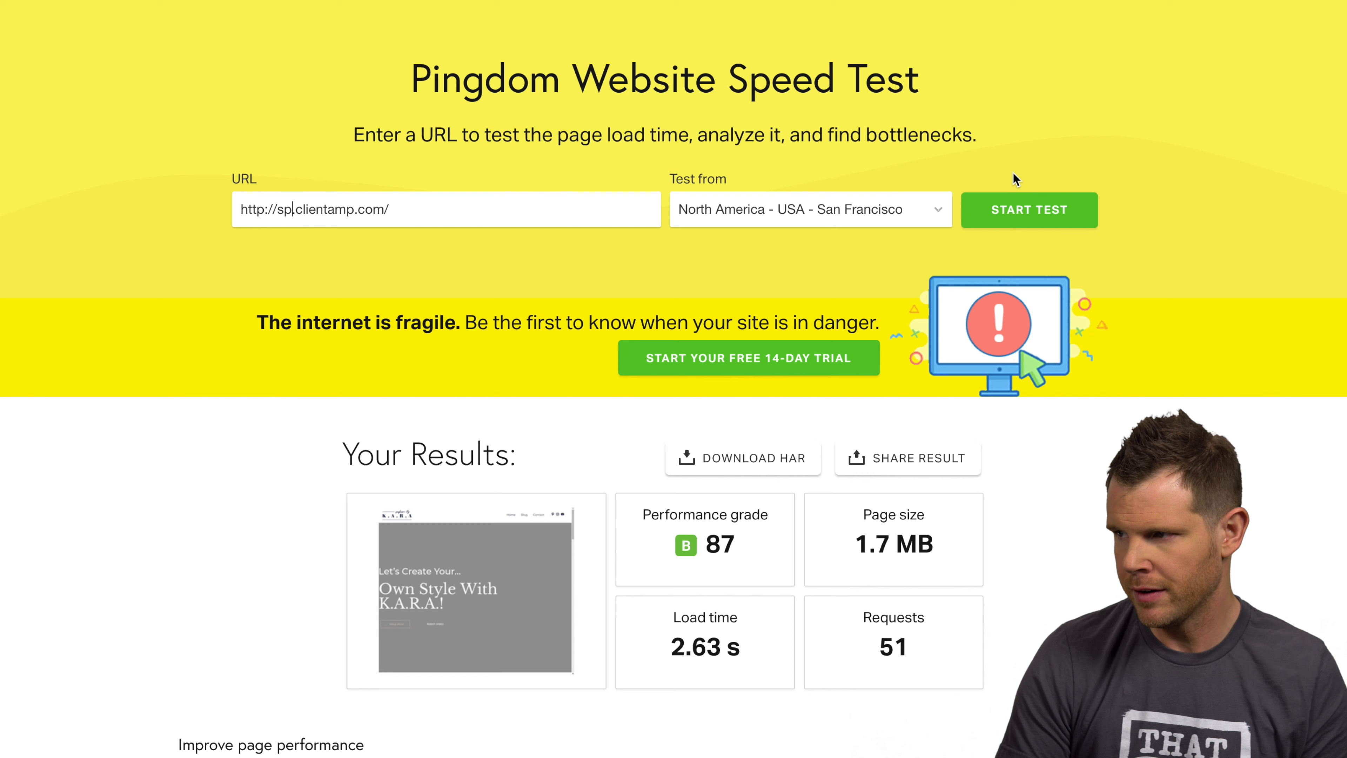
left_click(1028, 209)
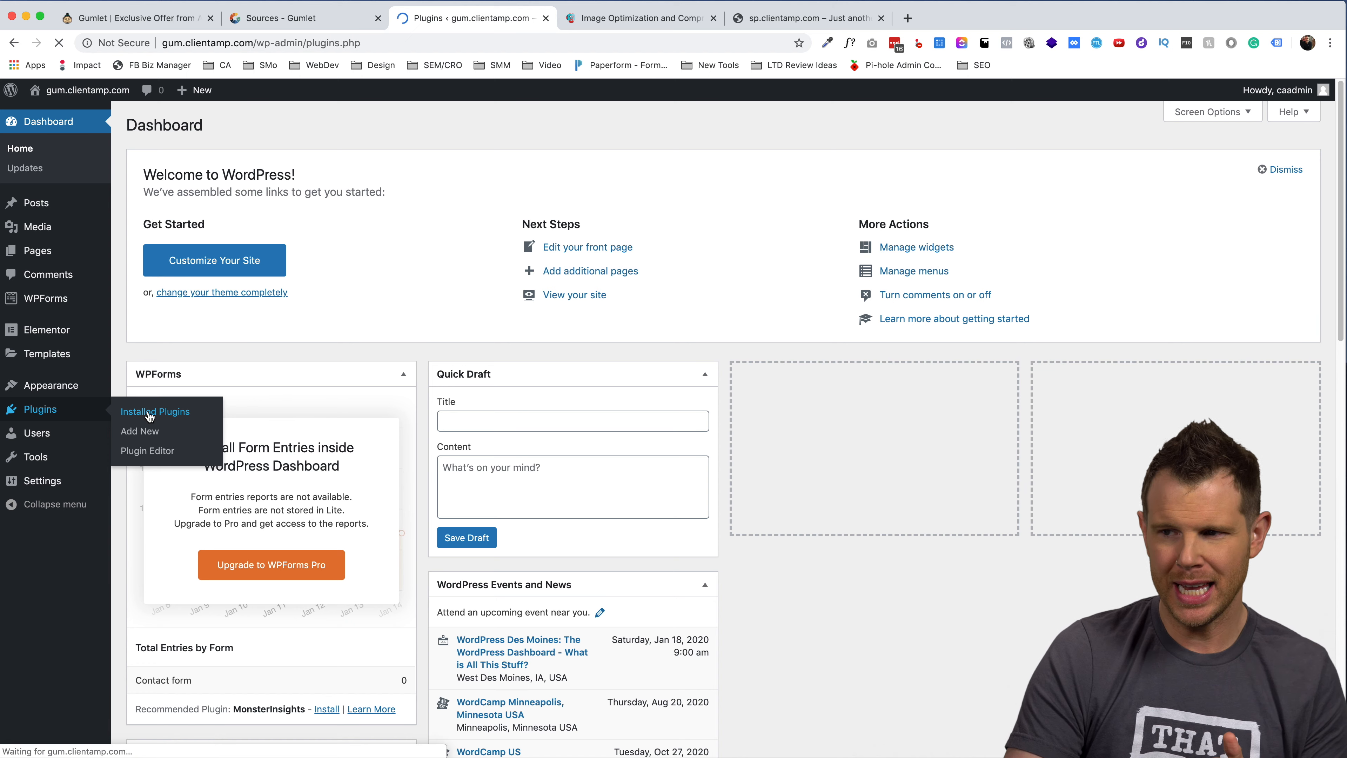
Activate the Gumlet plugin from Installed Plugins and go to its settings page
left_click(156, 410)
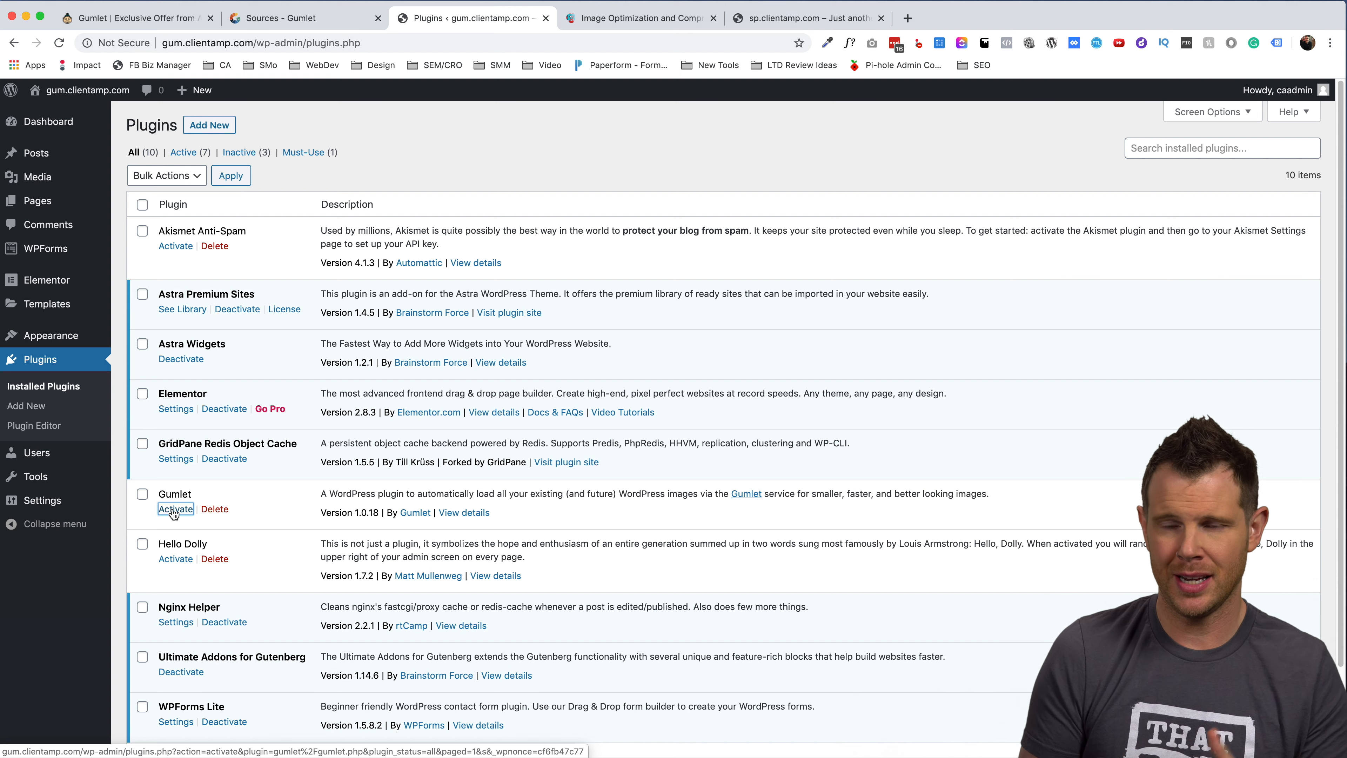
left_click(176, 508)
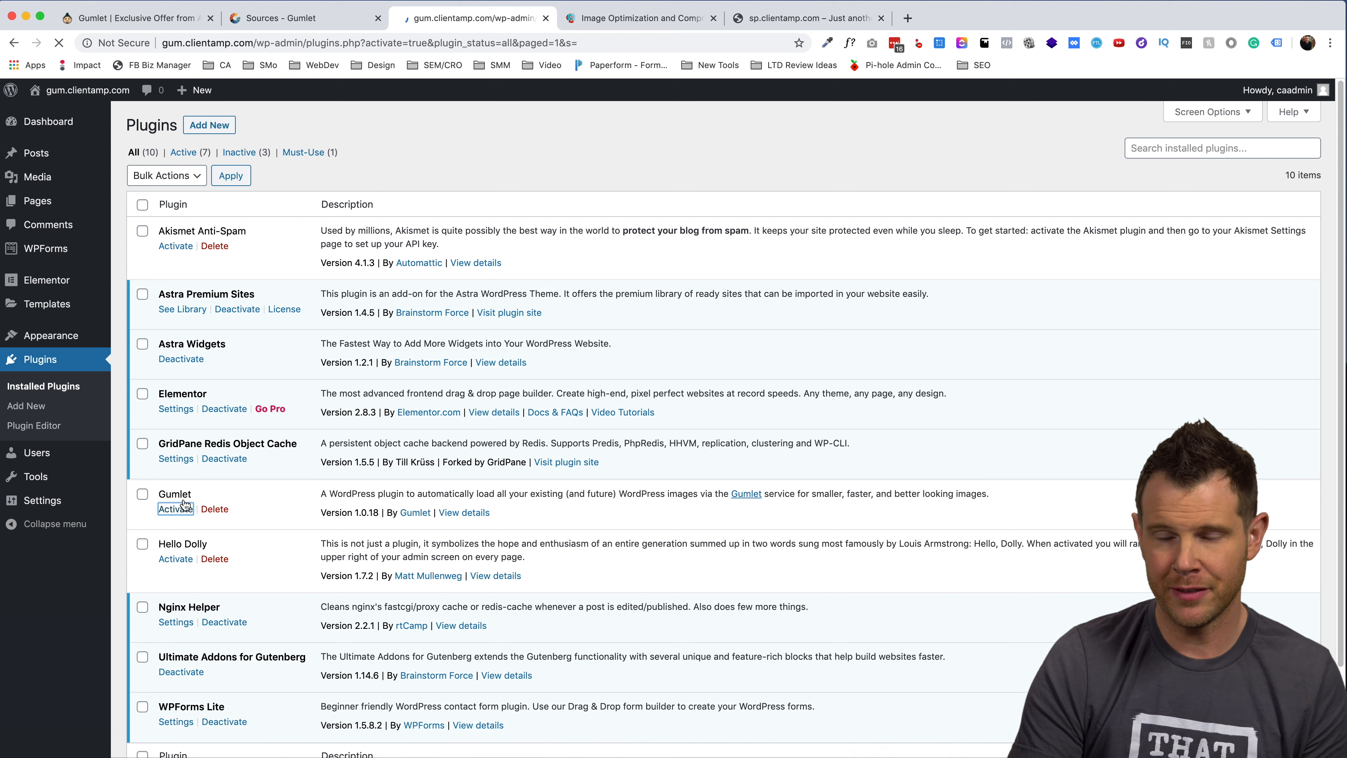
left_click(175, 508)
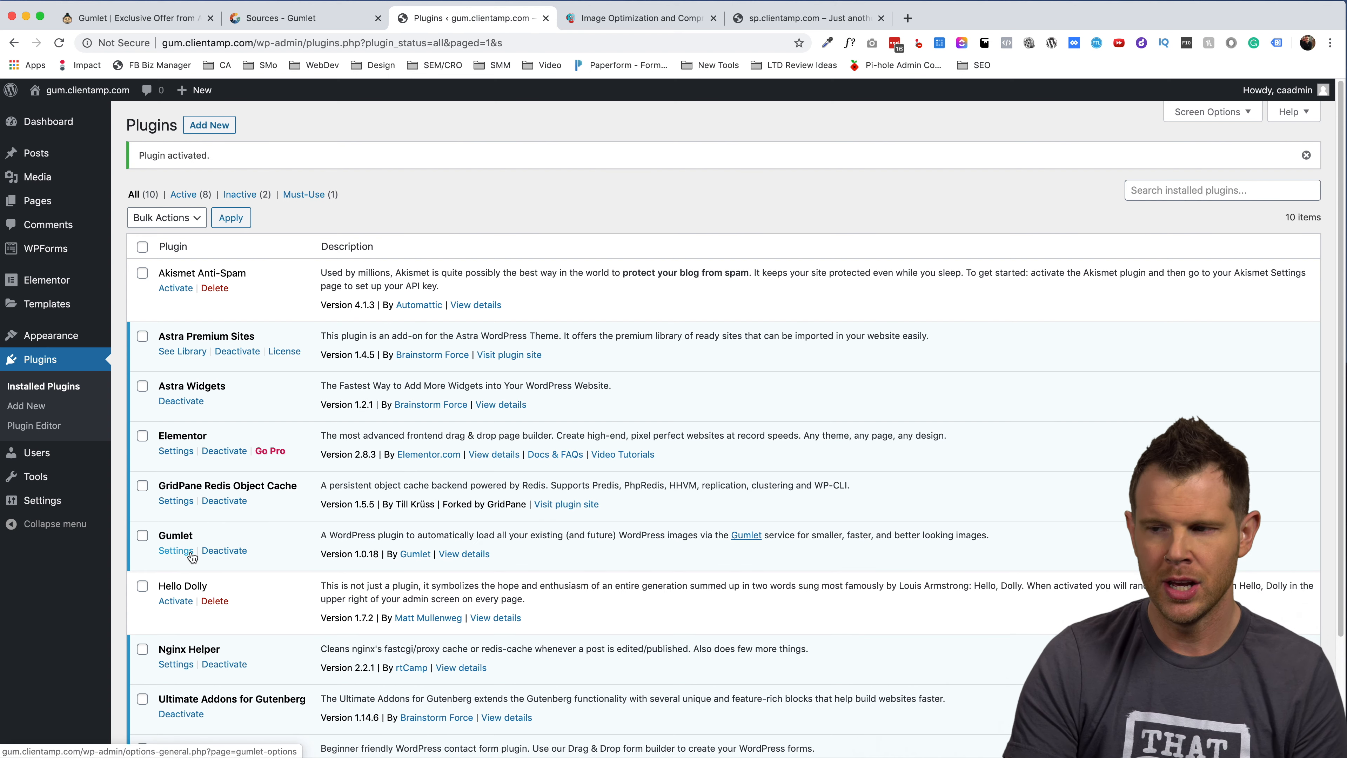
left_click(176, 550)
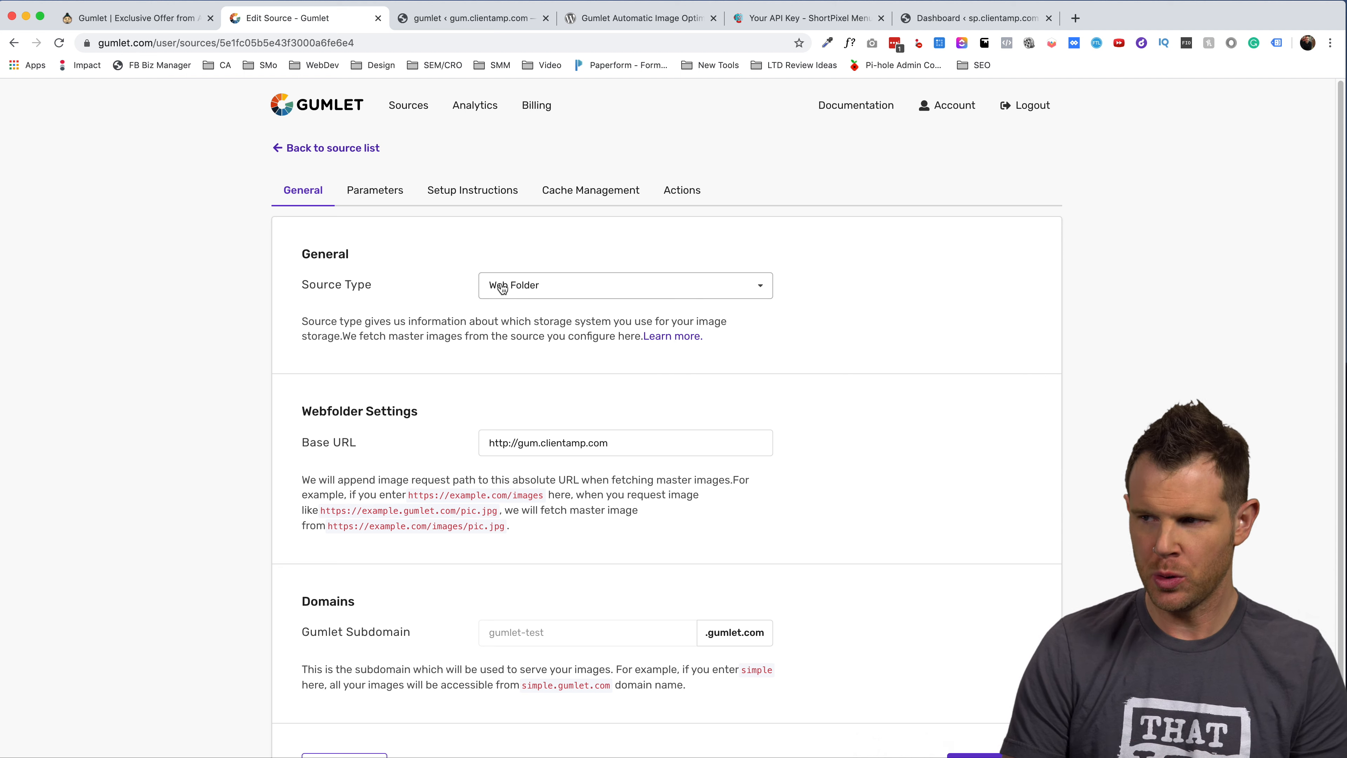
mouse_move(253, 422)
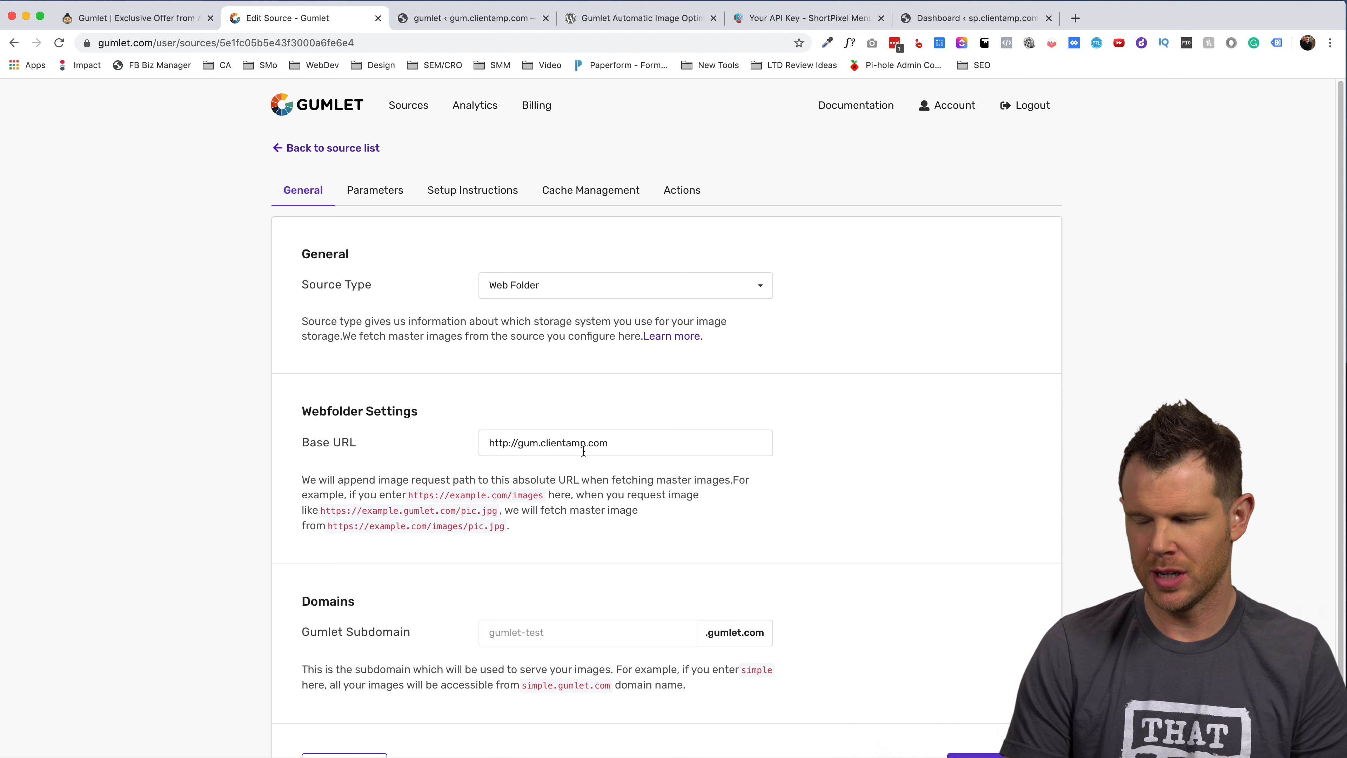
Save the Web Folder source with base URL gum.clientamp.com and the gumlet-test subdomain
scroll("down", 3)
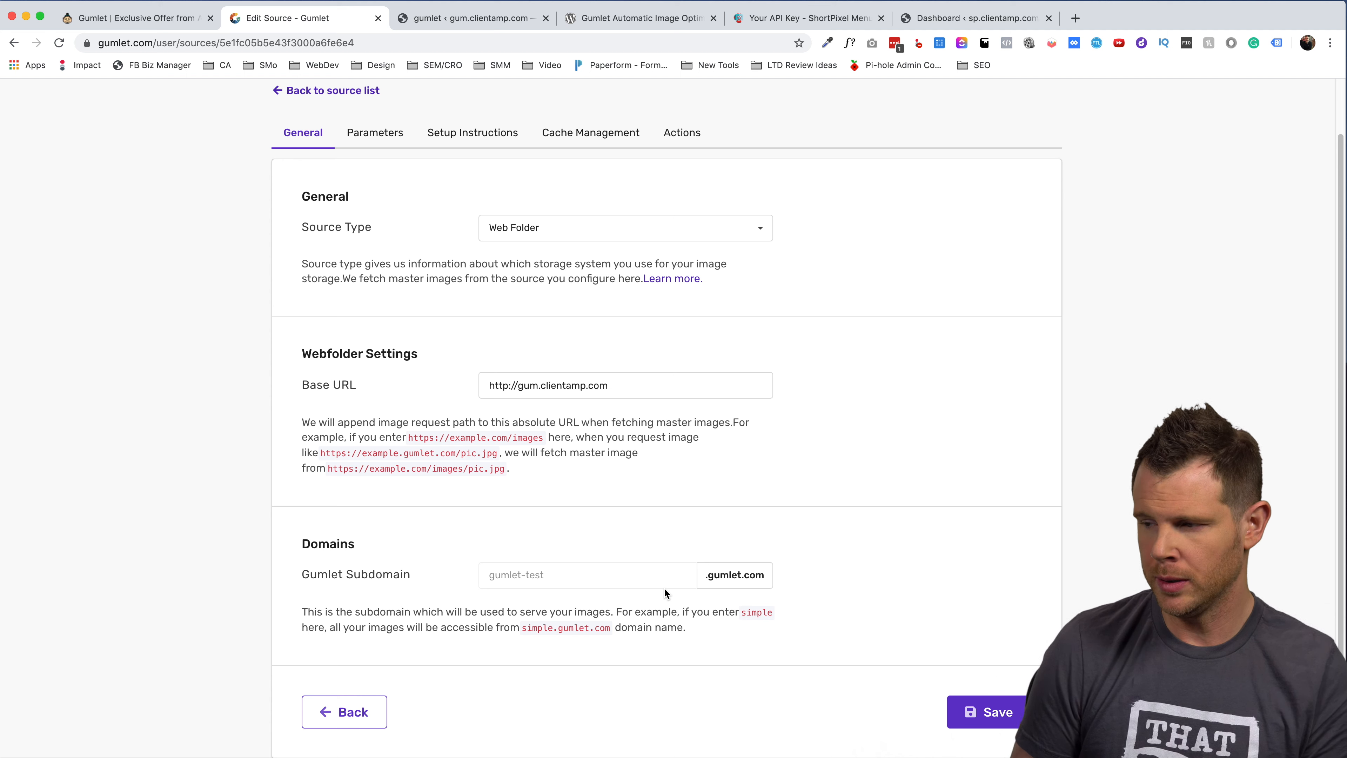
left_click(992, 712)
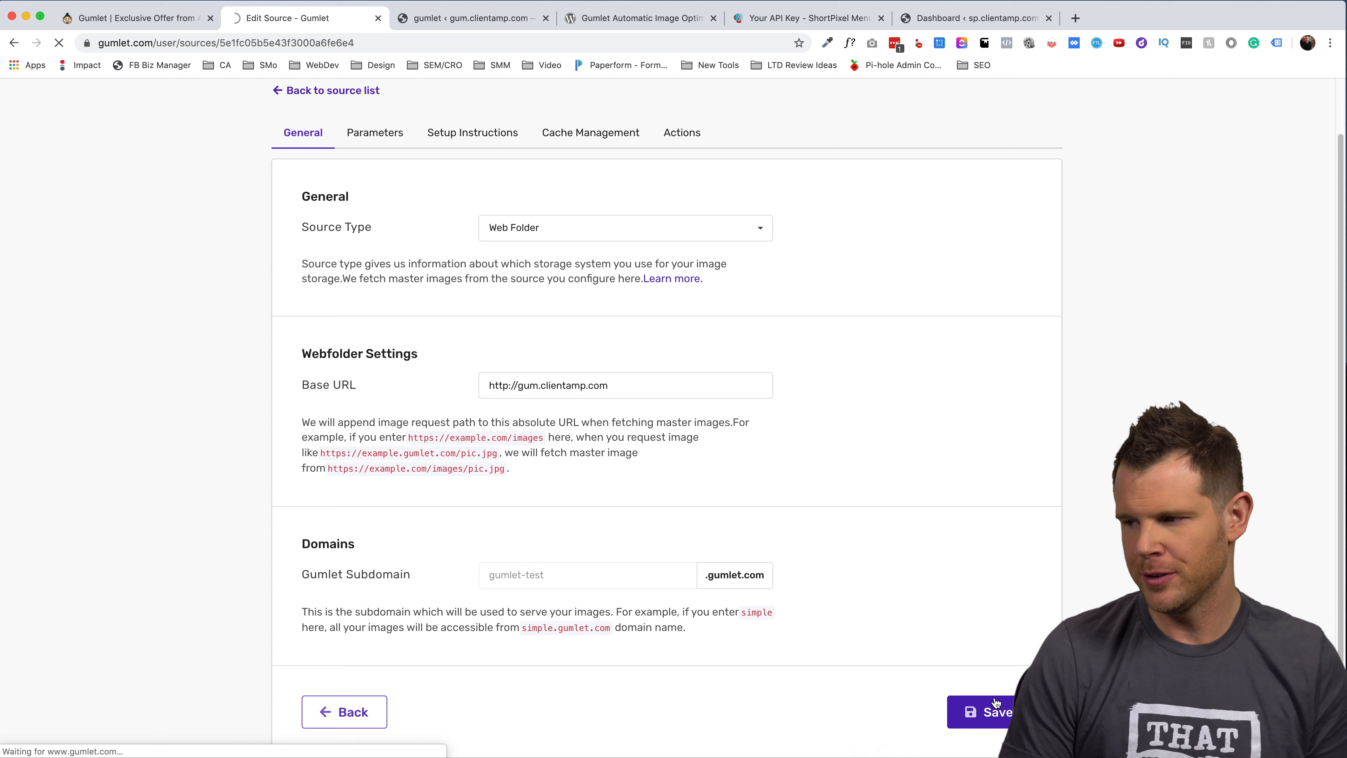
left_click(988, 711)
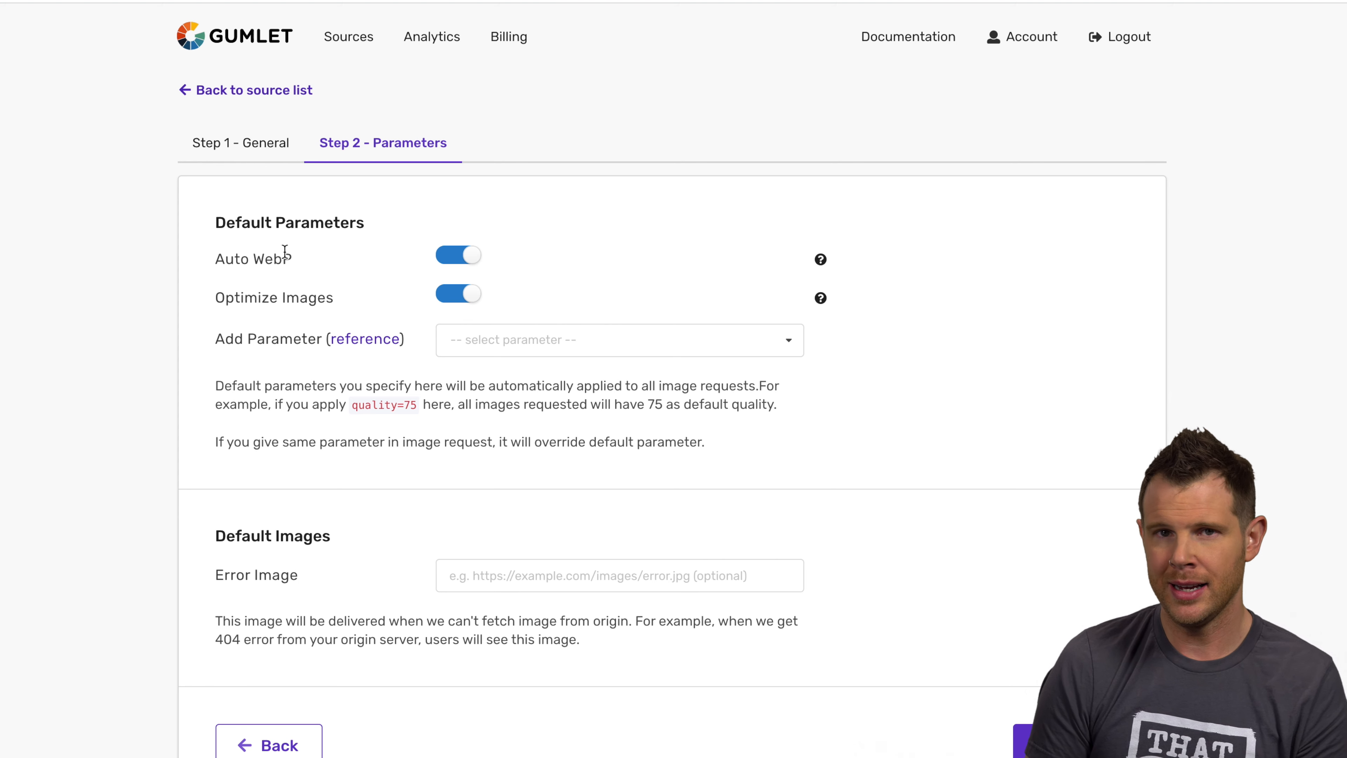
mouse_move(411, 326)
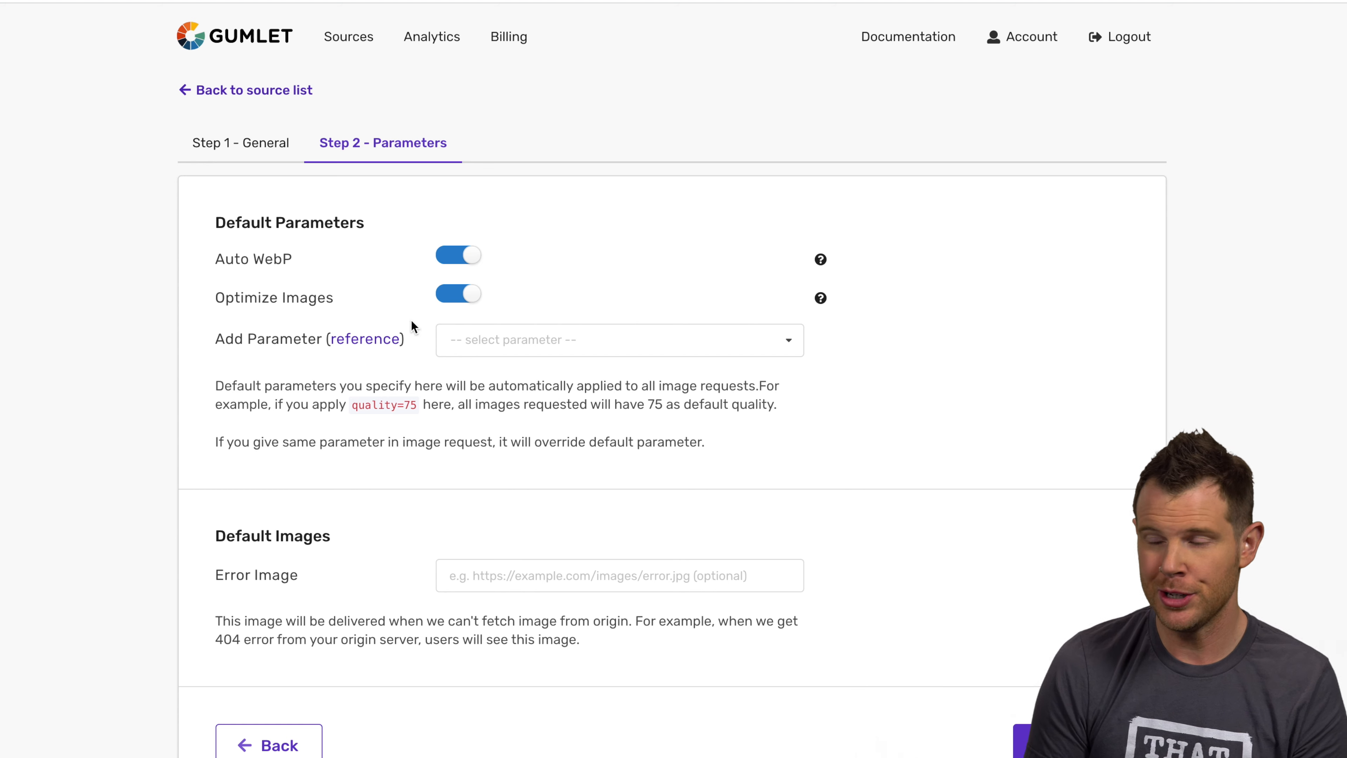
mouse_move(383, 316)
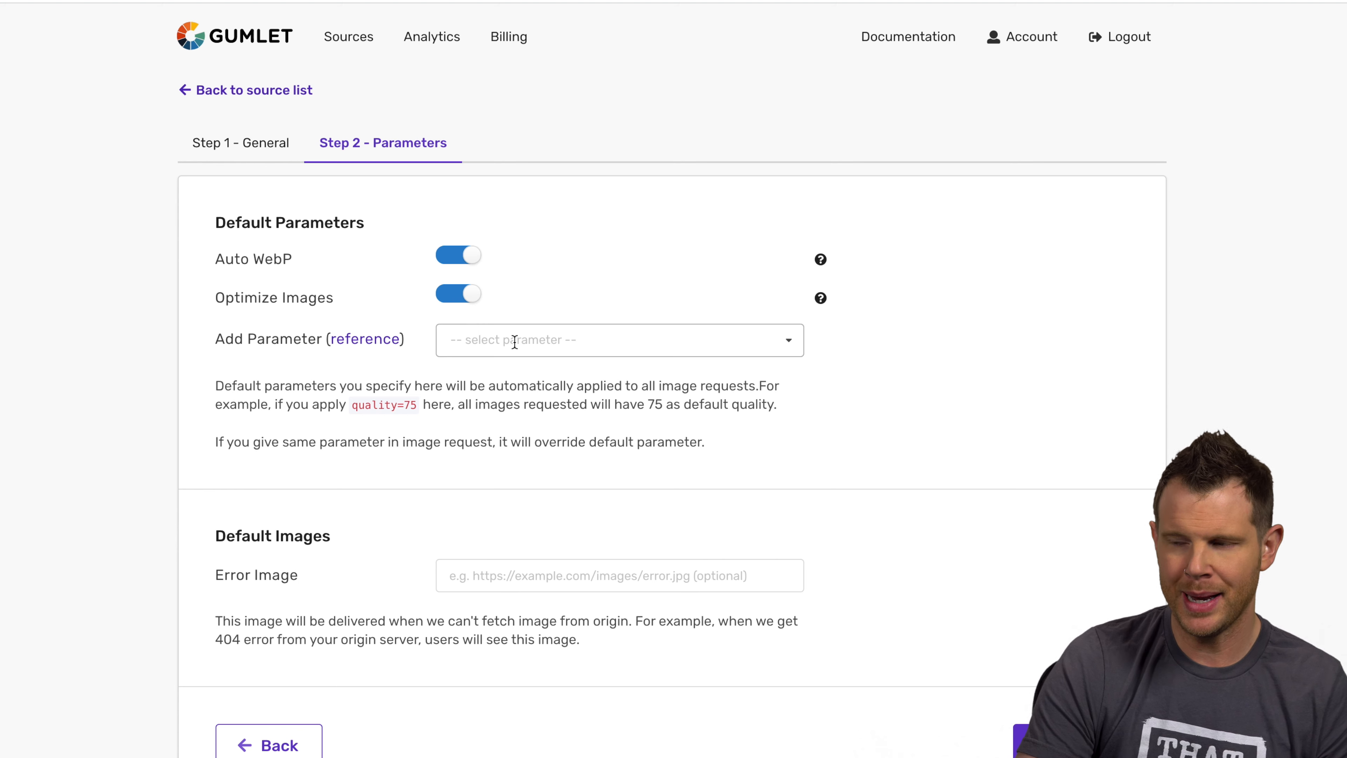
mouse_move(385, 423)
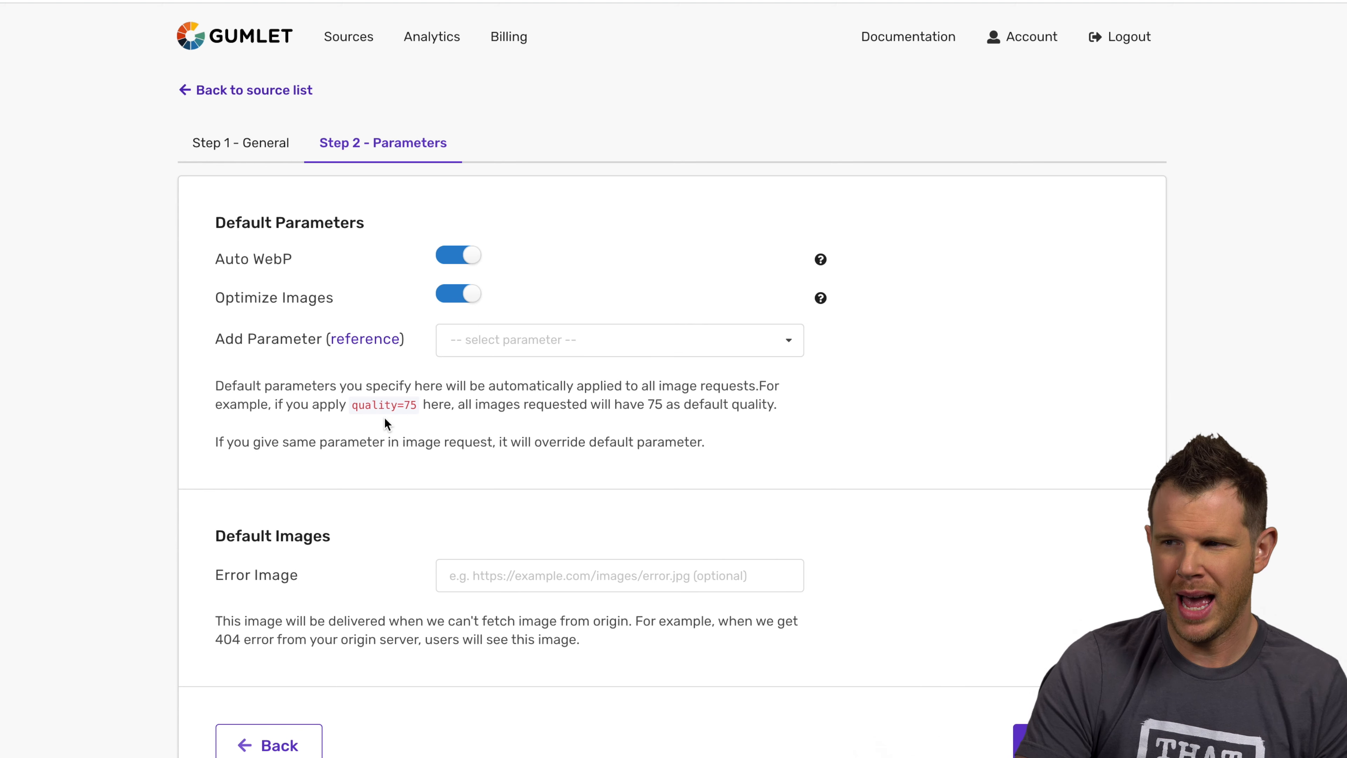
mouse_move(402, 424)
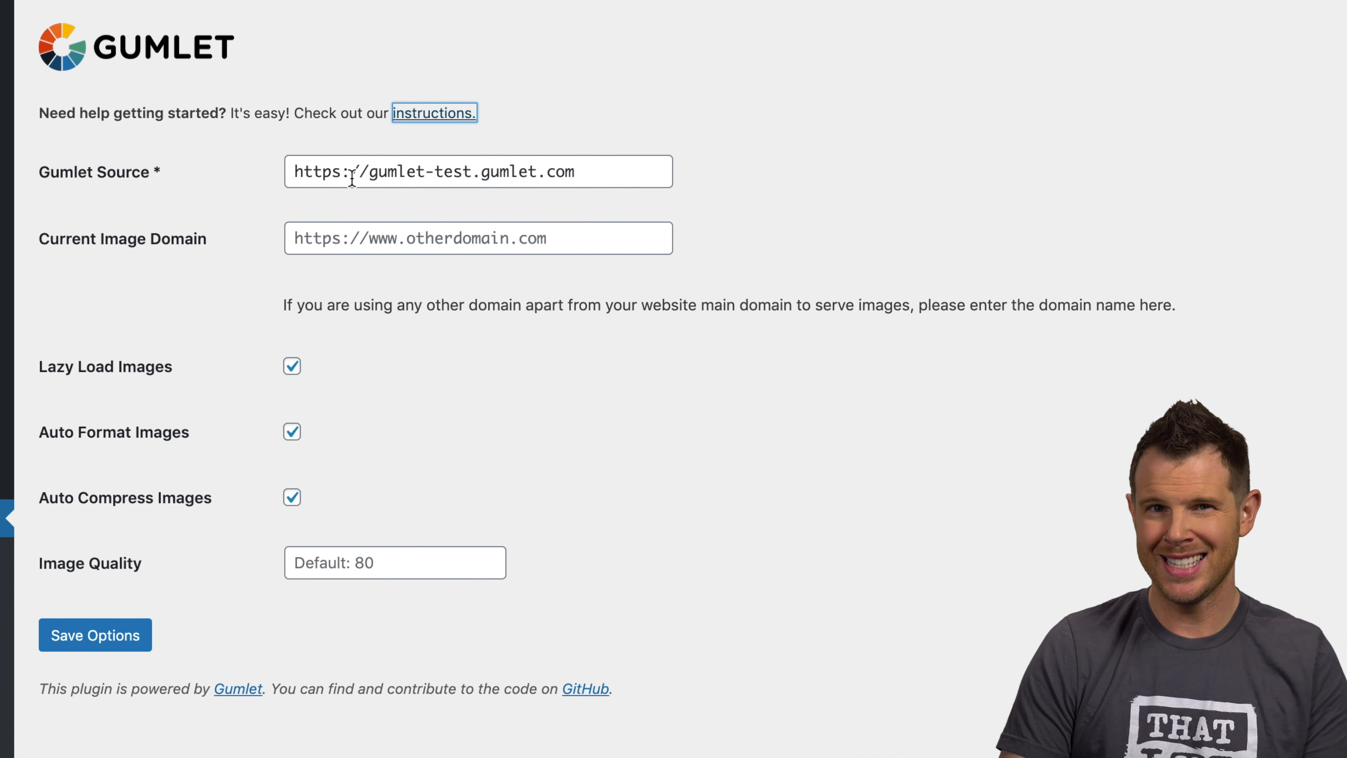
mouse_move(196, 253)
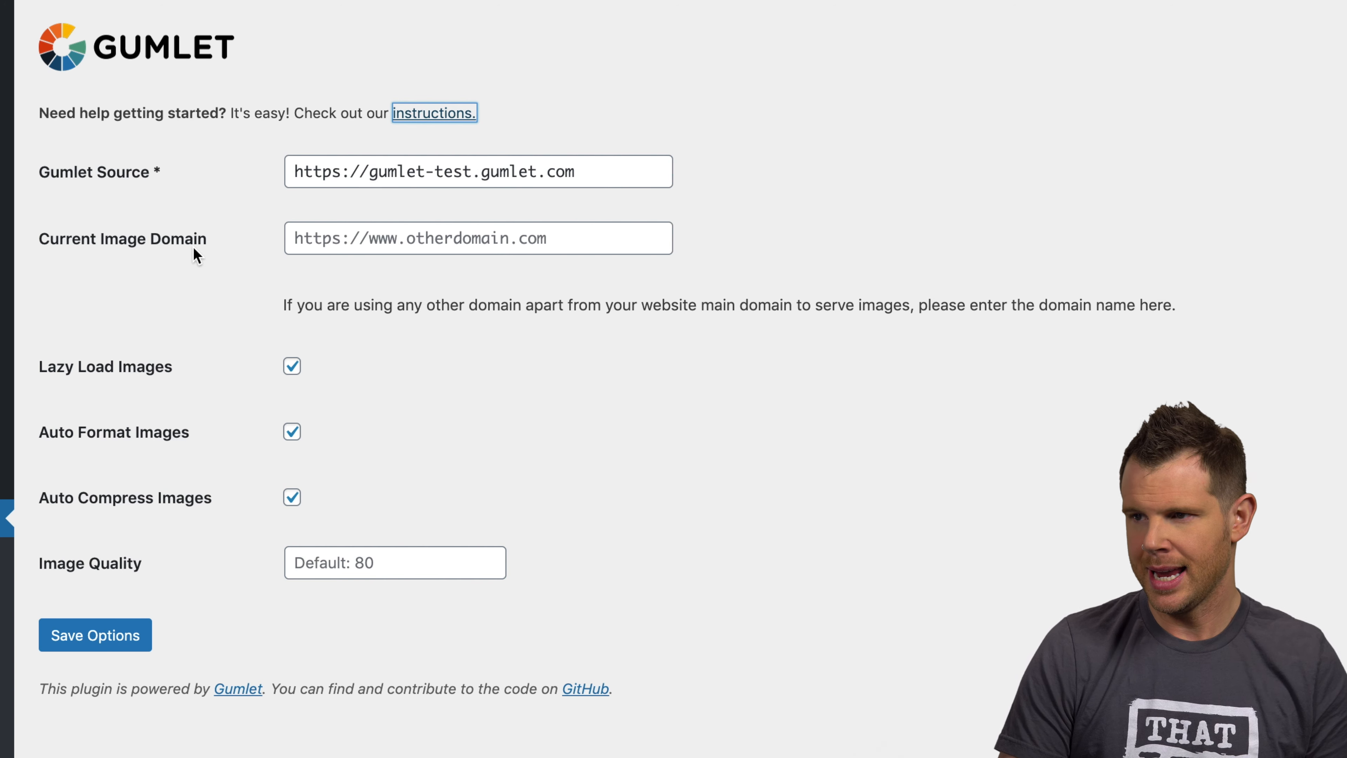
mouse_move(45, 249)
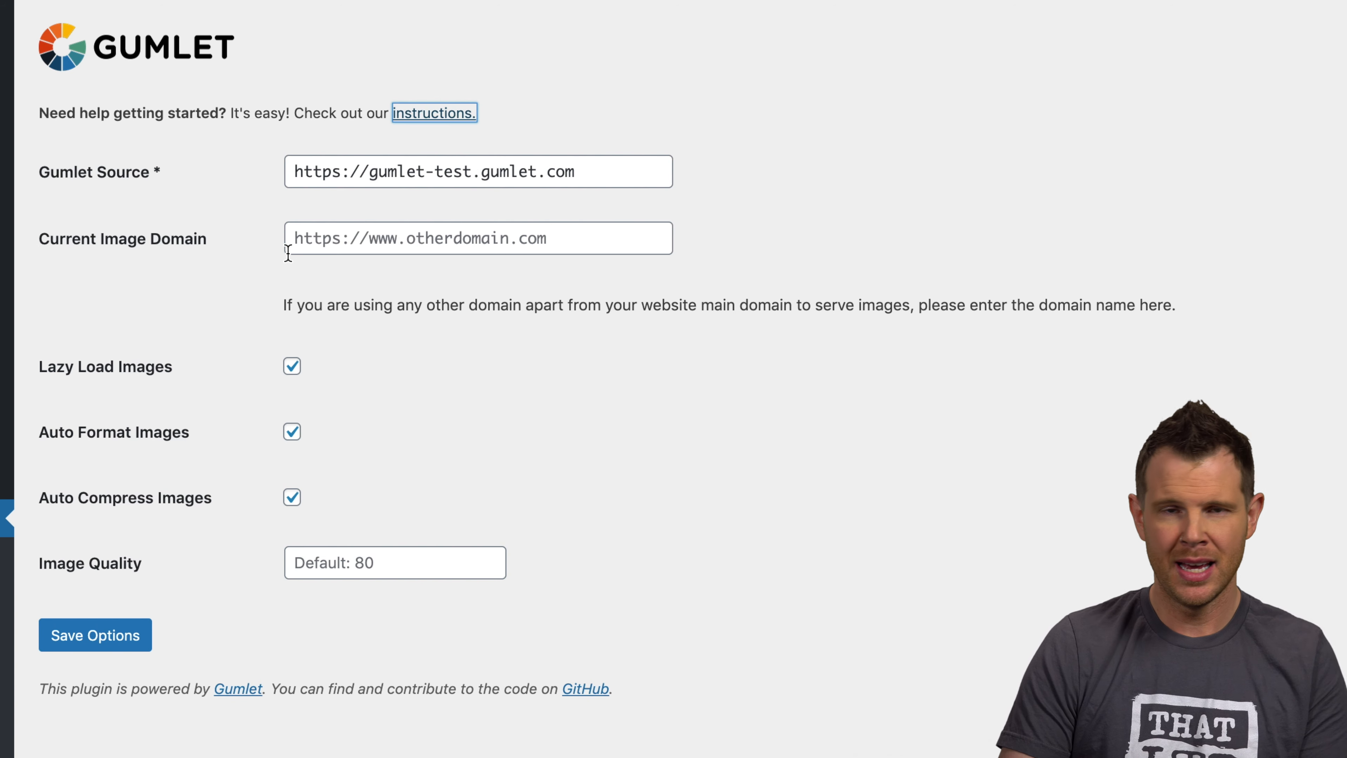
mouse_move(369, 291)
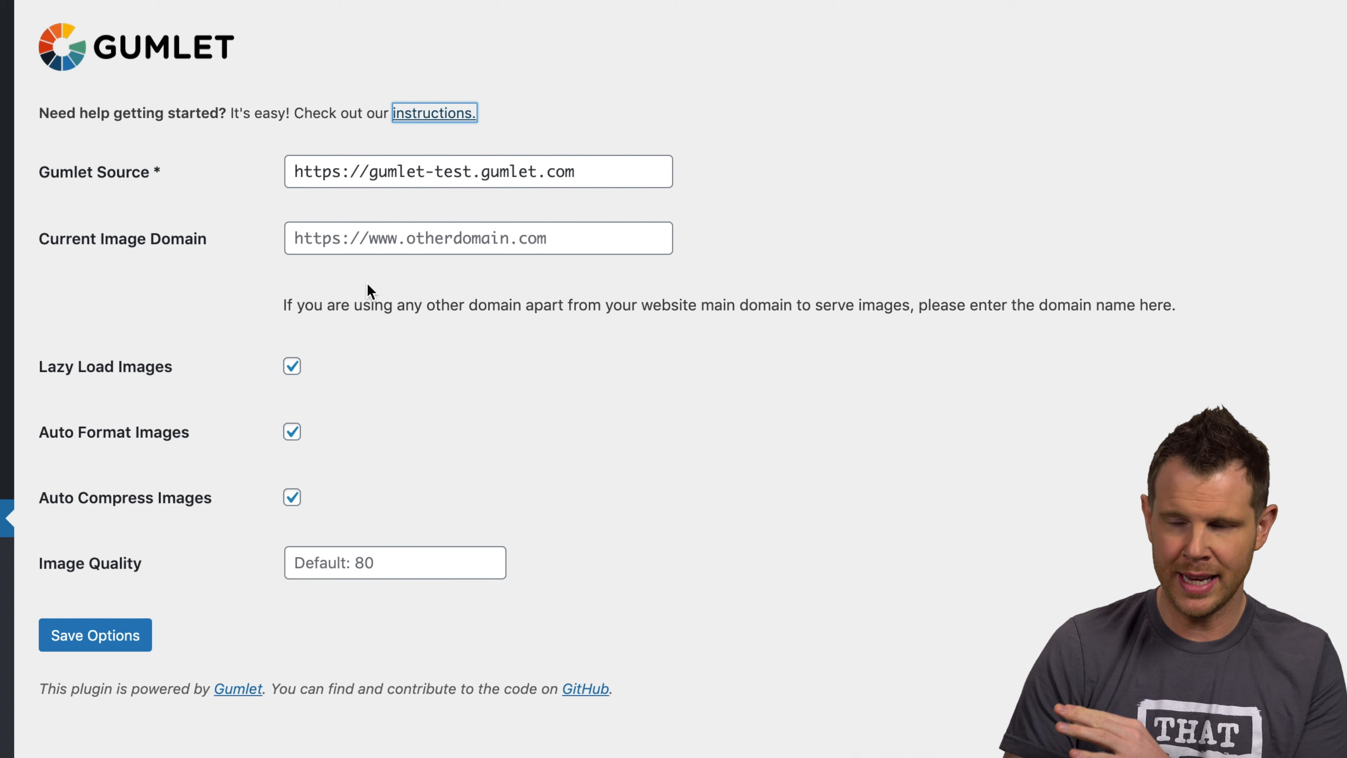
mouse_move(387, 283)
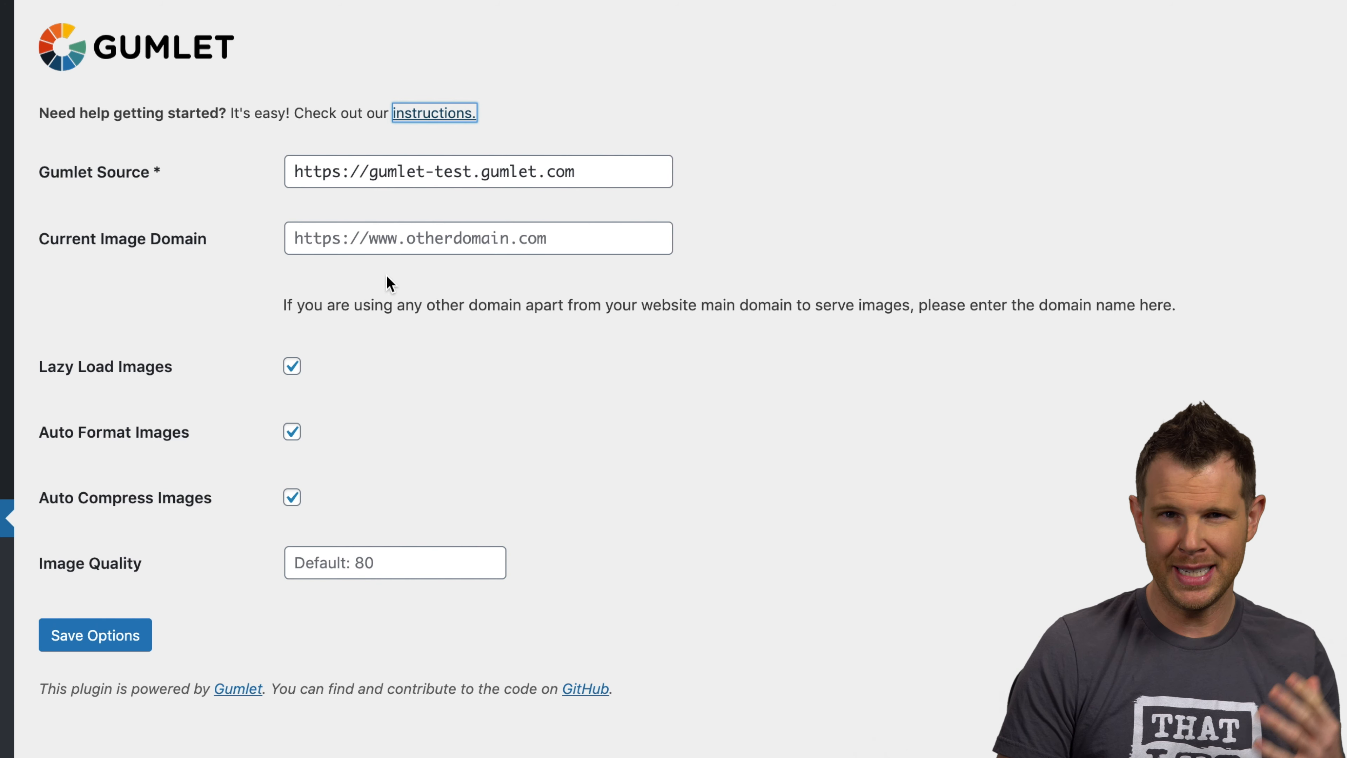
mouse_move(38, 381)
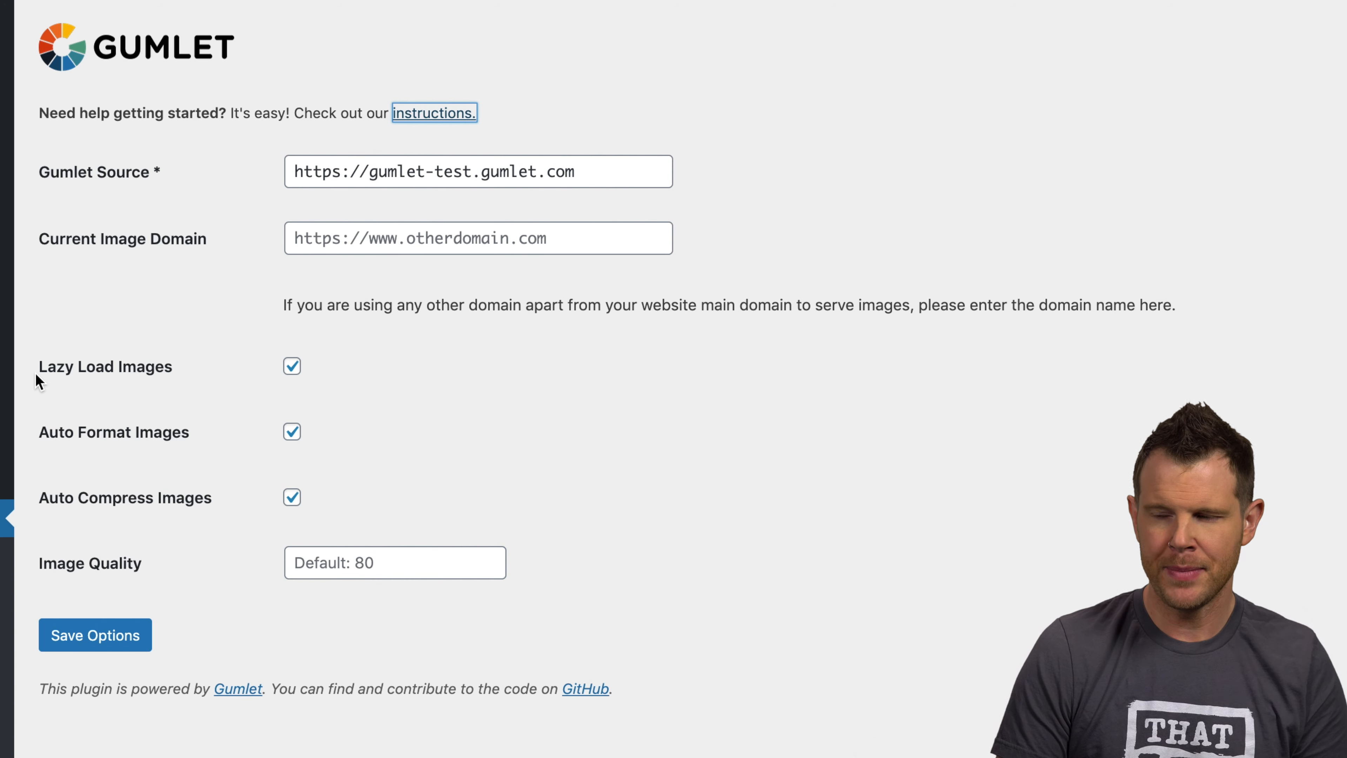
mouse_move(39, 447)
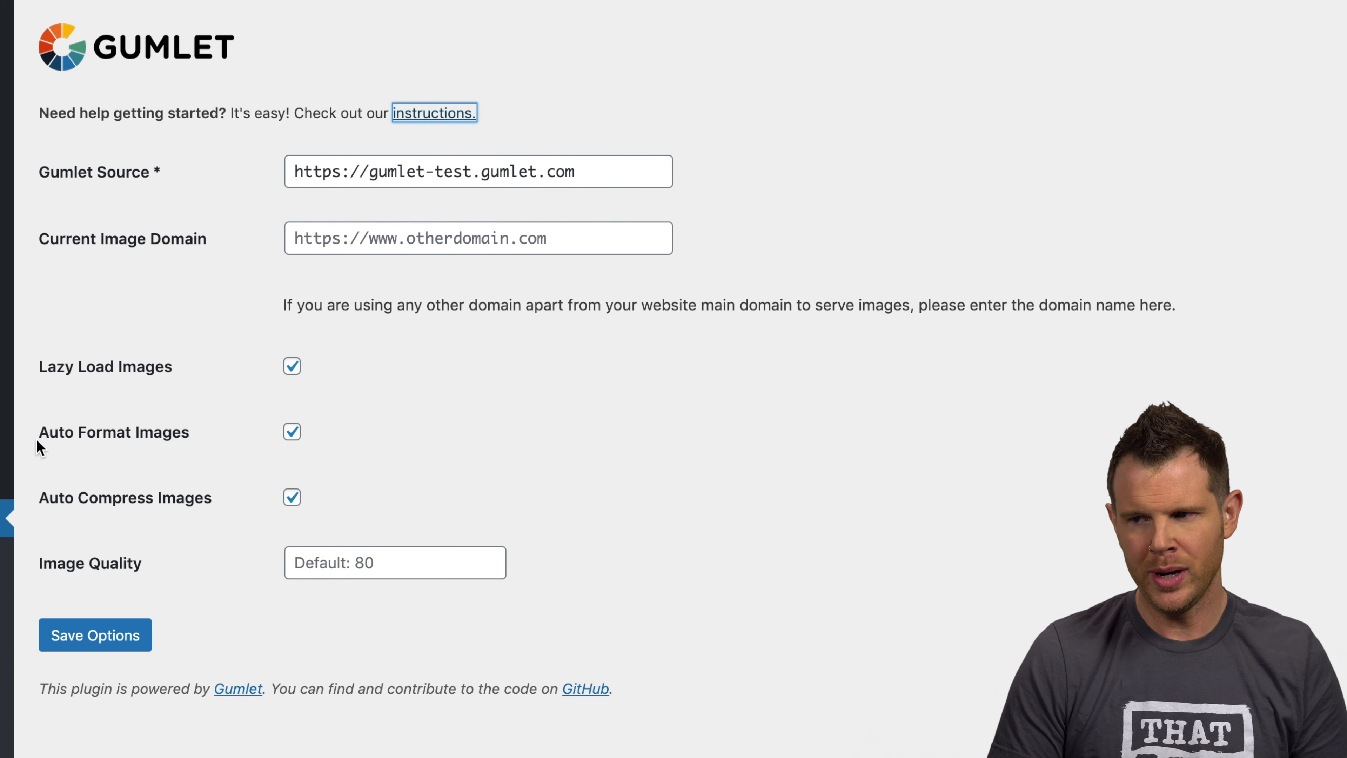
mouse_move(92, 520)
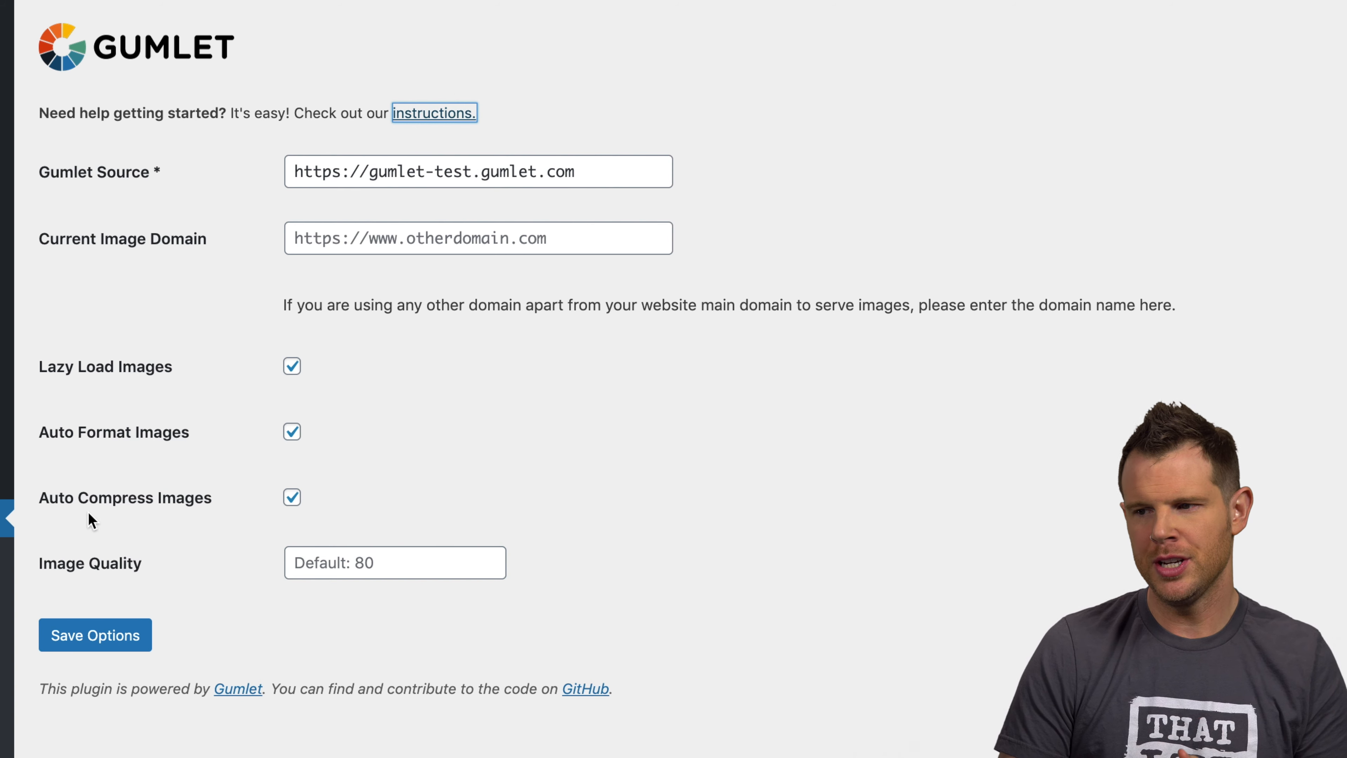
mouse_move(103, 565)
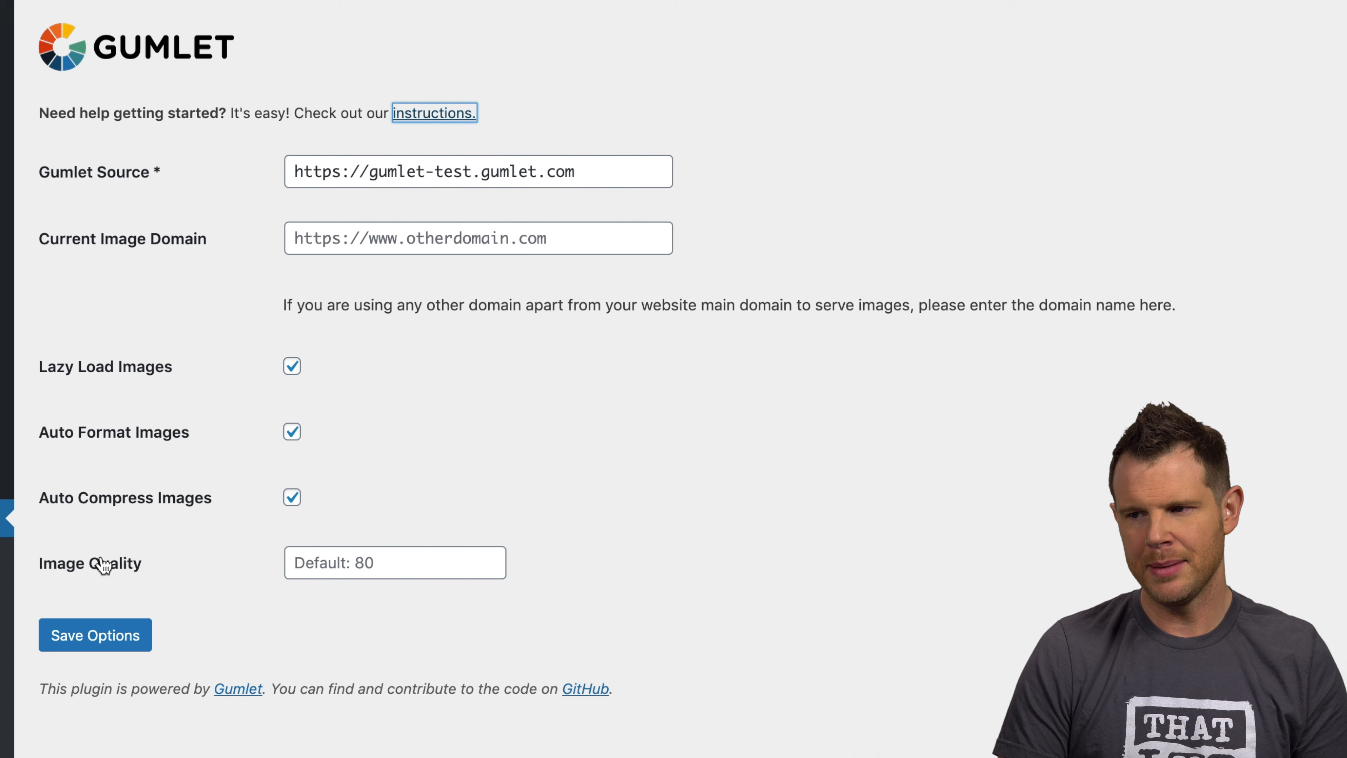
mouse_move(318, 591)
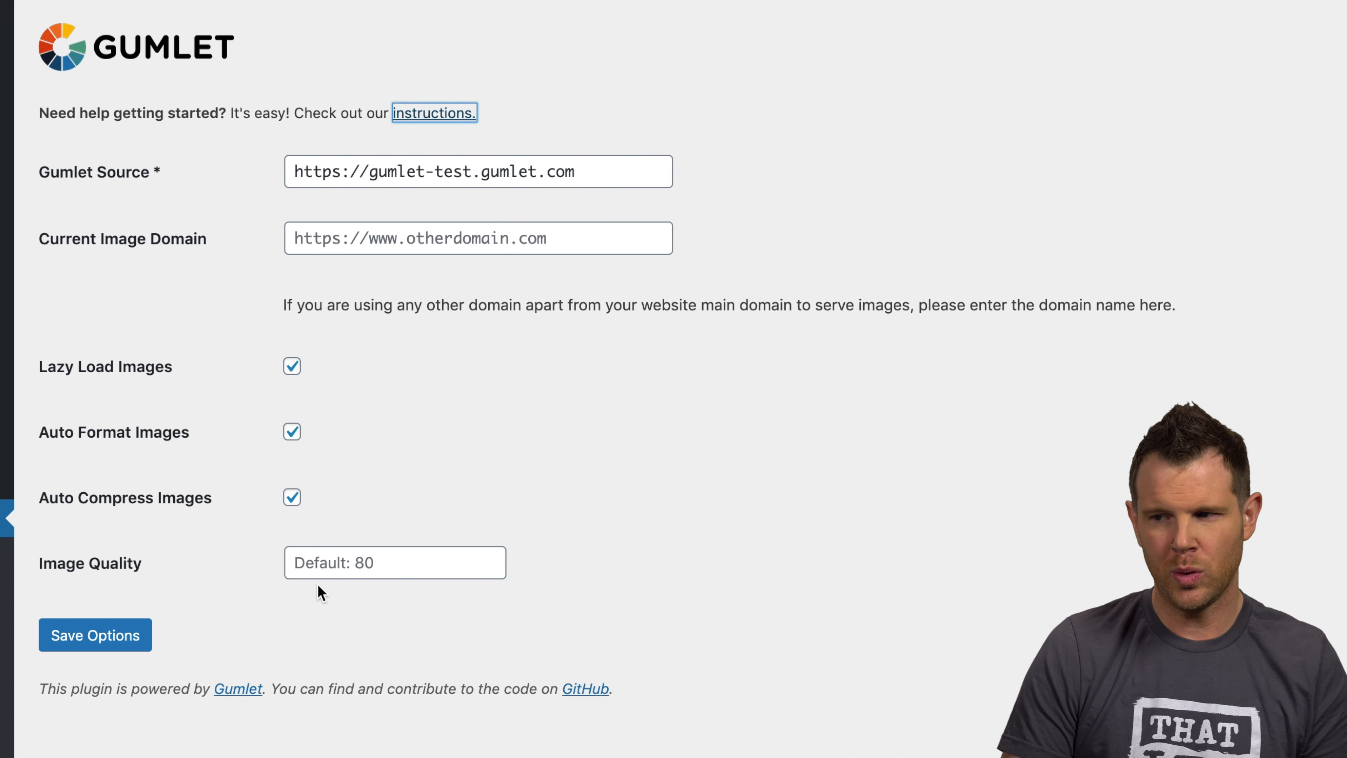
mouse_move(309, 512)
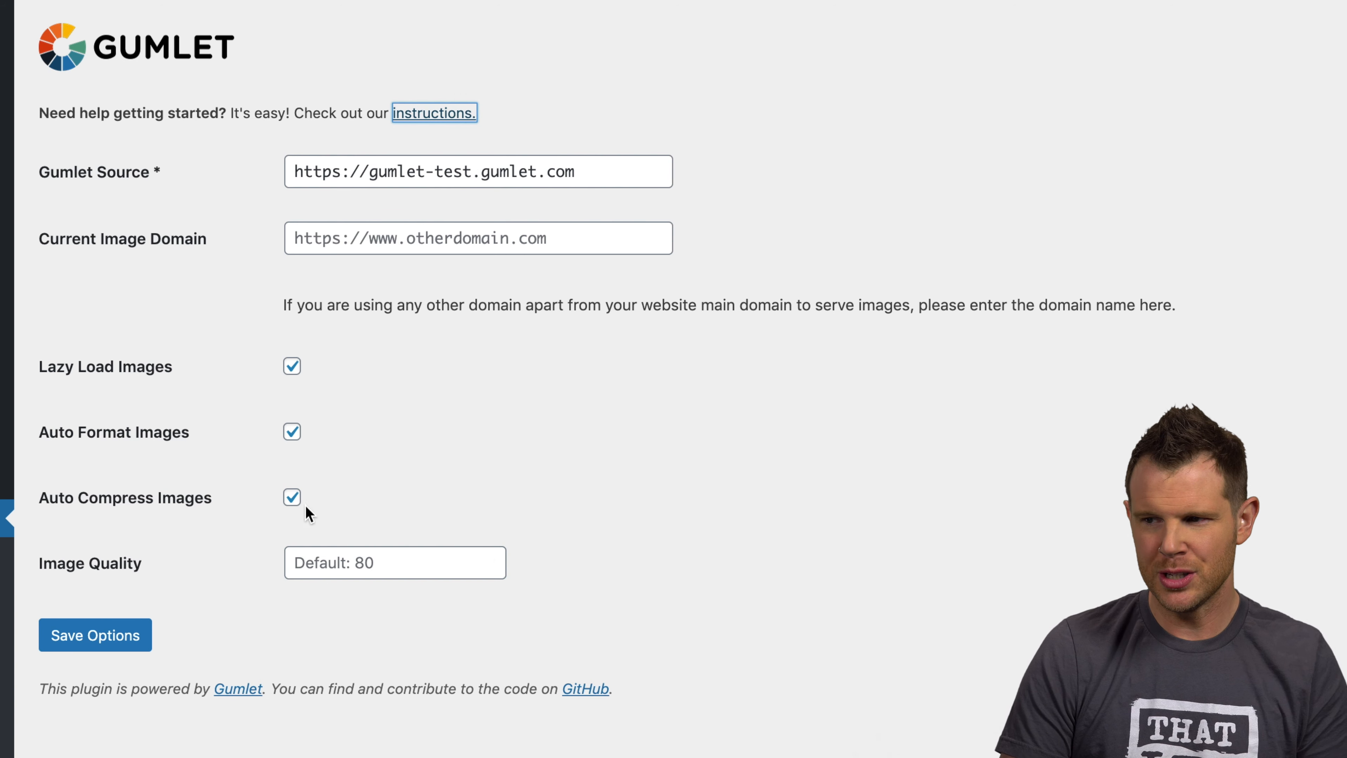
mouse_move(134, 580)
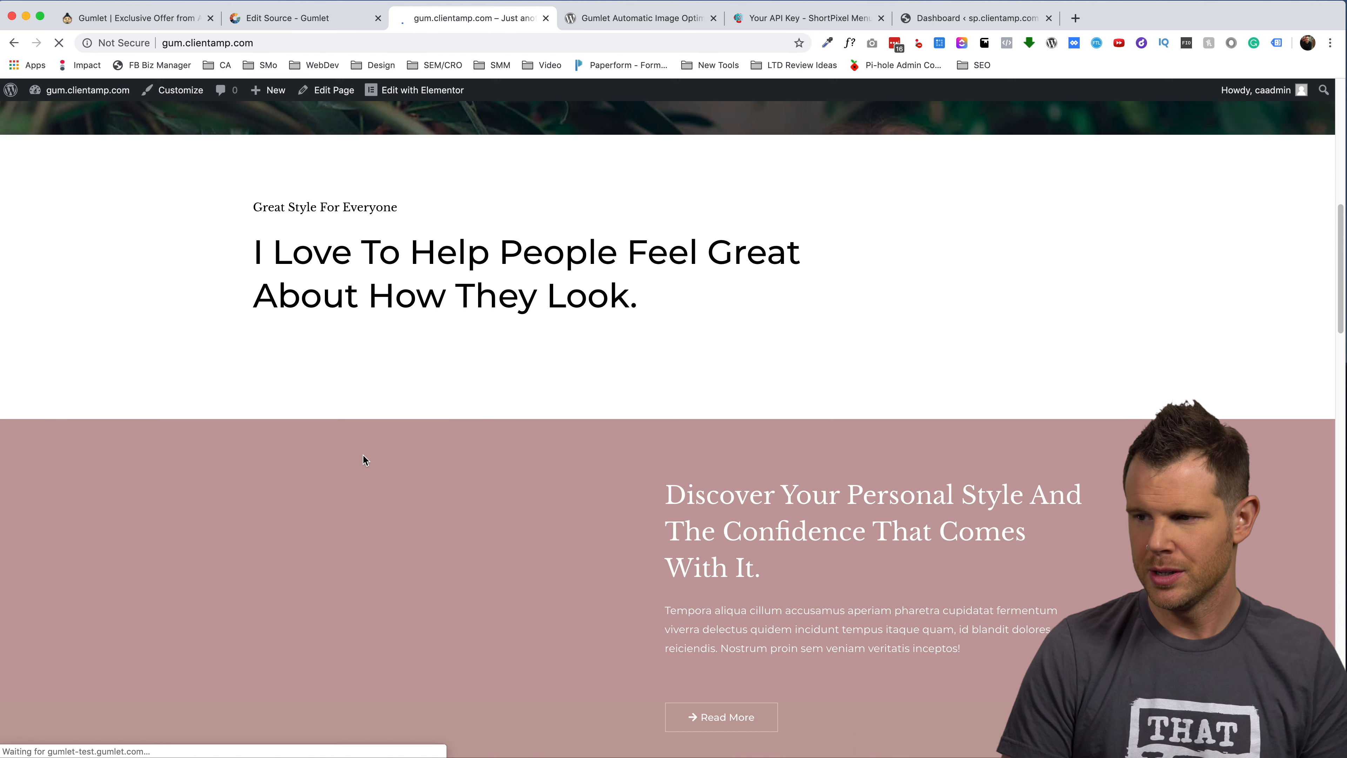
Browse the gum.clientamp.com homepage images and inspect one to confirm it loads from gumlet-test.gumlet.com as WebP
scroll("down", 3)
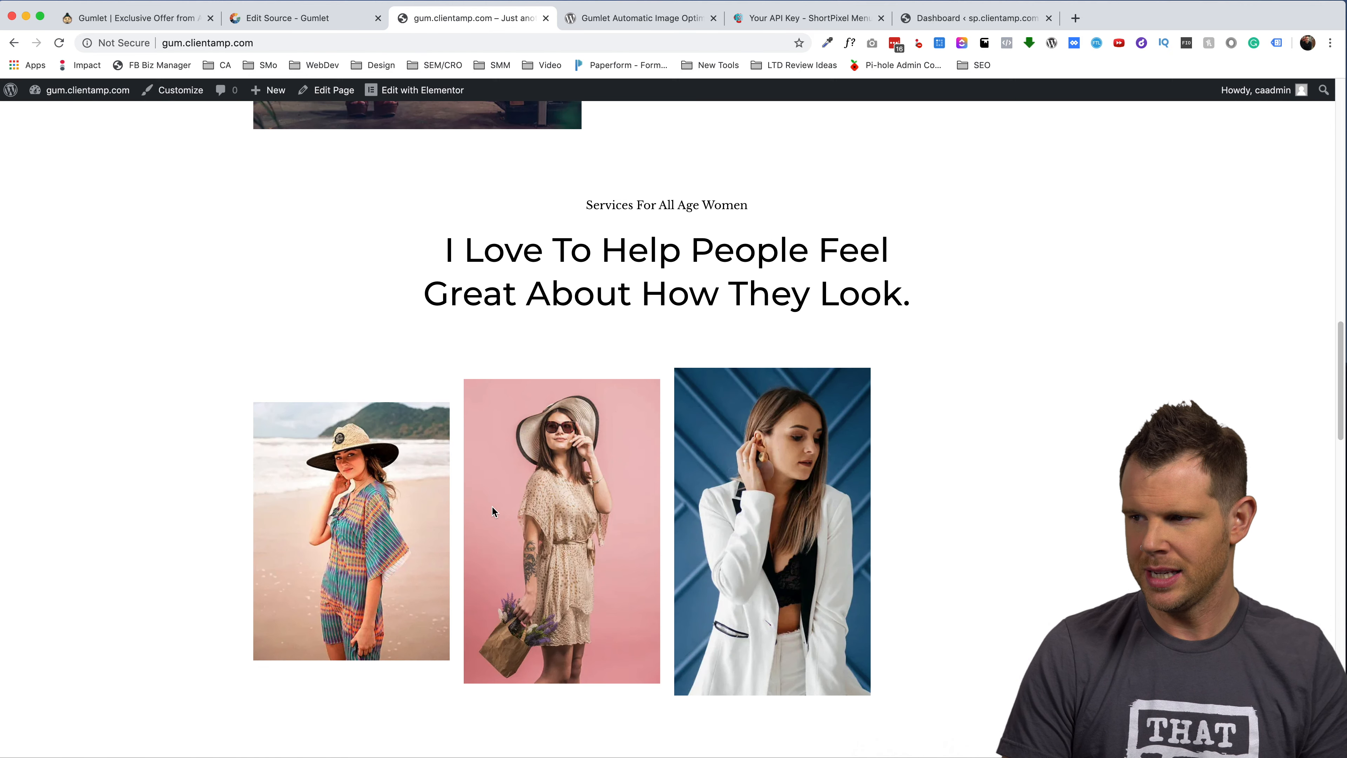
scroll("down", 3)
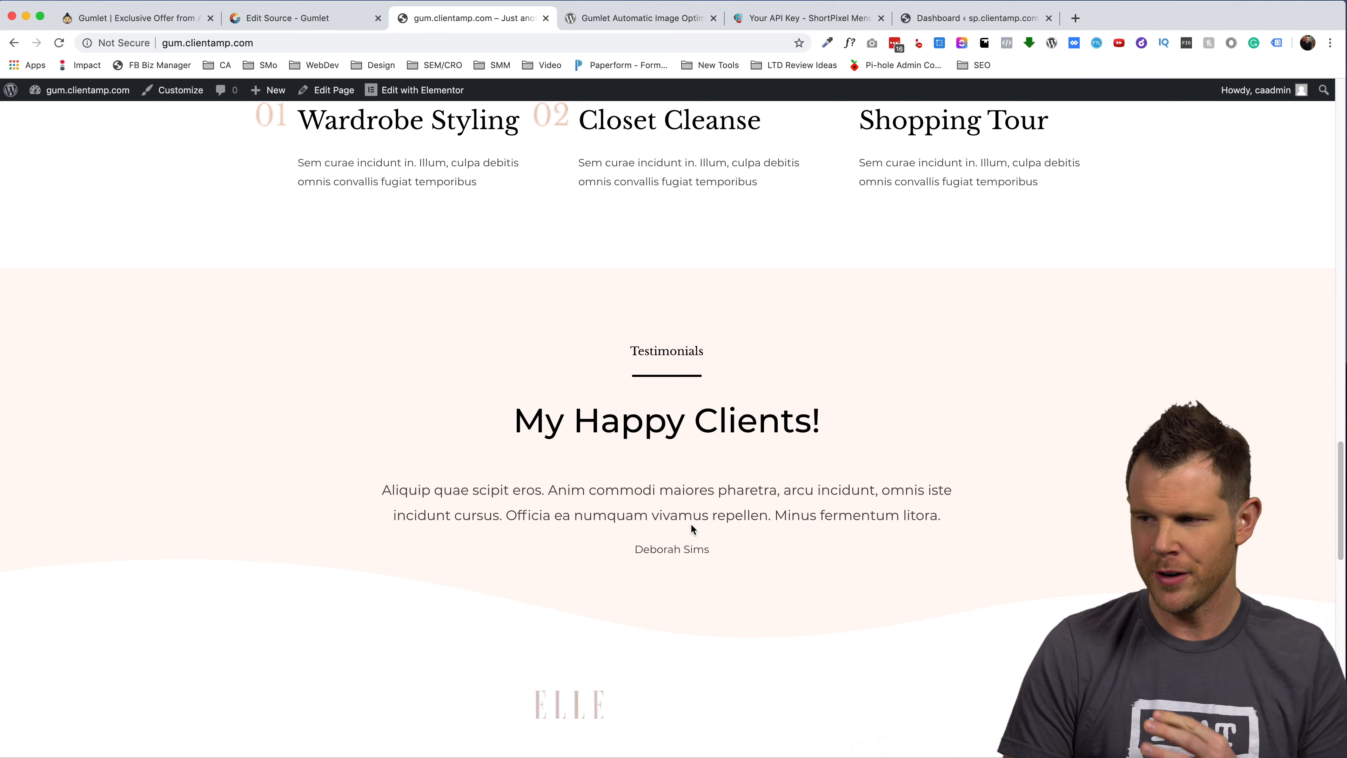
scroll("down", 3)
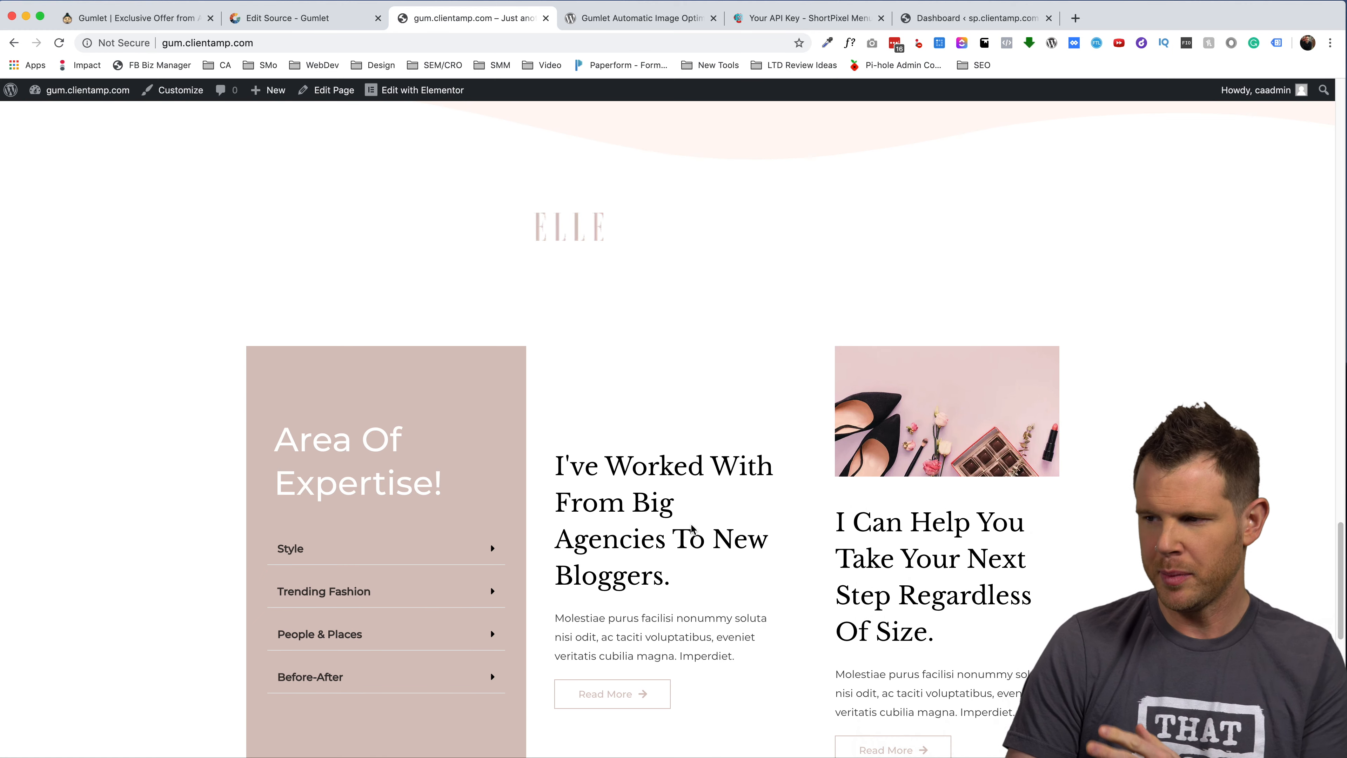
scroll("down", 3)
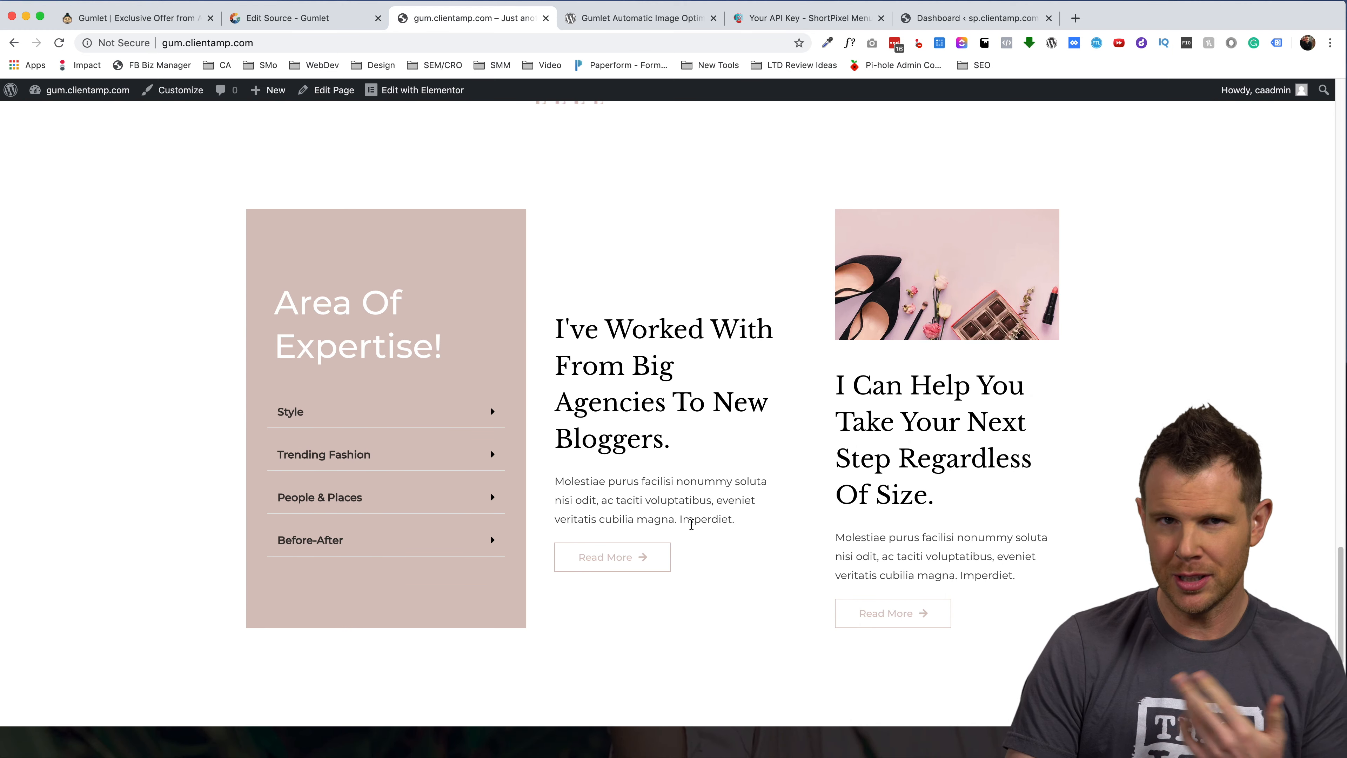
scroll("up", 3)
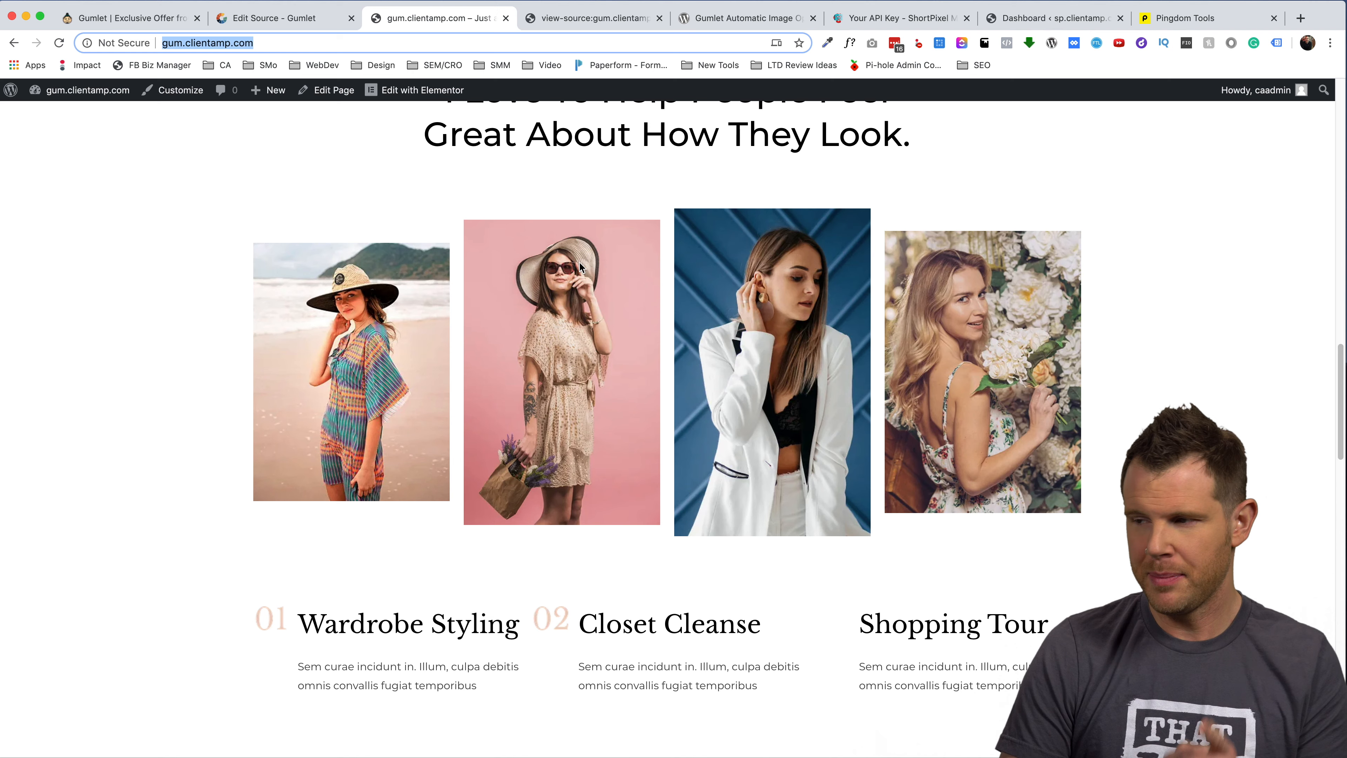
scroll("down", 3)
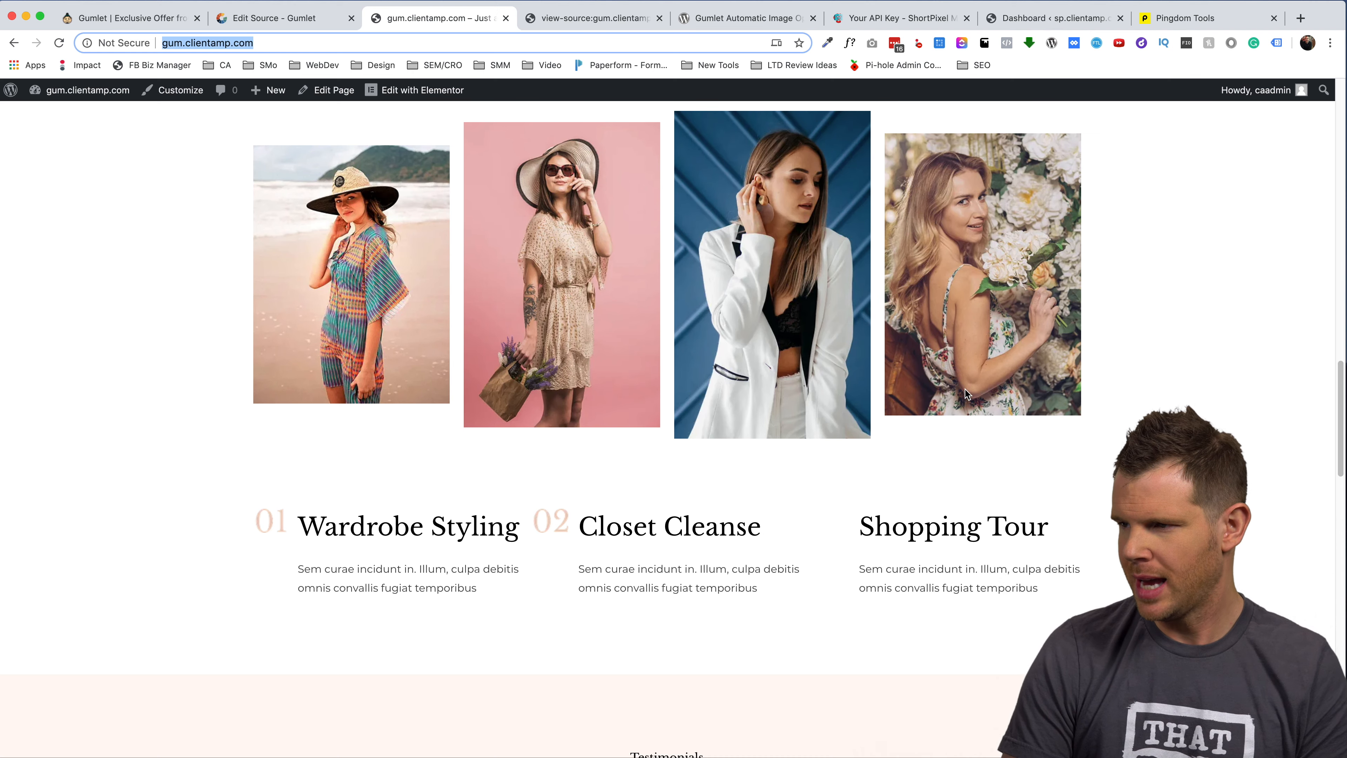
scroll("down", 3)
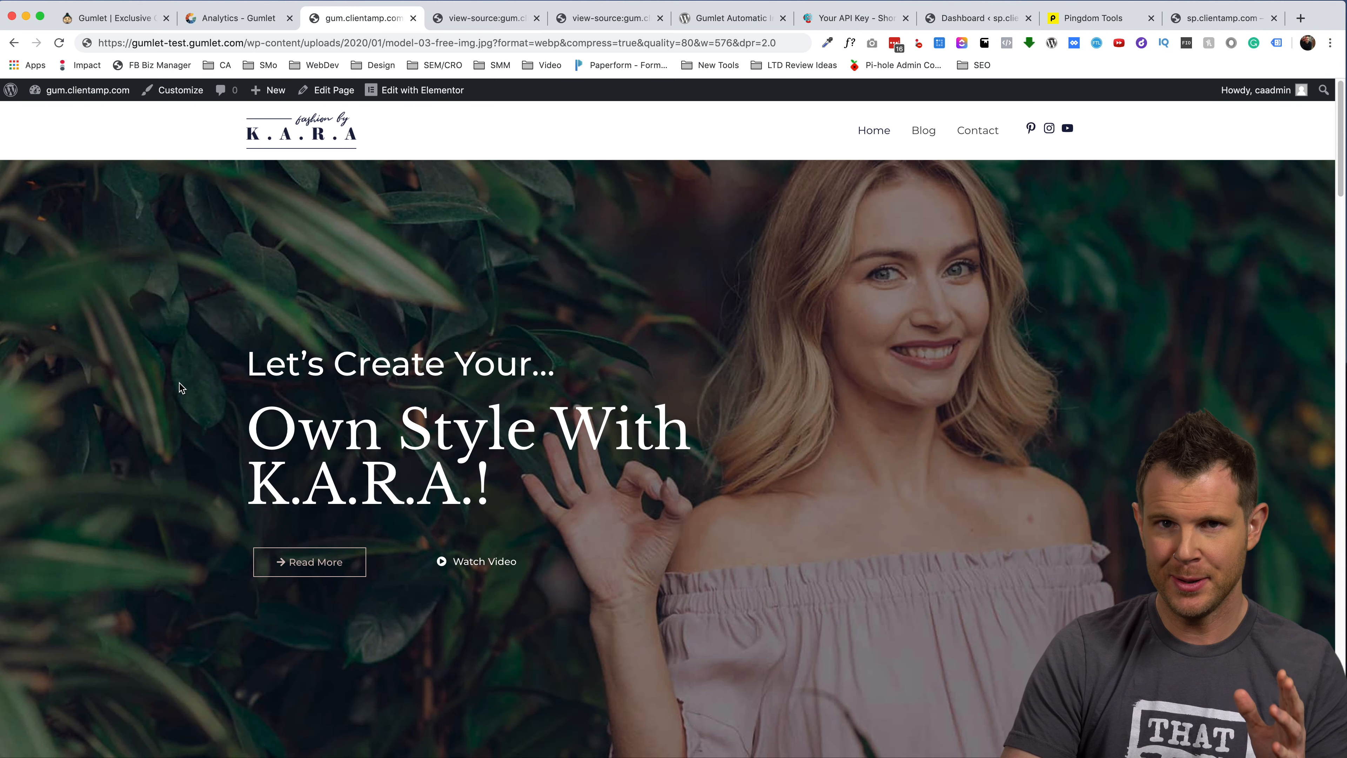
mouse_move(622, 491)
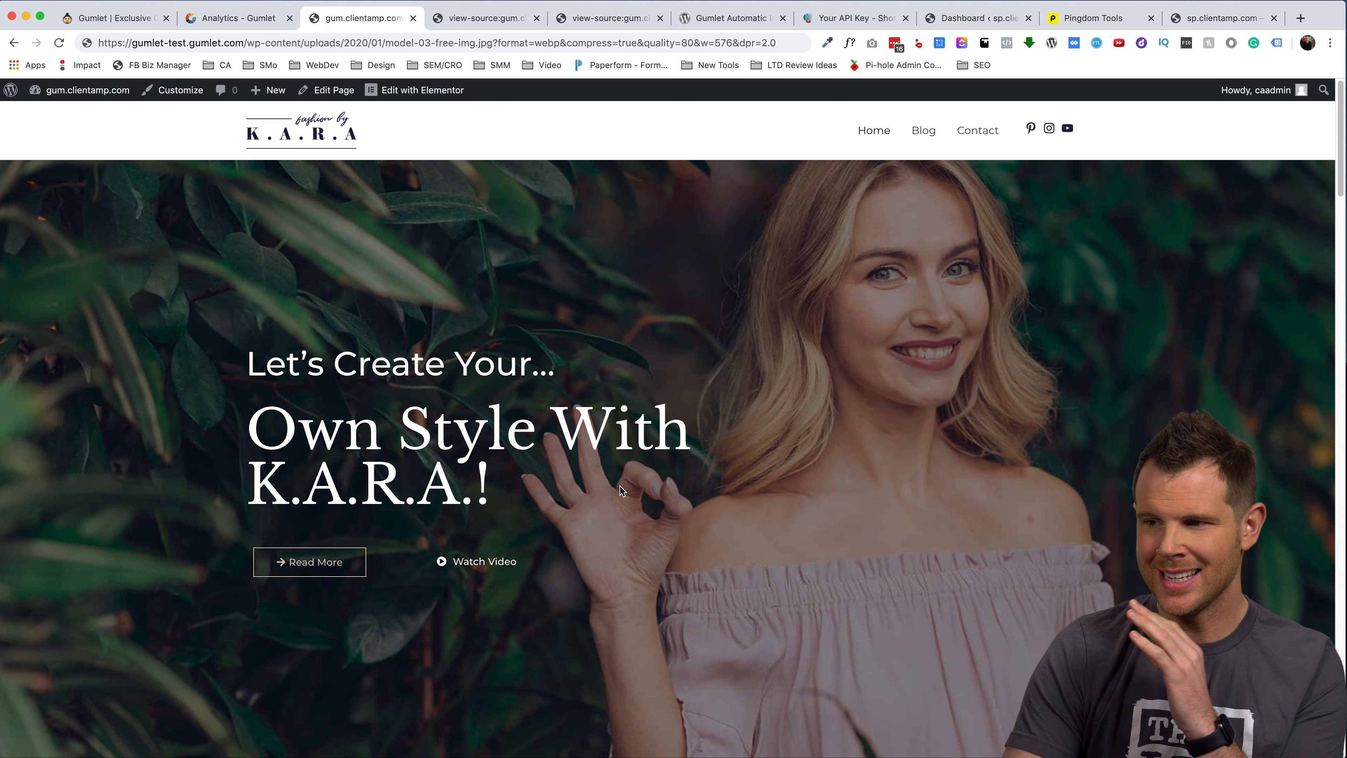
scroll("down", 3)
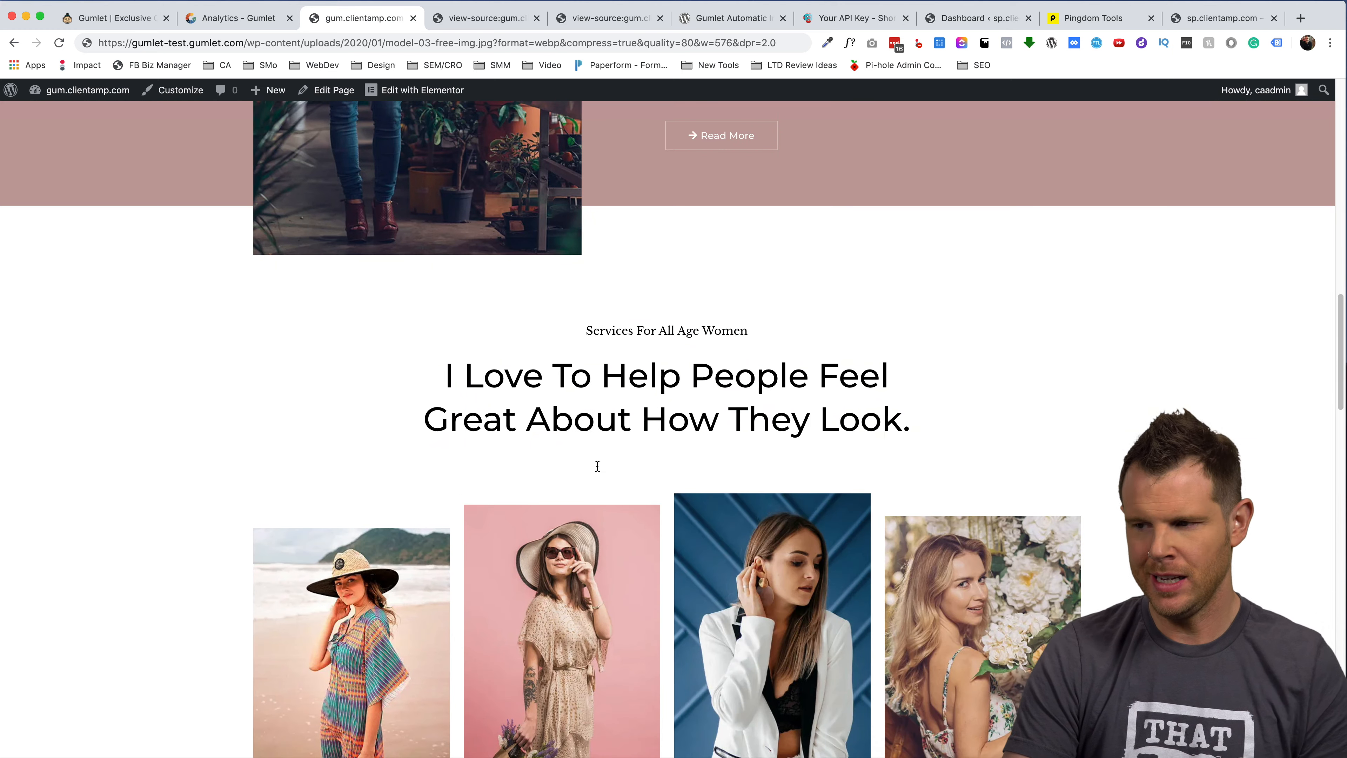
right_click(562, 601)
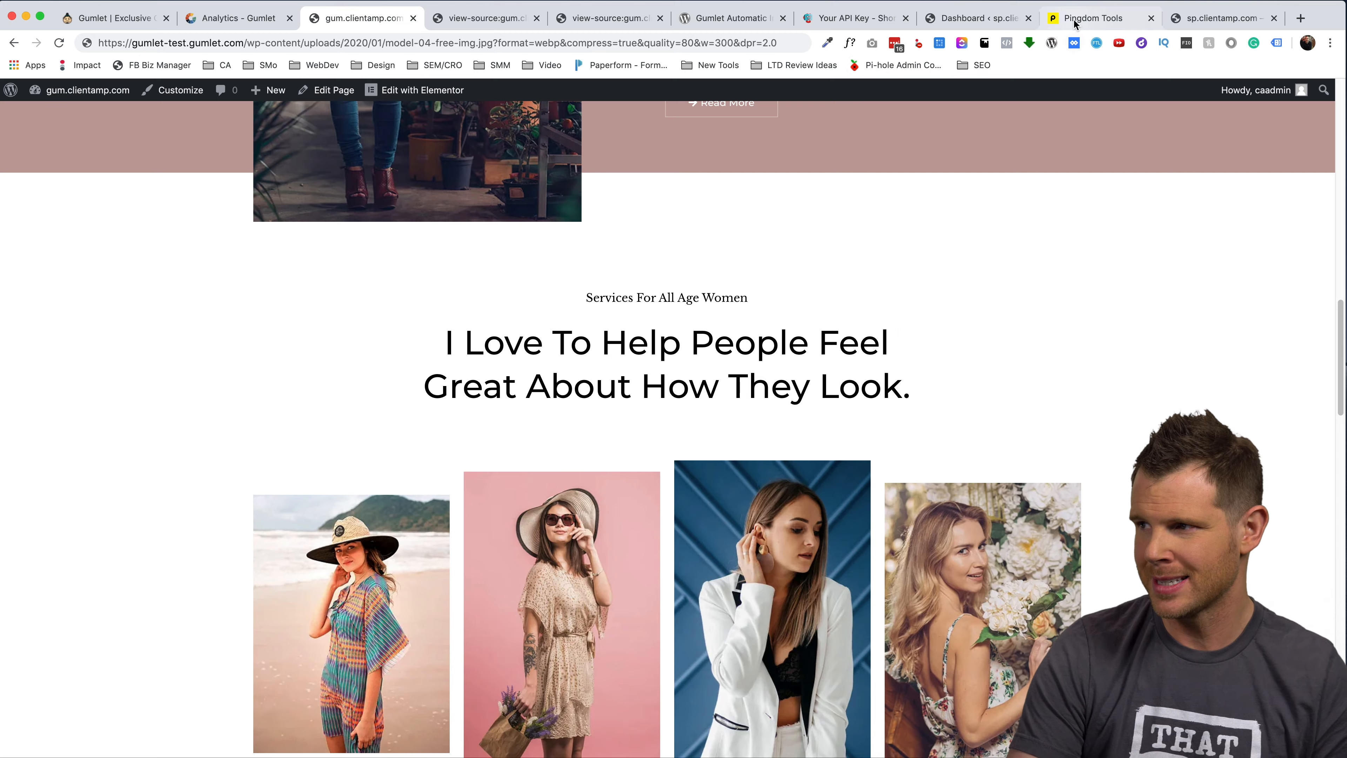
left_click(1091, 17)
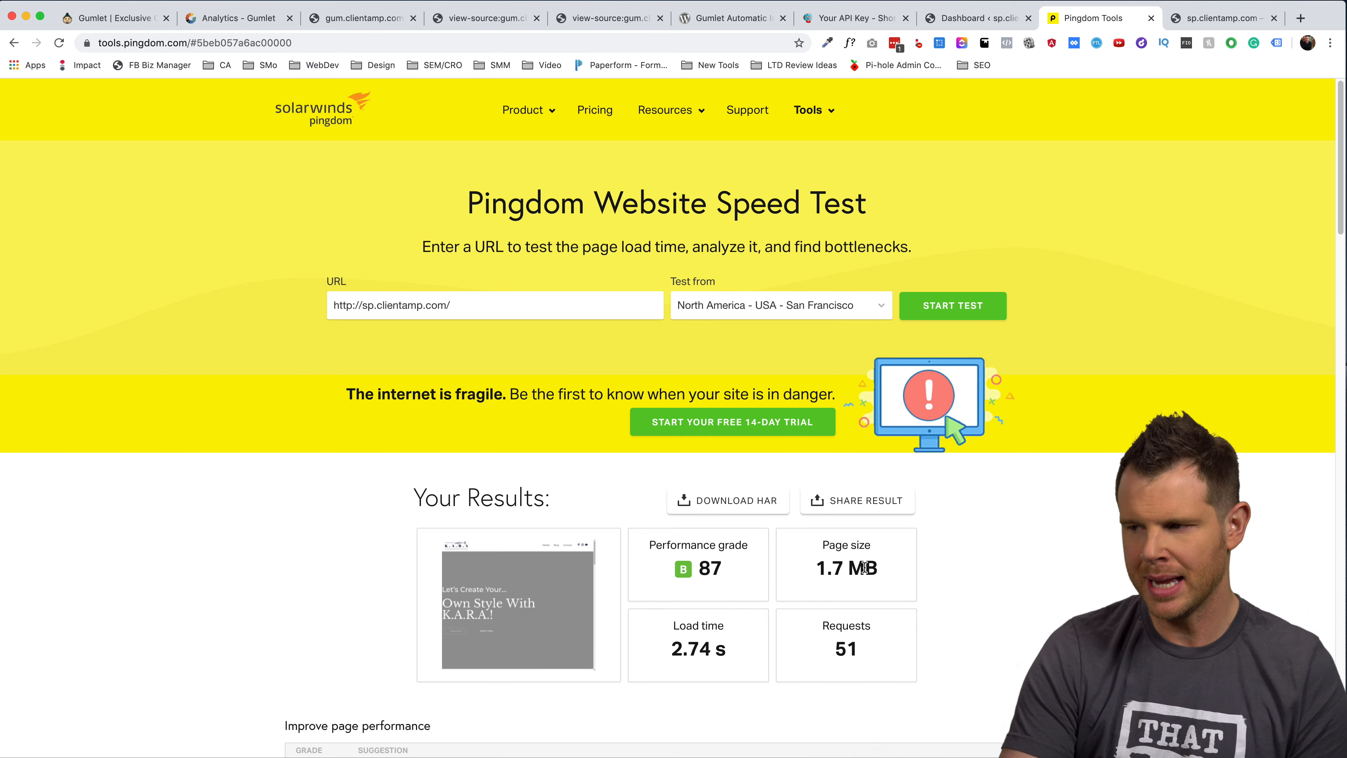
mouse_move(688, 665)
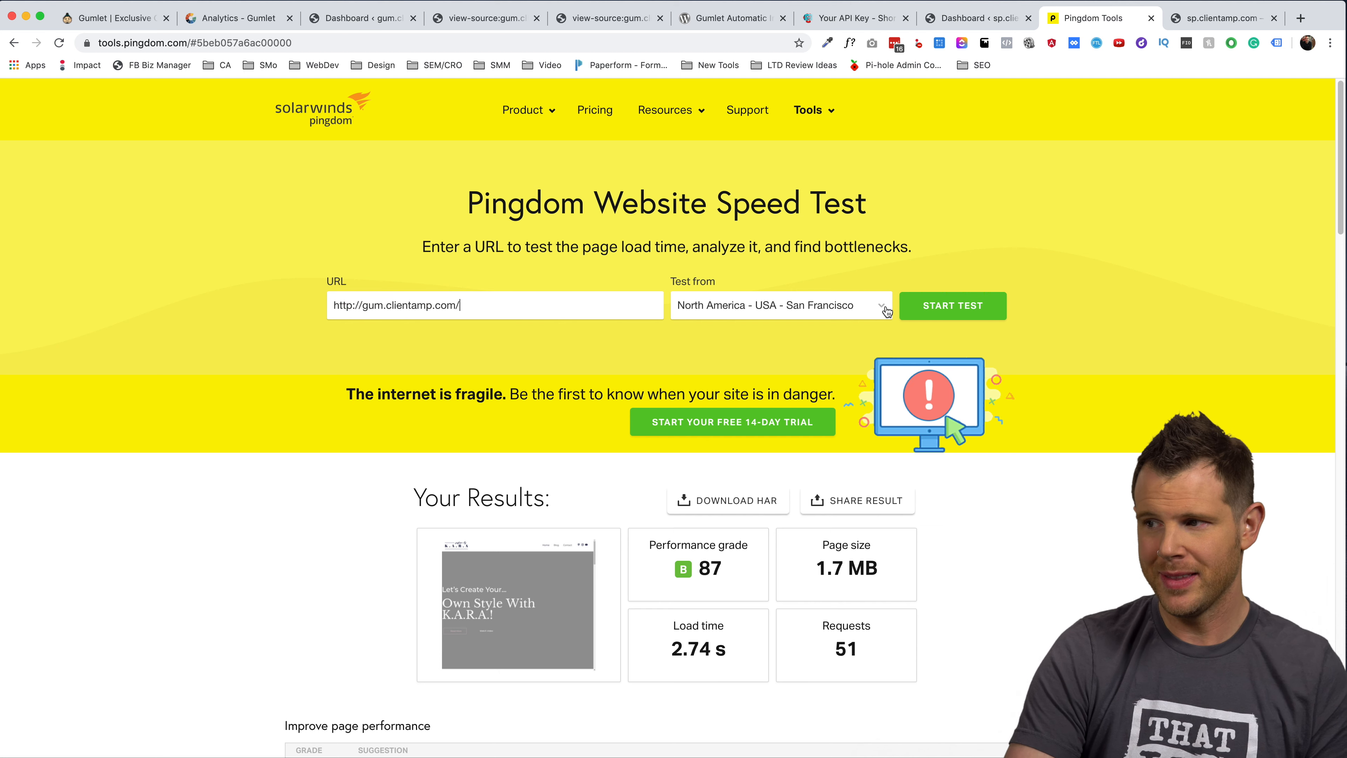
left_click(951, 306)
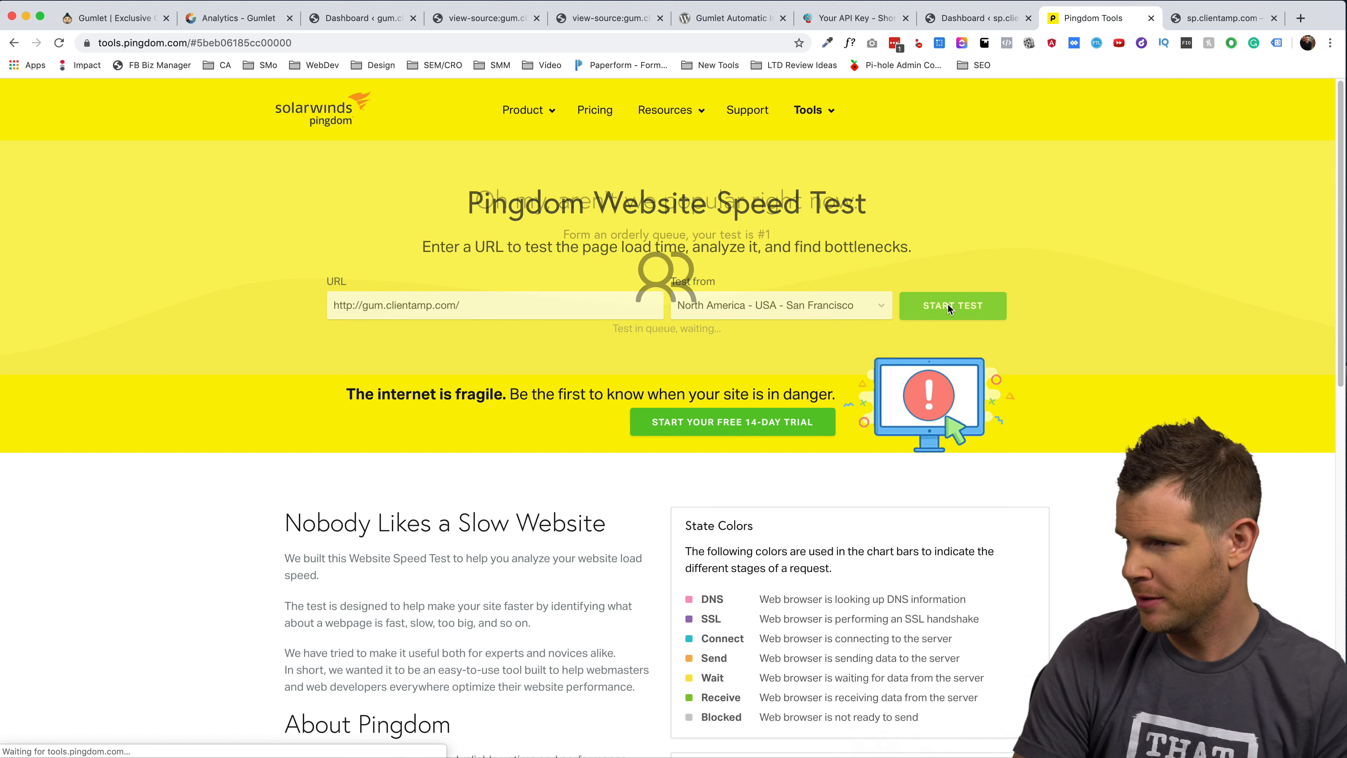
left_click(951, 305)
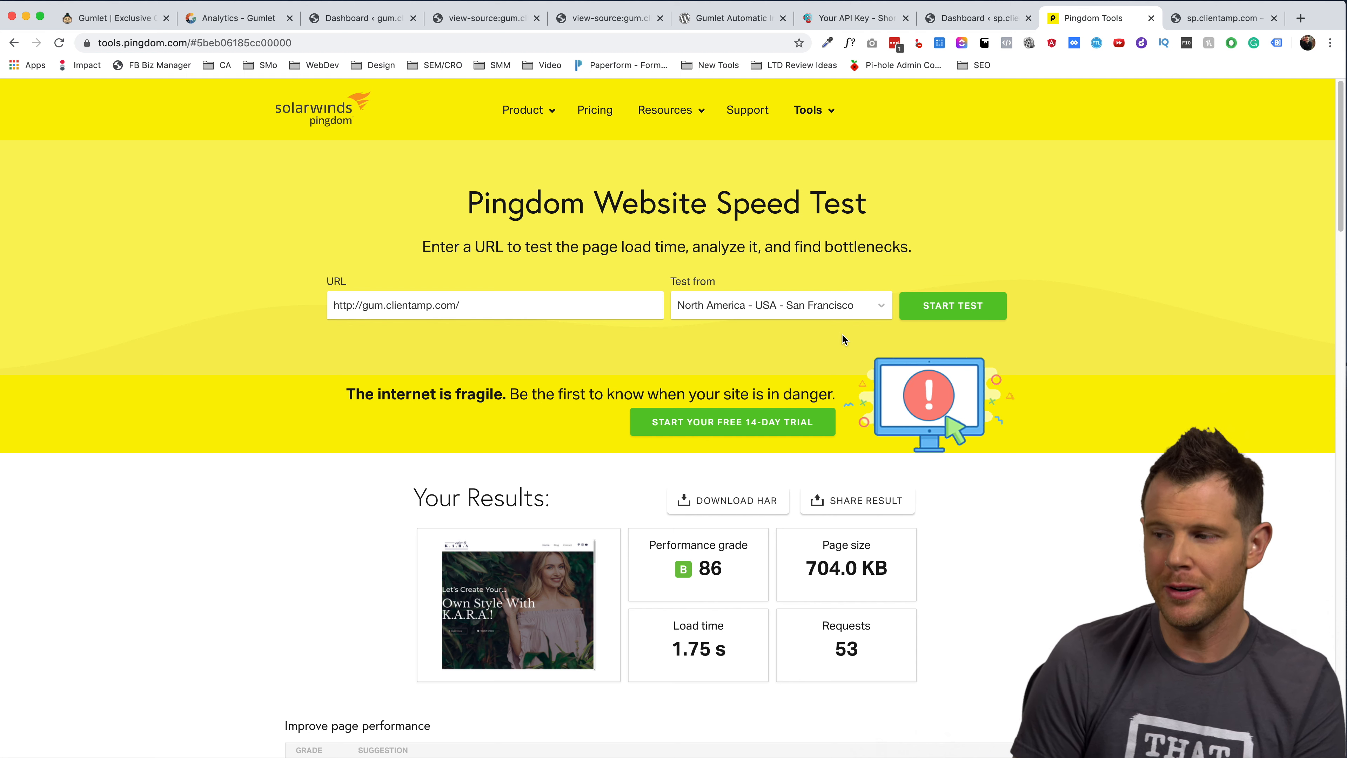
mouse_move(790, 690)
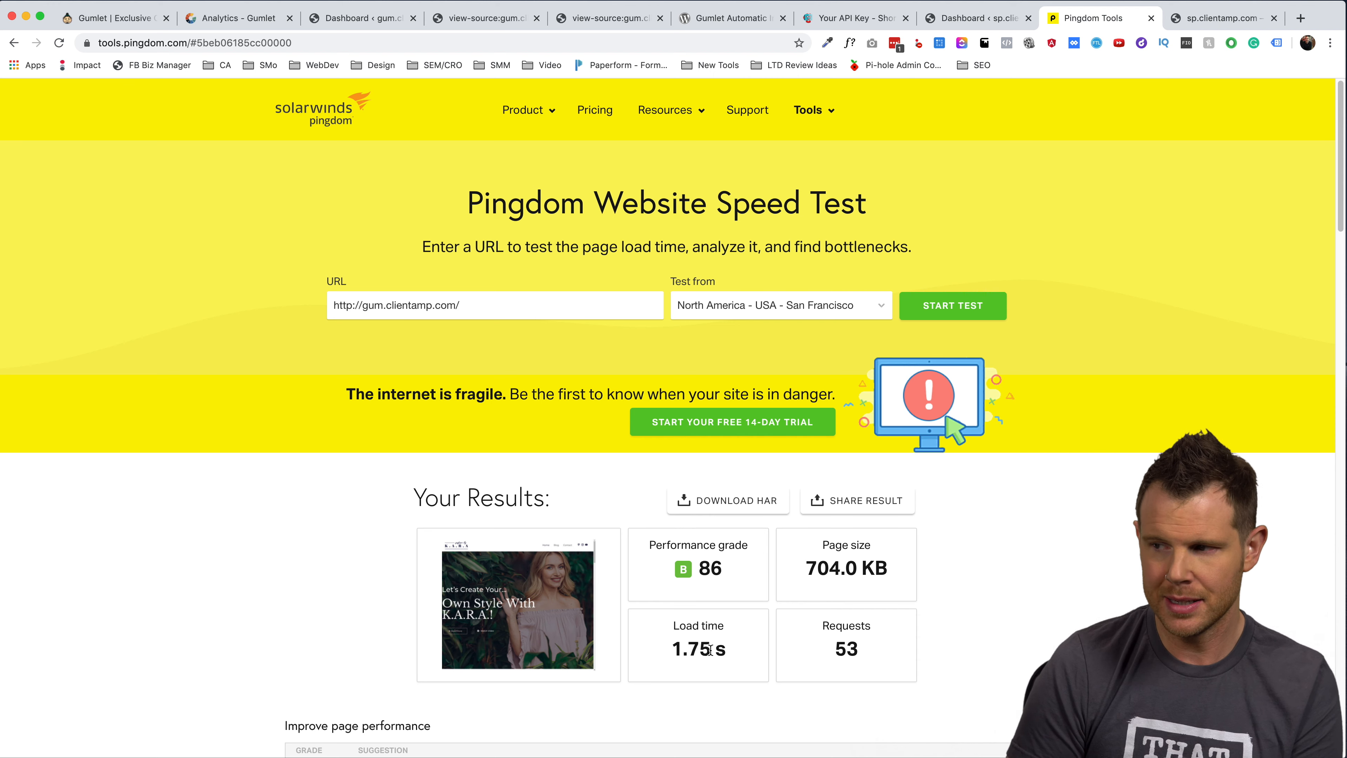
Return to the live gum.clientamp.com homepage to inspect the Discover Your Personal Style photo
left_click(360, 17)
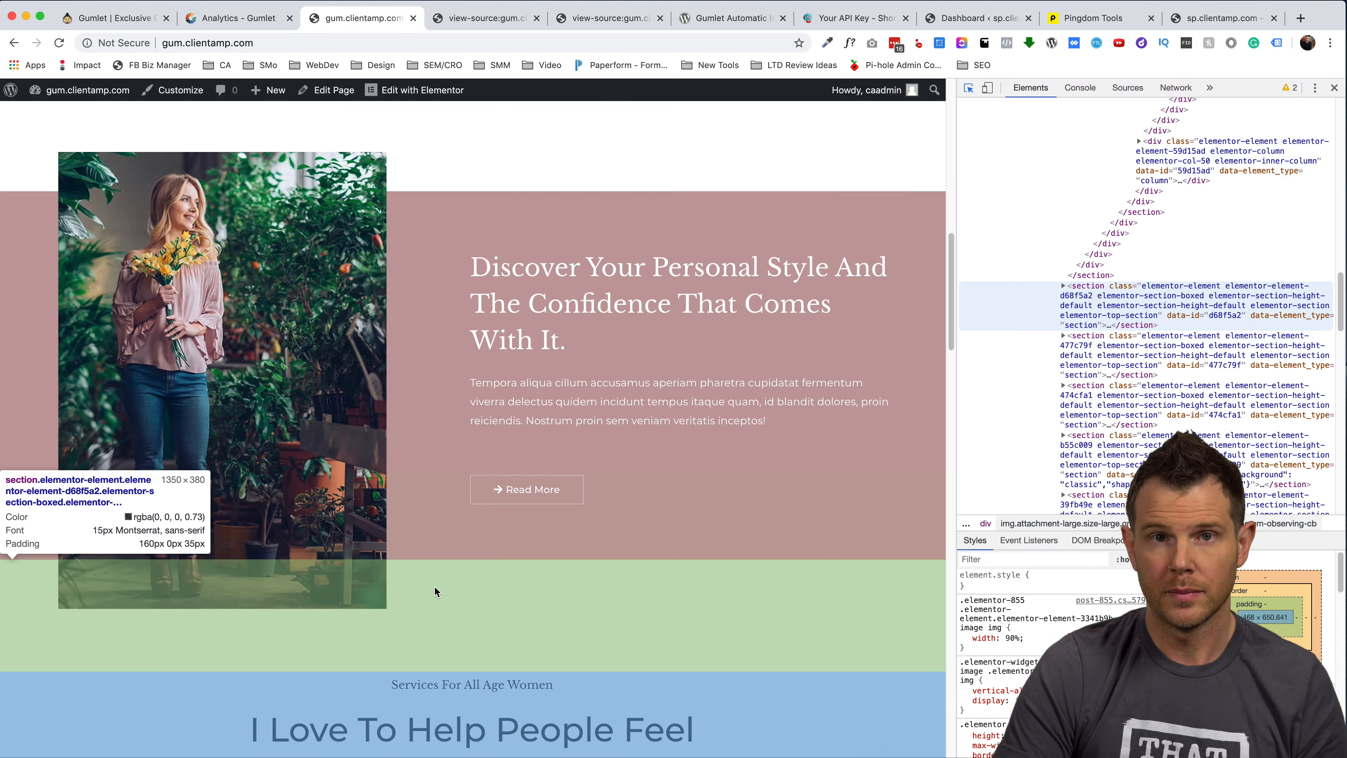
mouse_move(490, 606)
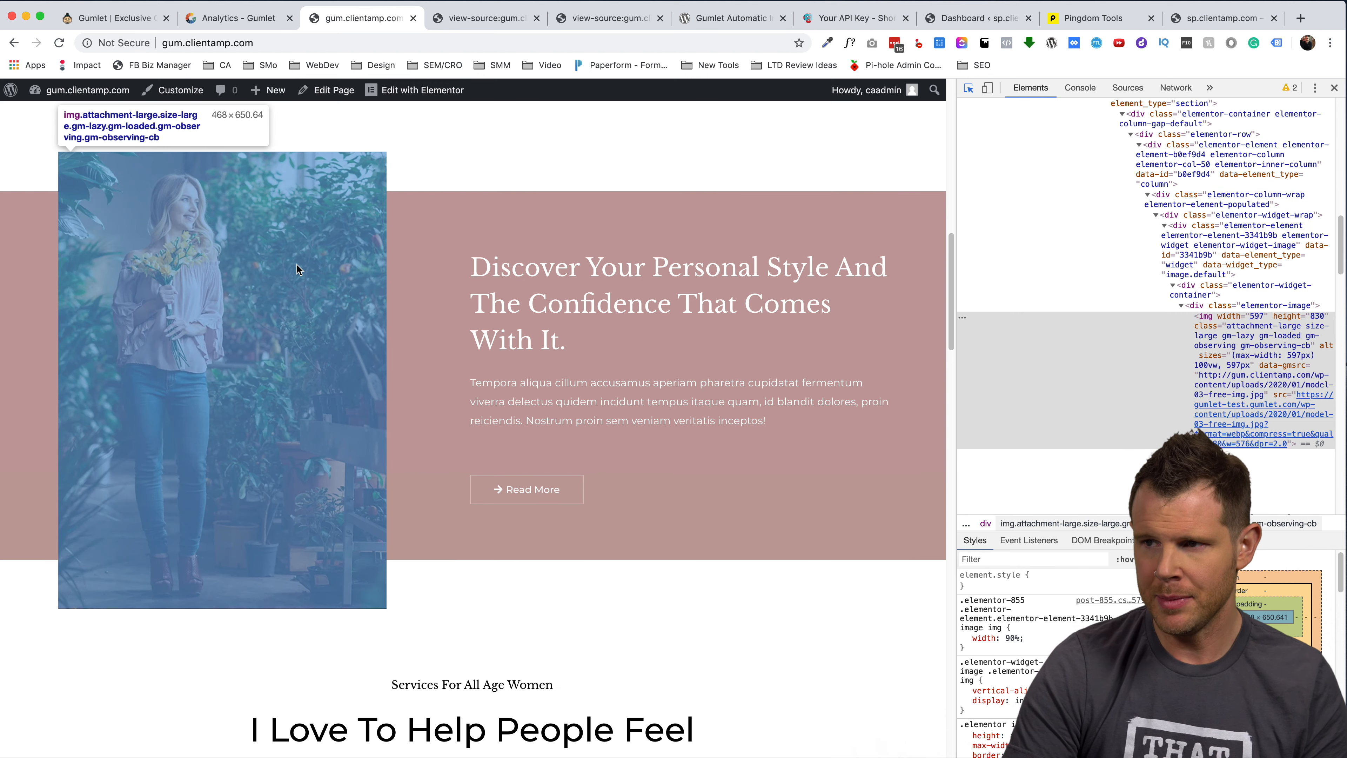
mouse_move(294, 264)
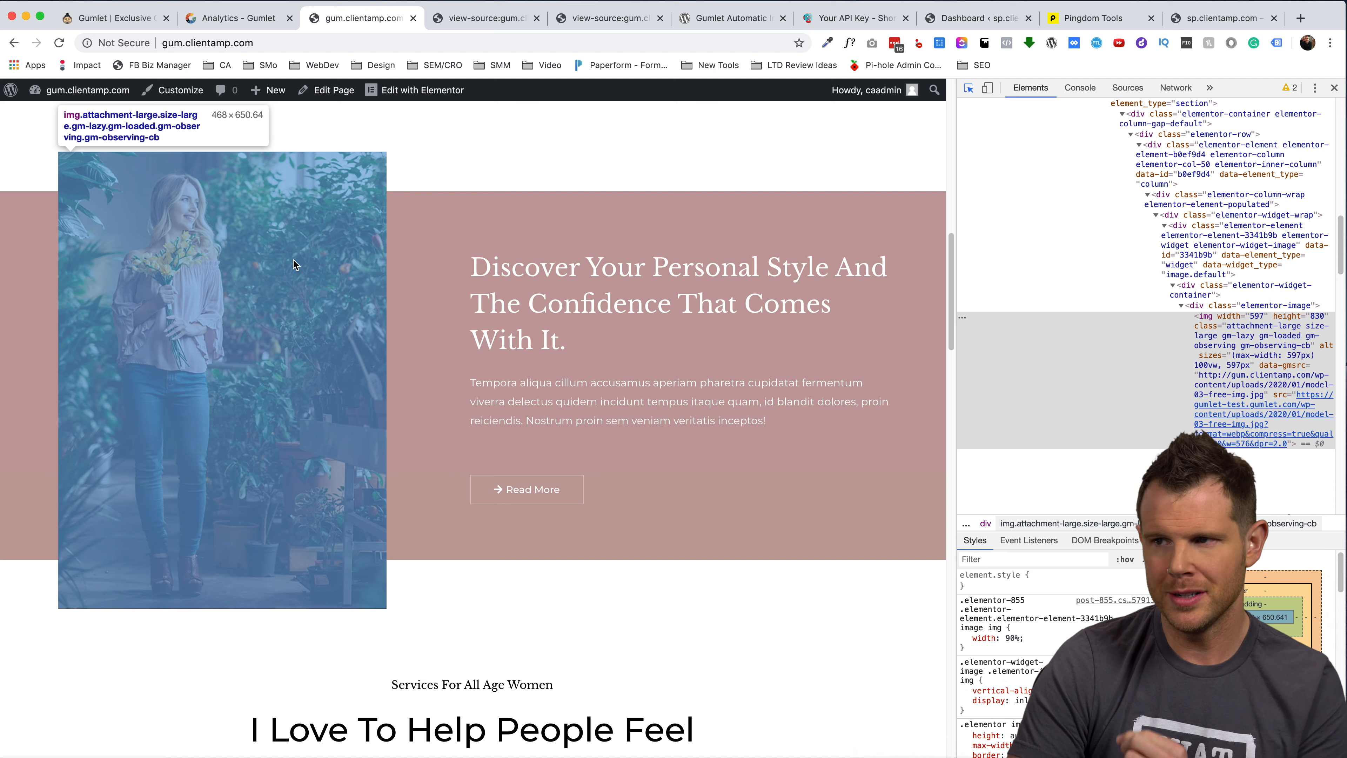
mouse_move(310, 259)
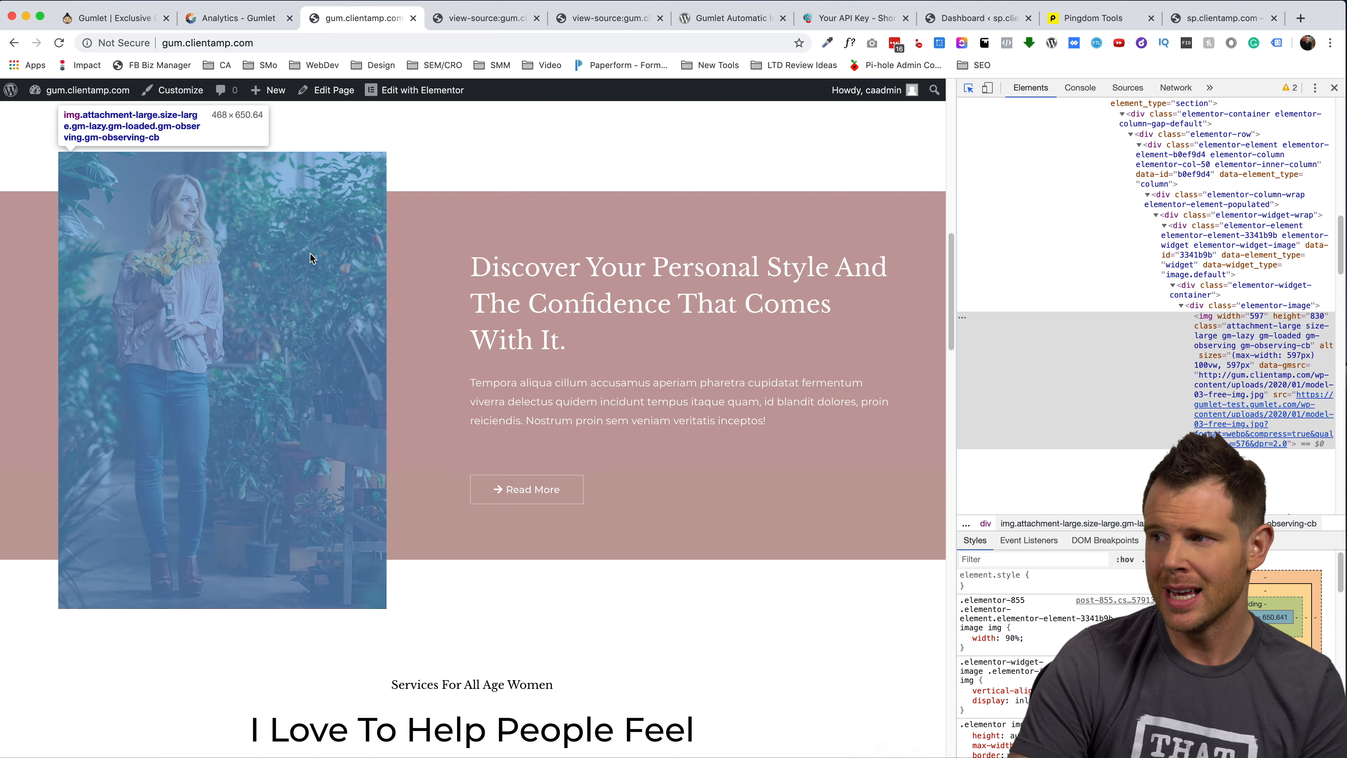
Emulate the page on iPad Pro then Pixel 2 to watch the photo resize, then move to sp.clientamp.com
left_click(985, 87)
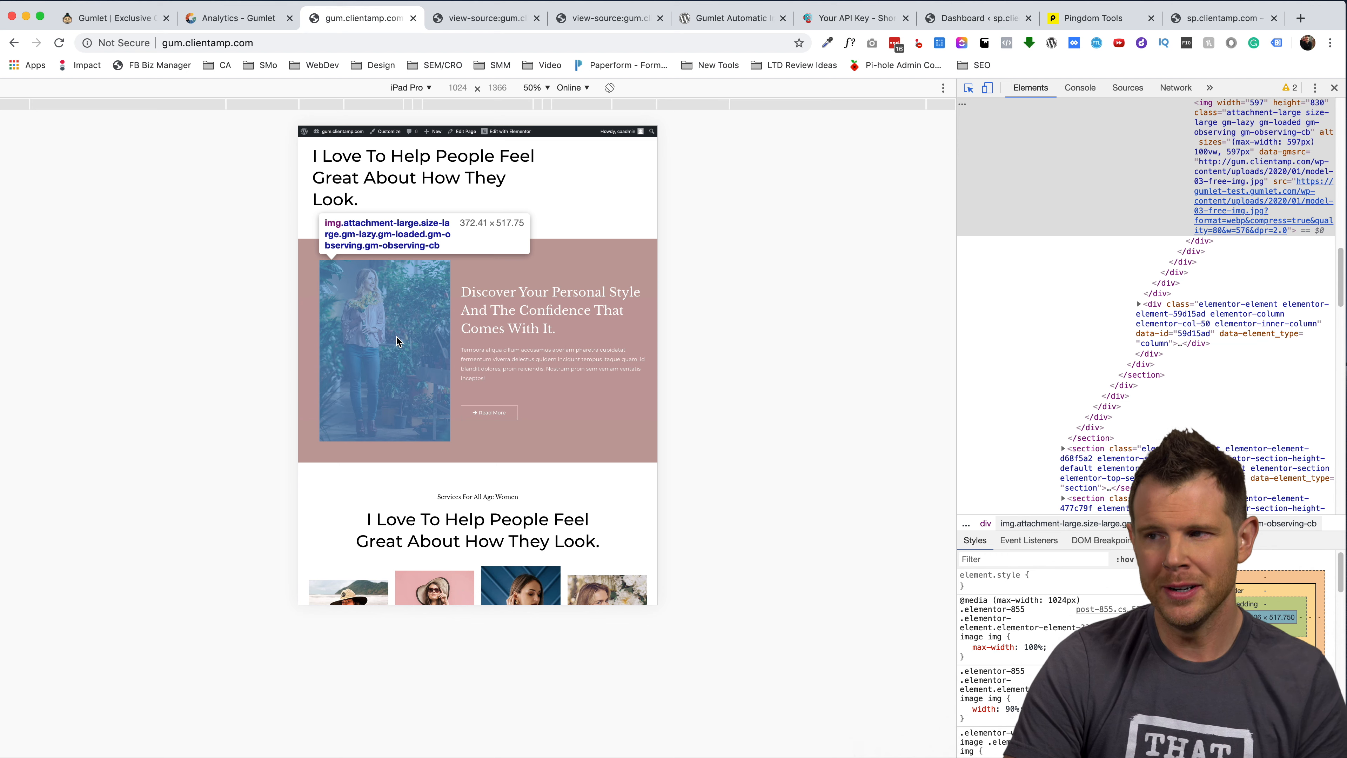
mouse_move(430, 177)
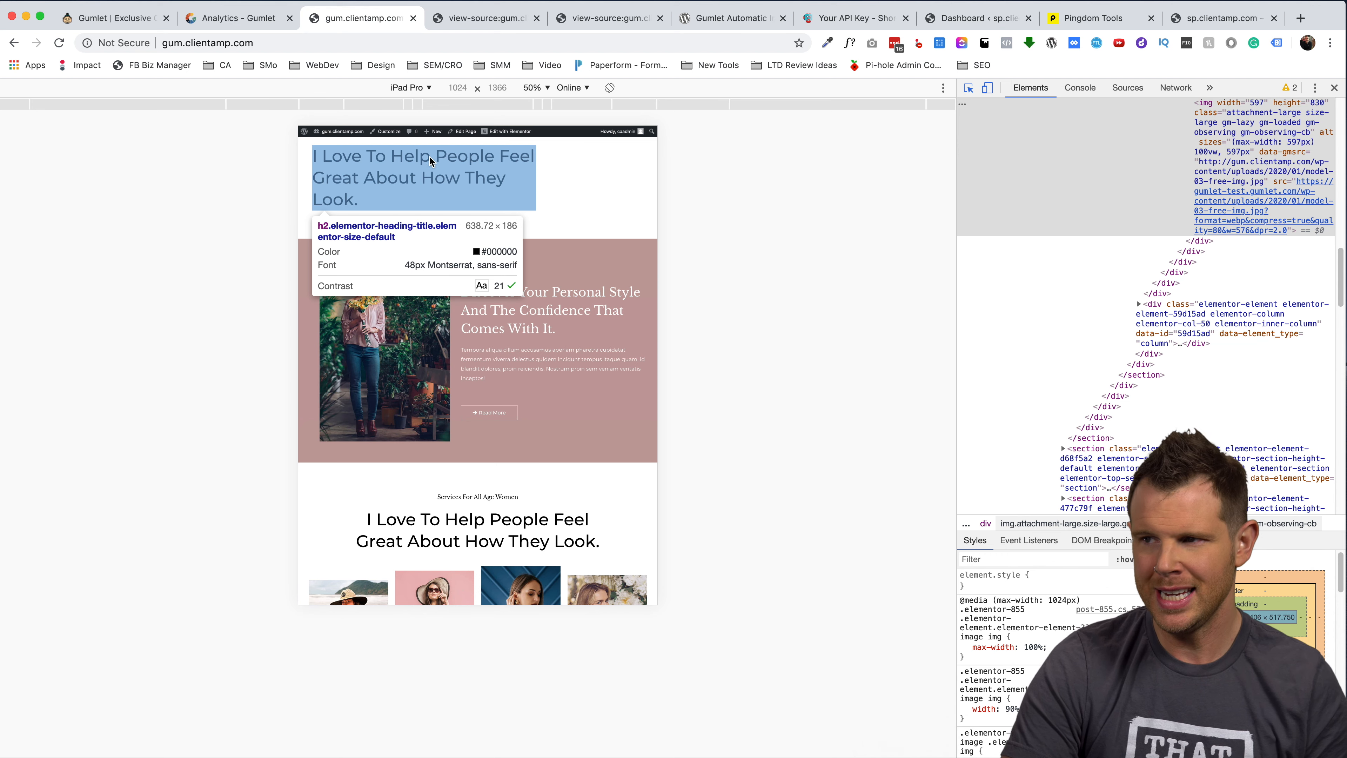
left_click(410, 87)
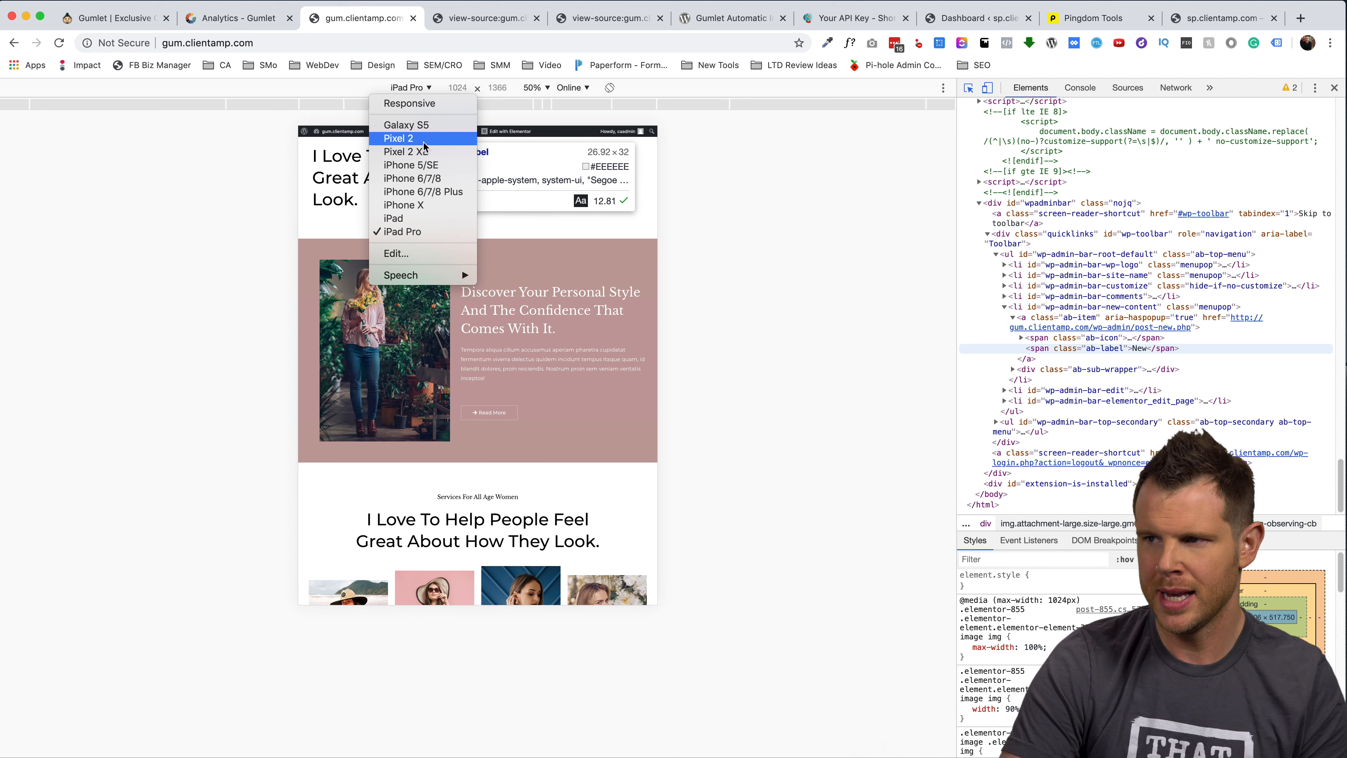
left_click(398, 138)
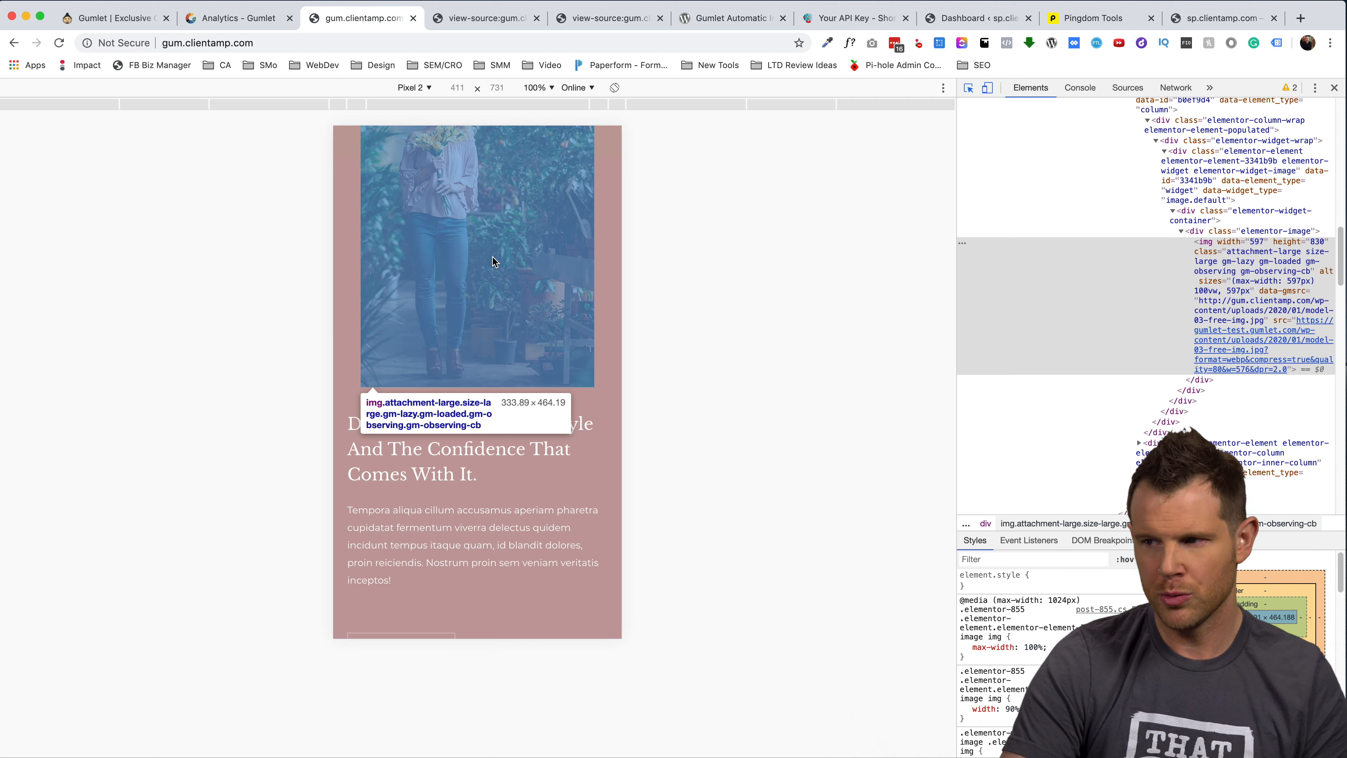
scroll("up", 3)
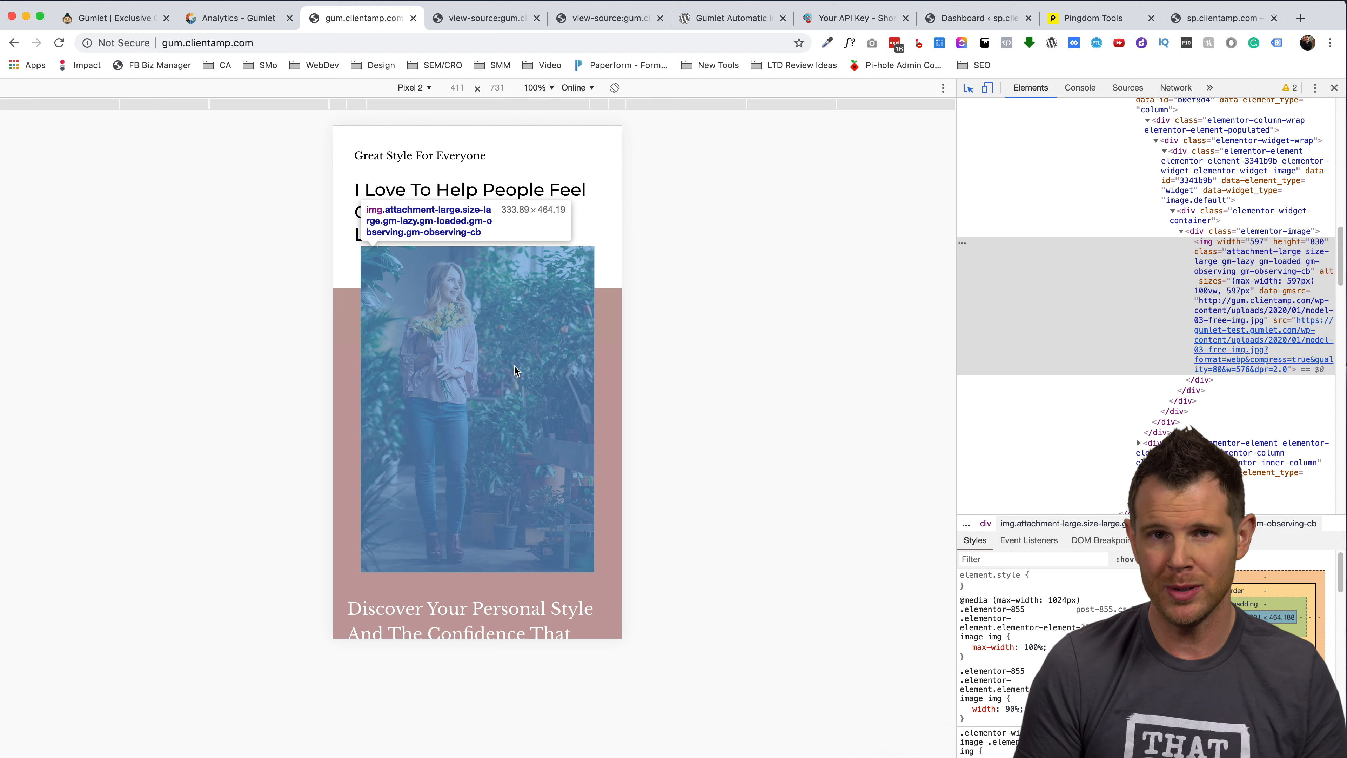
left_click(639, 17)
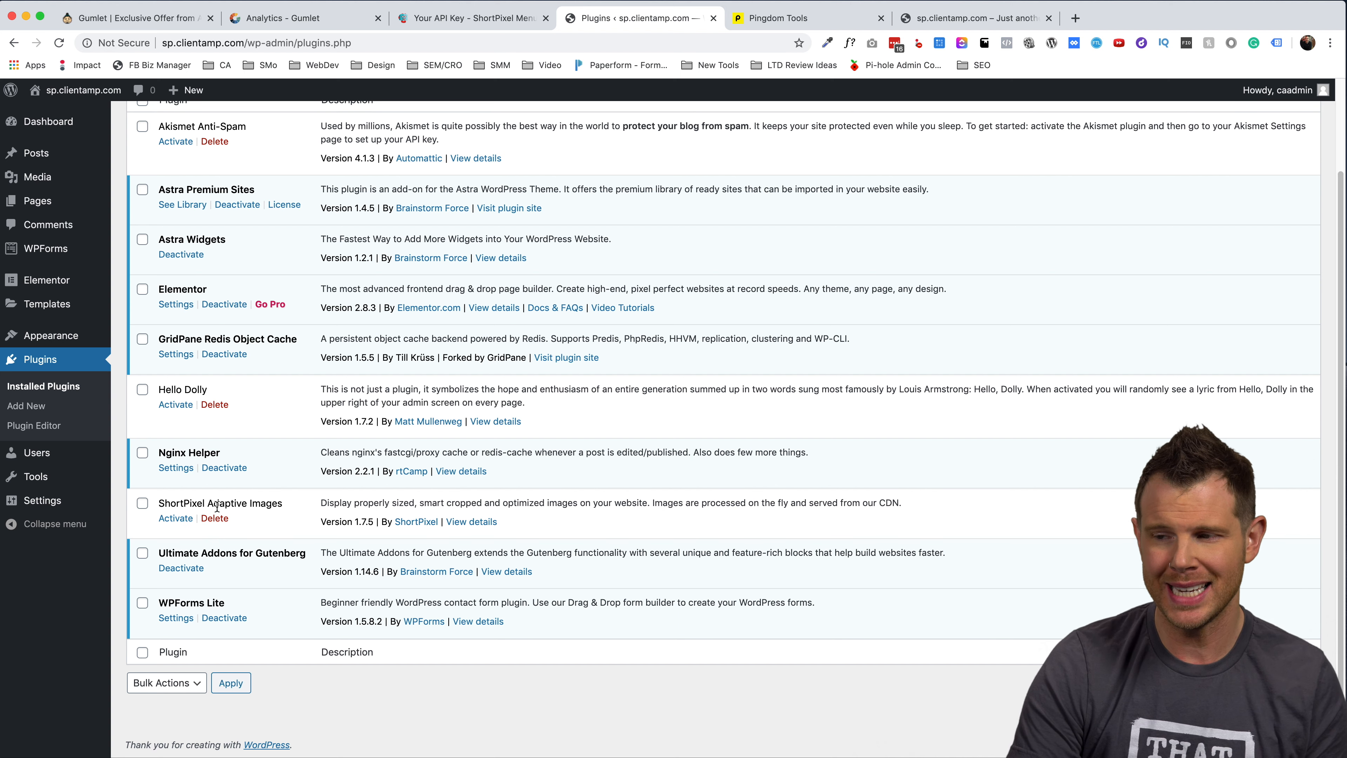
Activate ShortPixel Adaptive Images from the Installed Plugins list on sp.clientamp.com
left_click(175, 518)
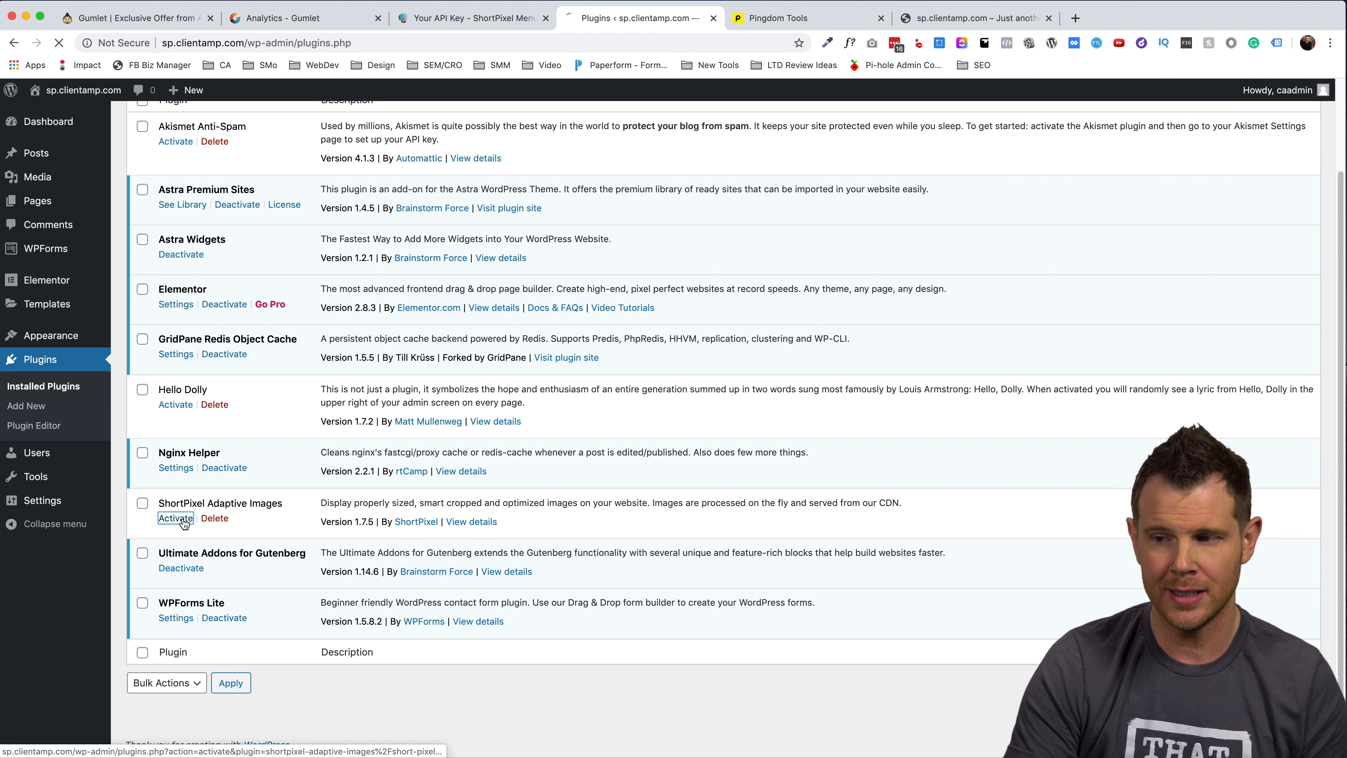
left_click(175, 518)
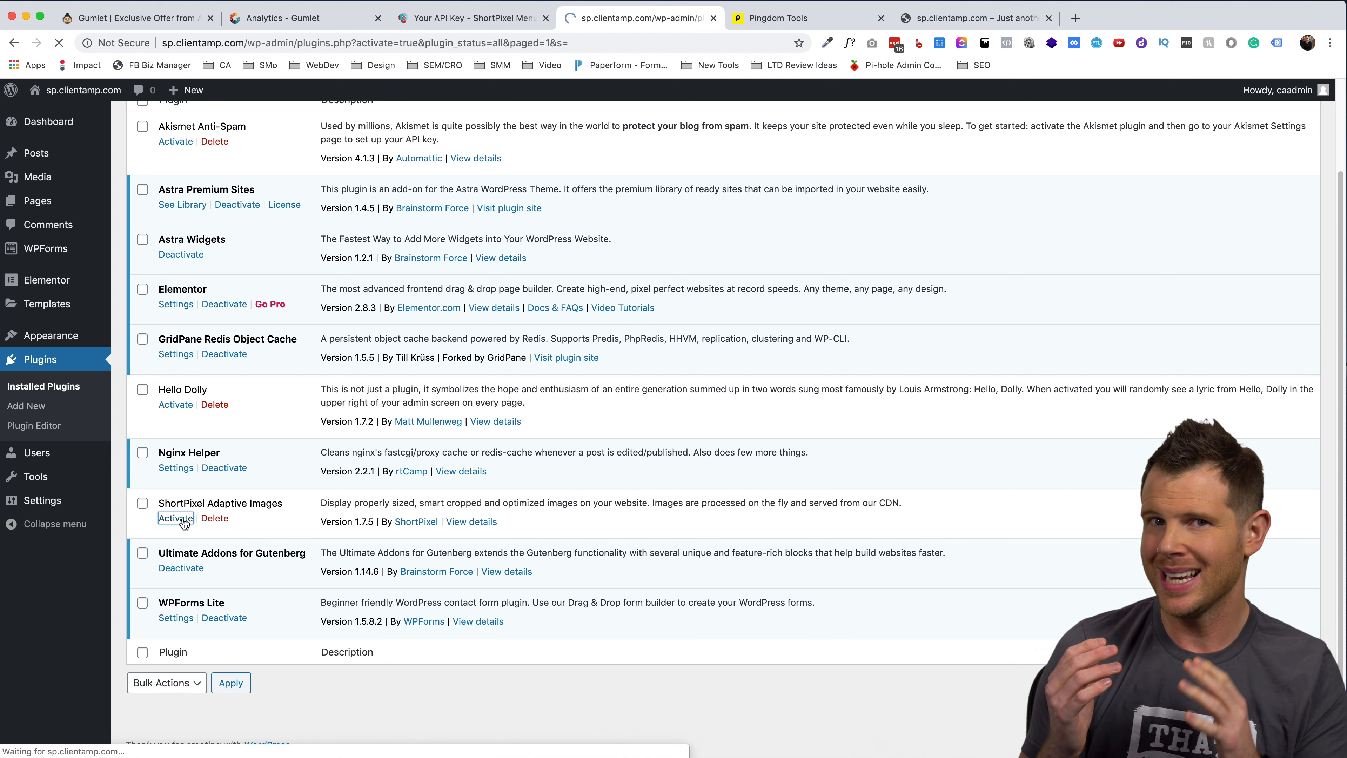
left_click(175, 518)
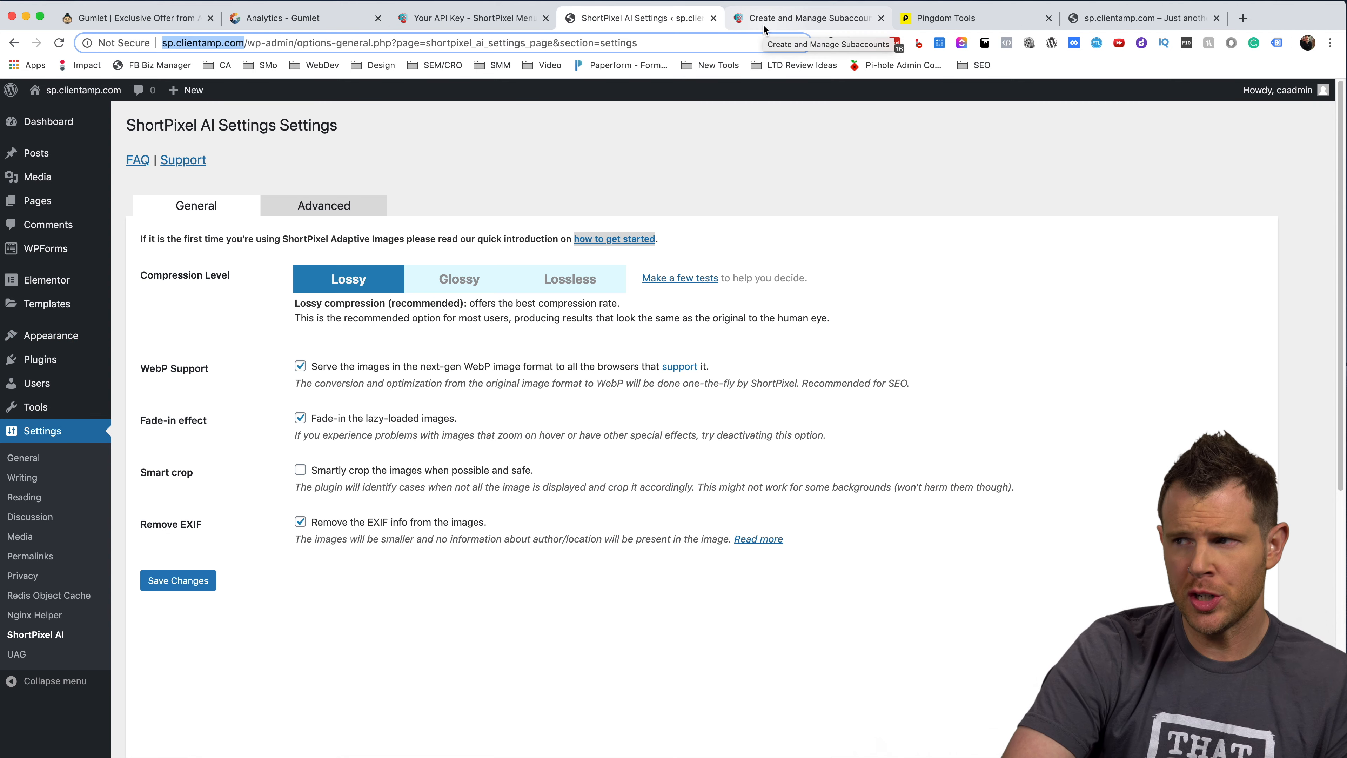
left_click(807, 17)
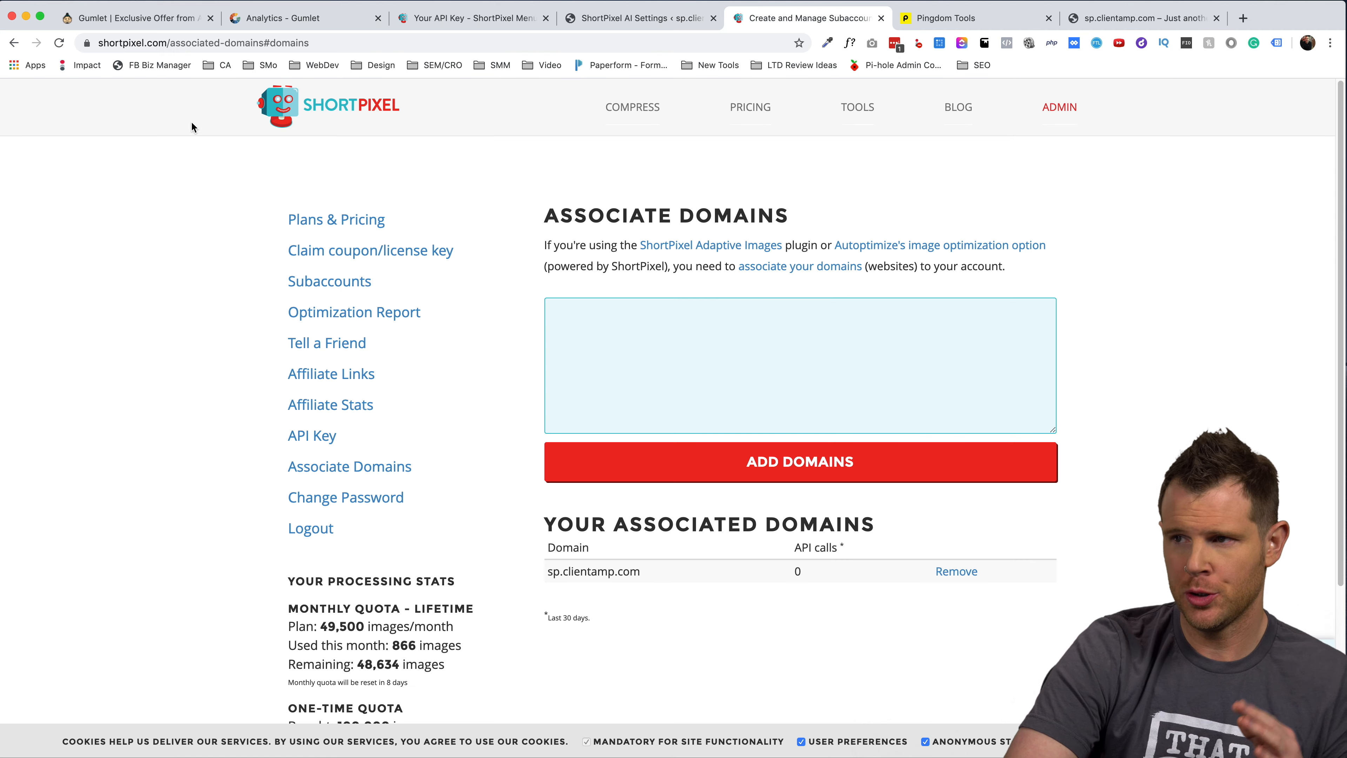
mouse_move(552, 584)
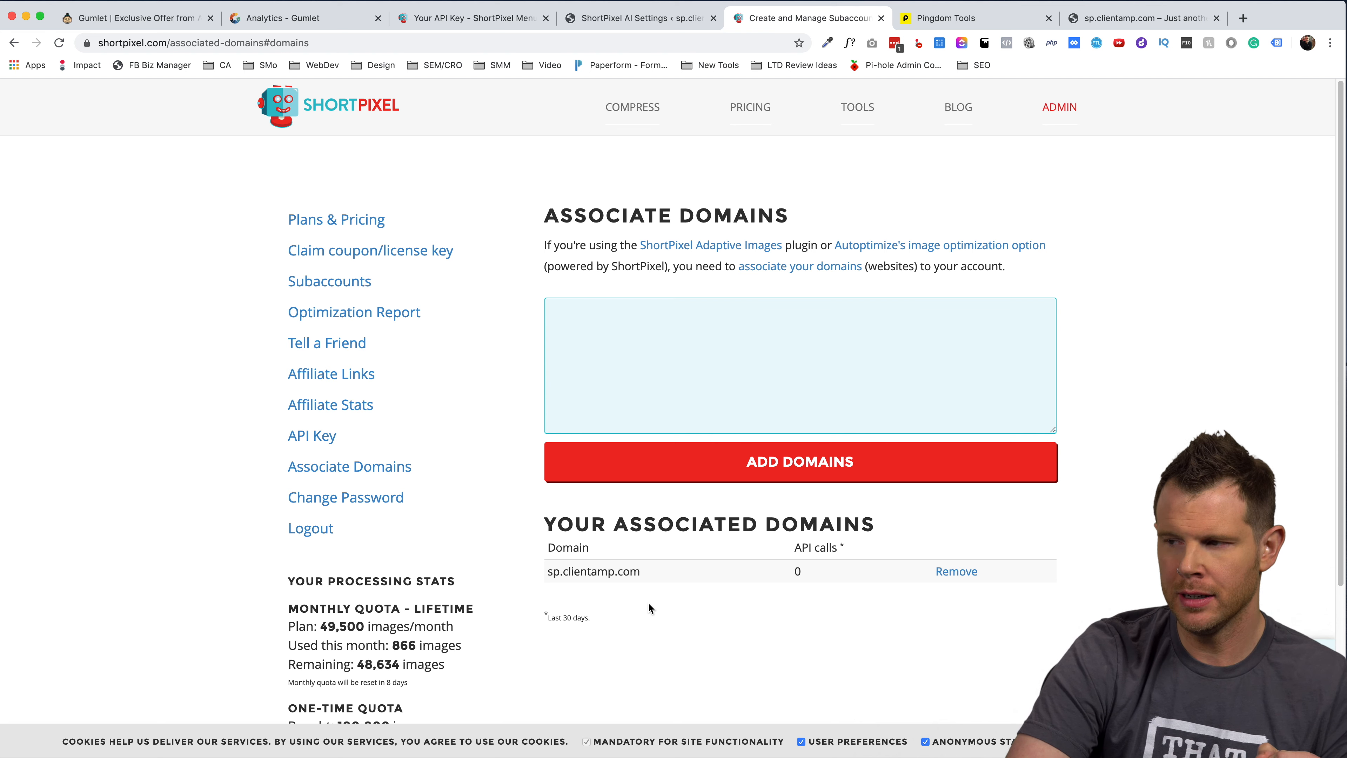
left_click(640, 17)
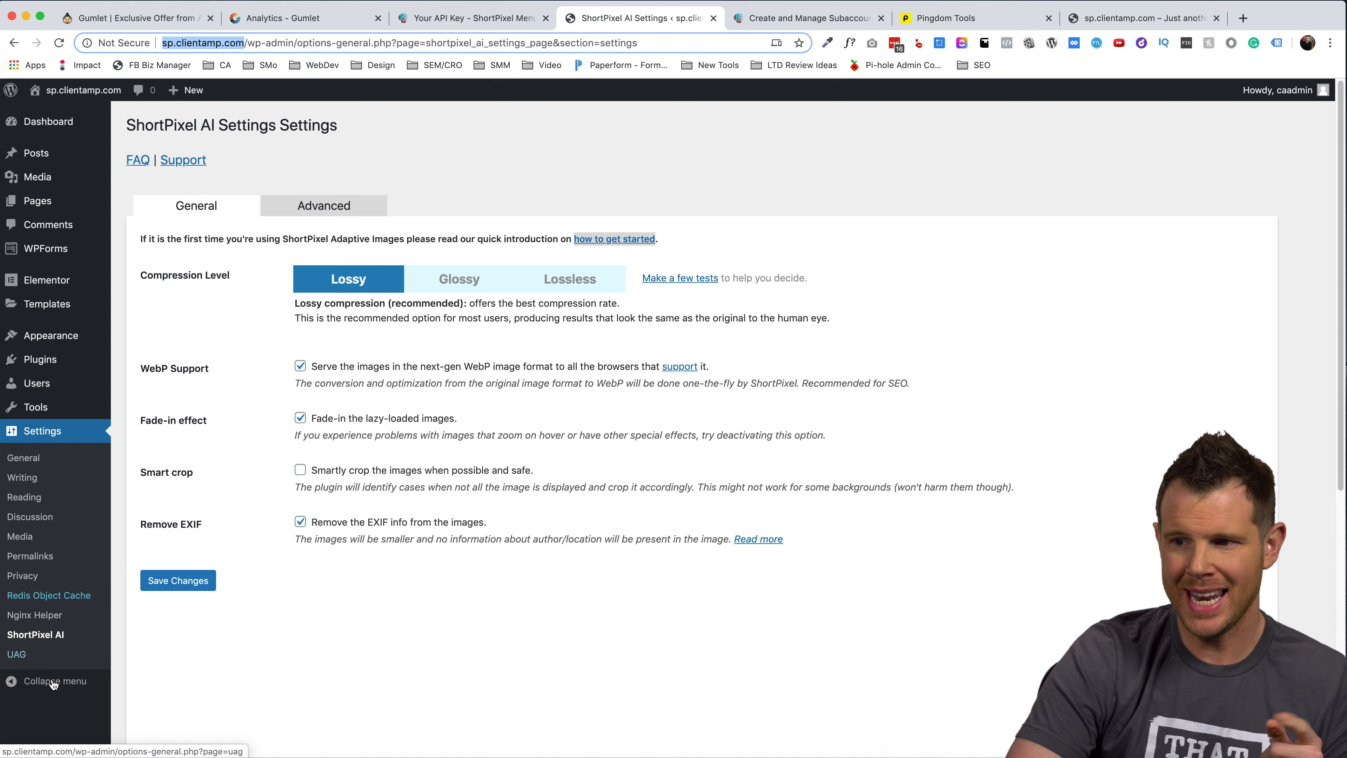
Tick Lazy-load the backgrounds in ShortPixel AI's Advanced settings, then view the sp.clientamp.com homepage
left_click(35, 634)
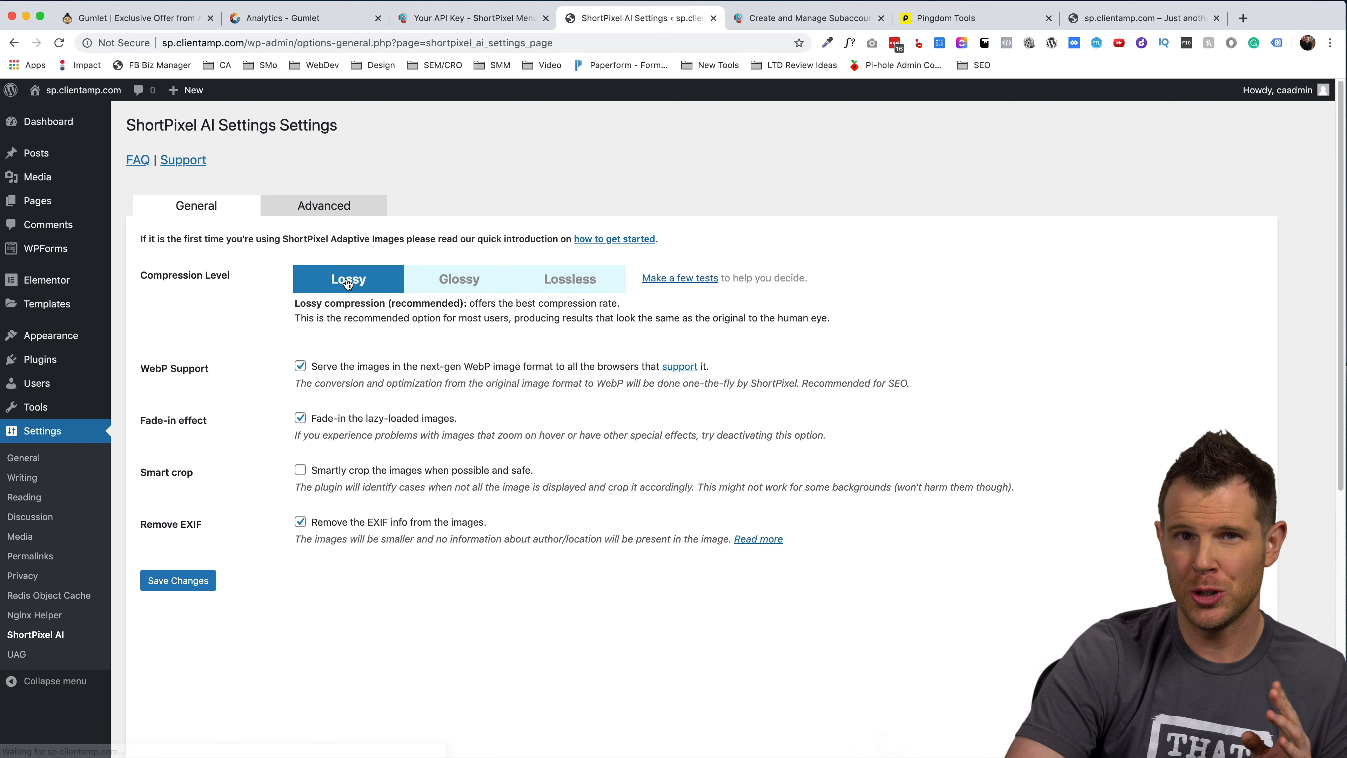
mouse_move(347, 278)
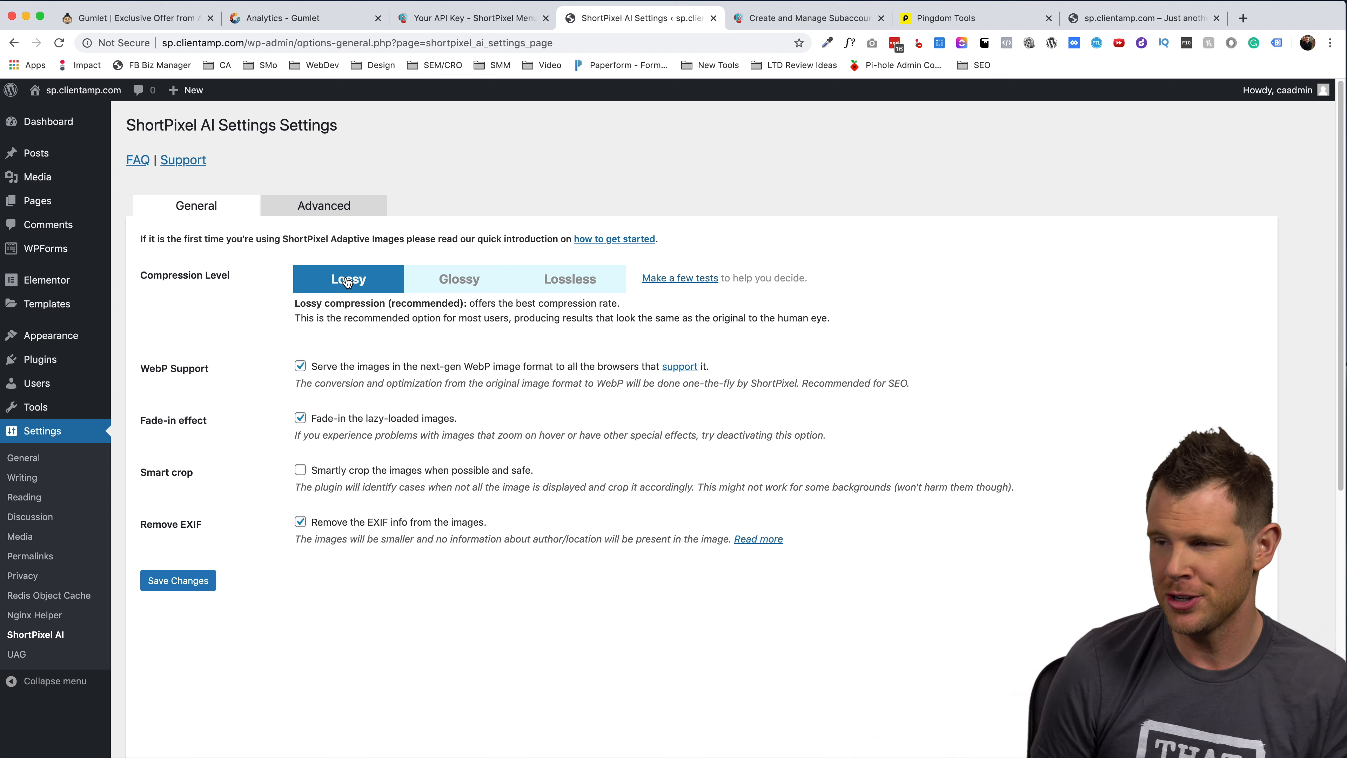
left_click(324, 205)
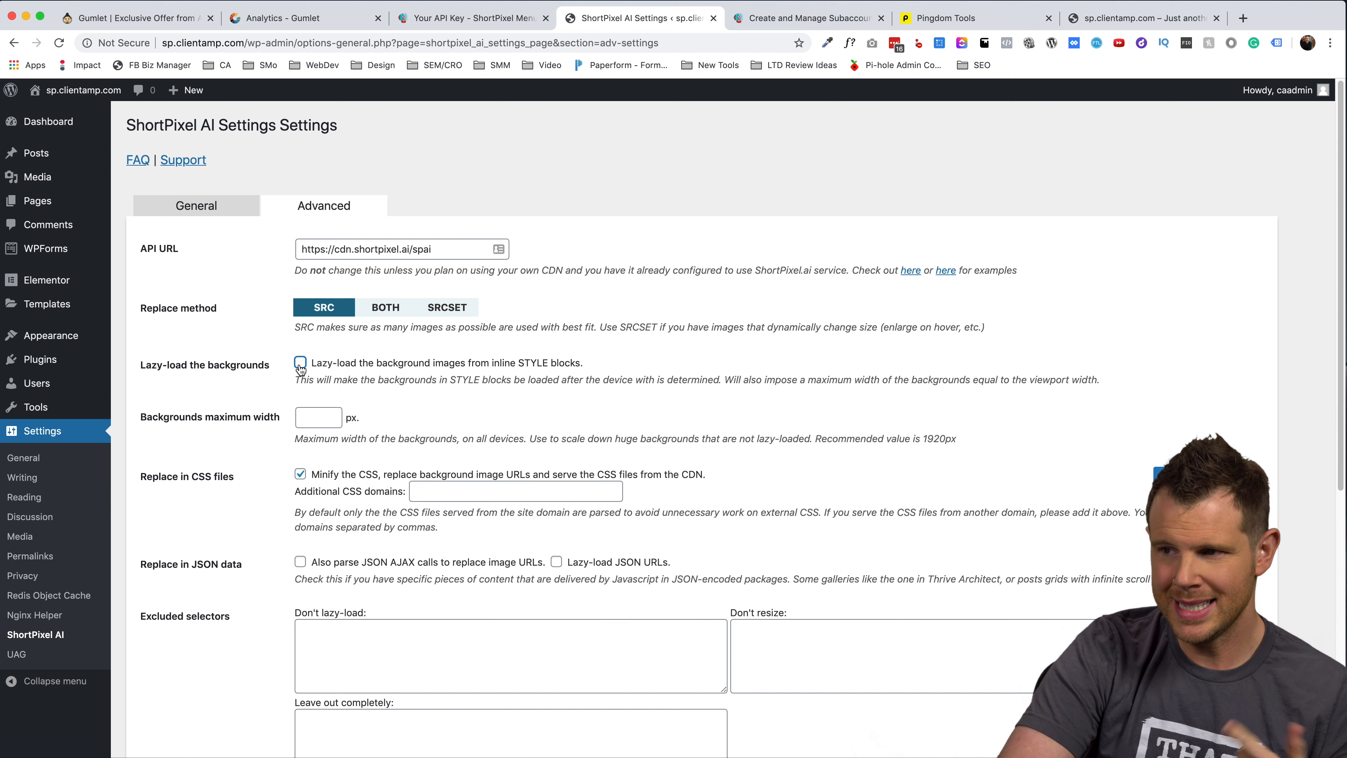
left_click(299, 361)
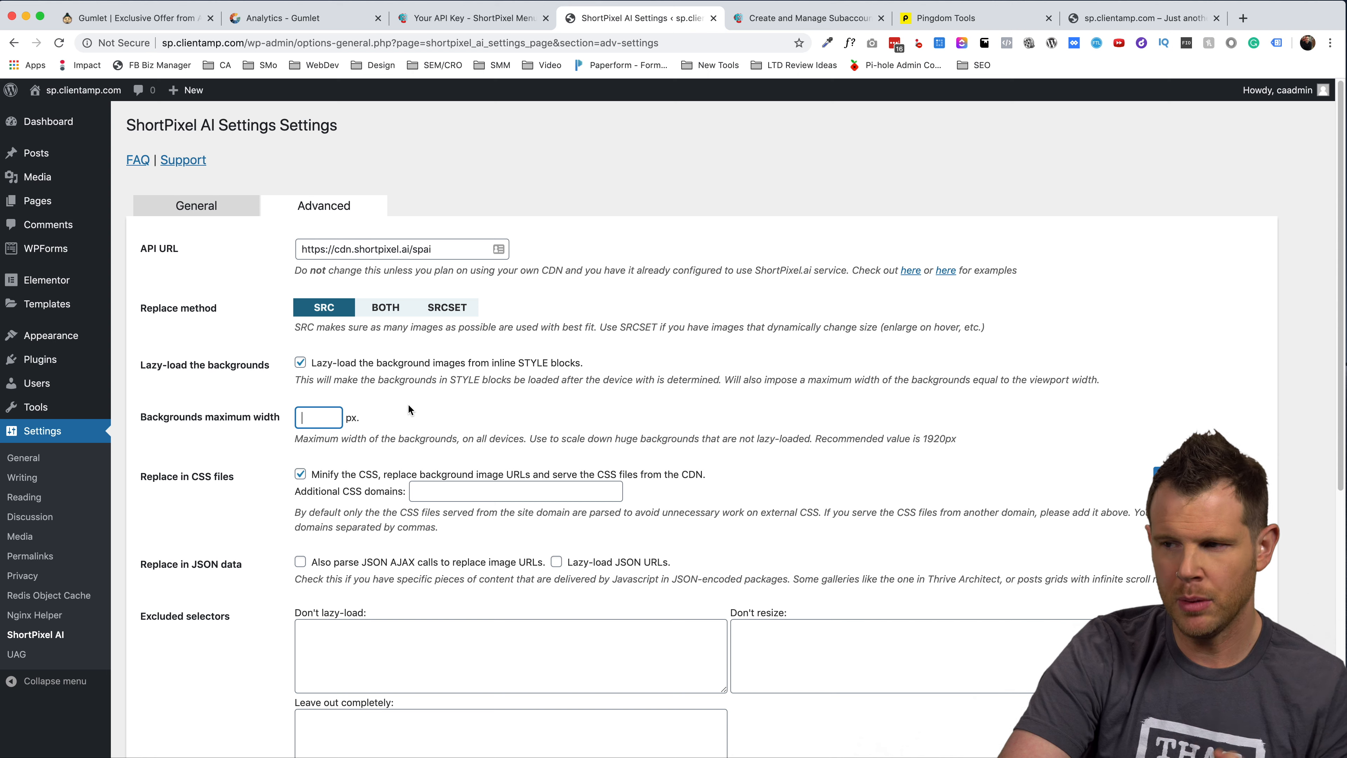
scroll("down", 3)
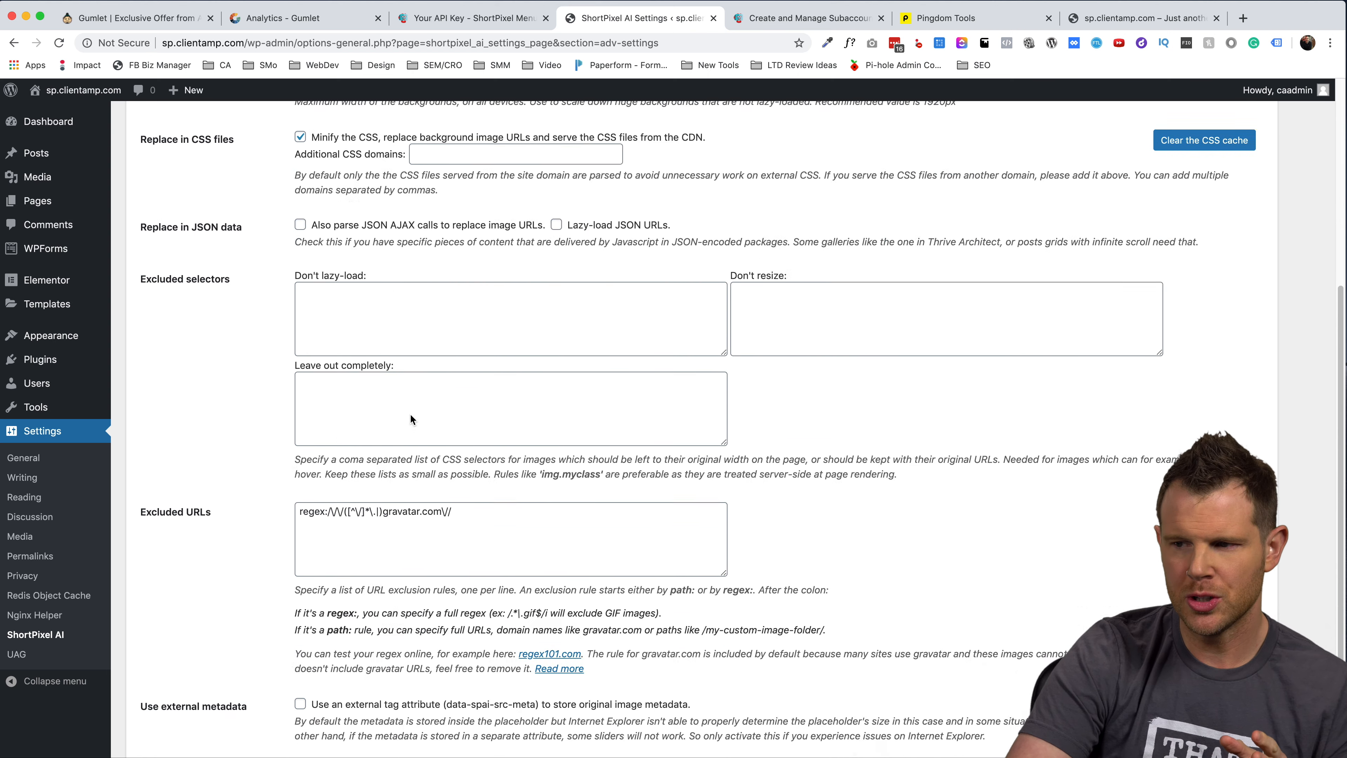
scroll("down", 3)
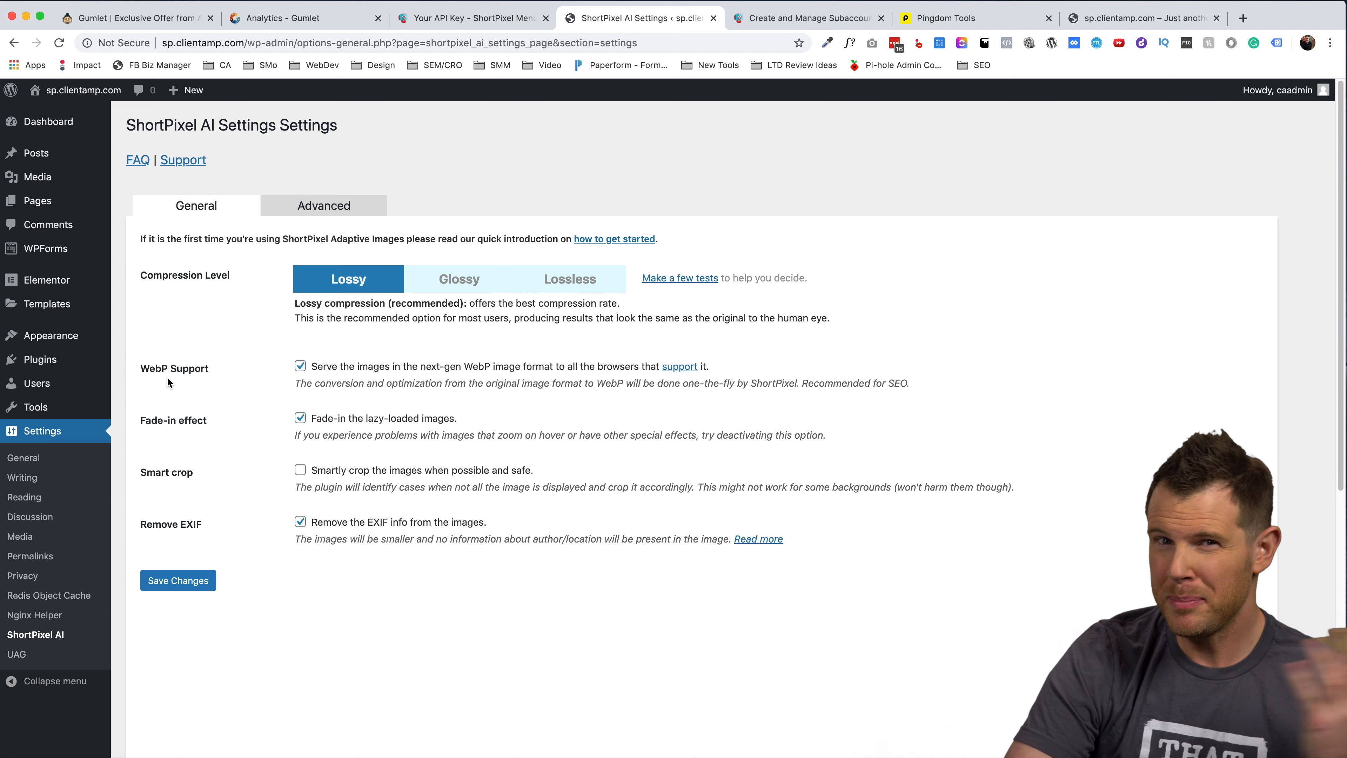
left_click(745, 17)
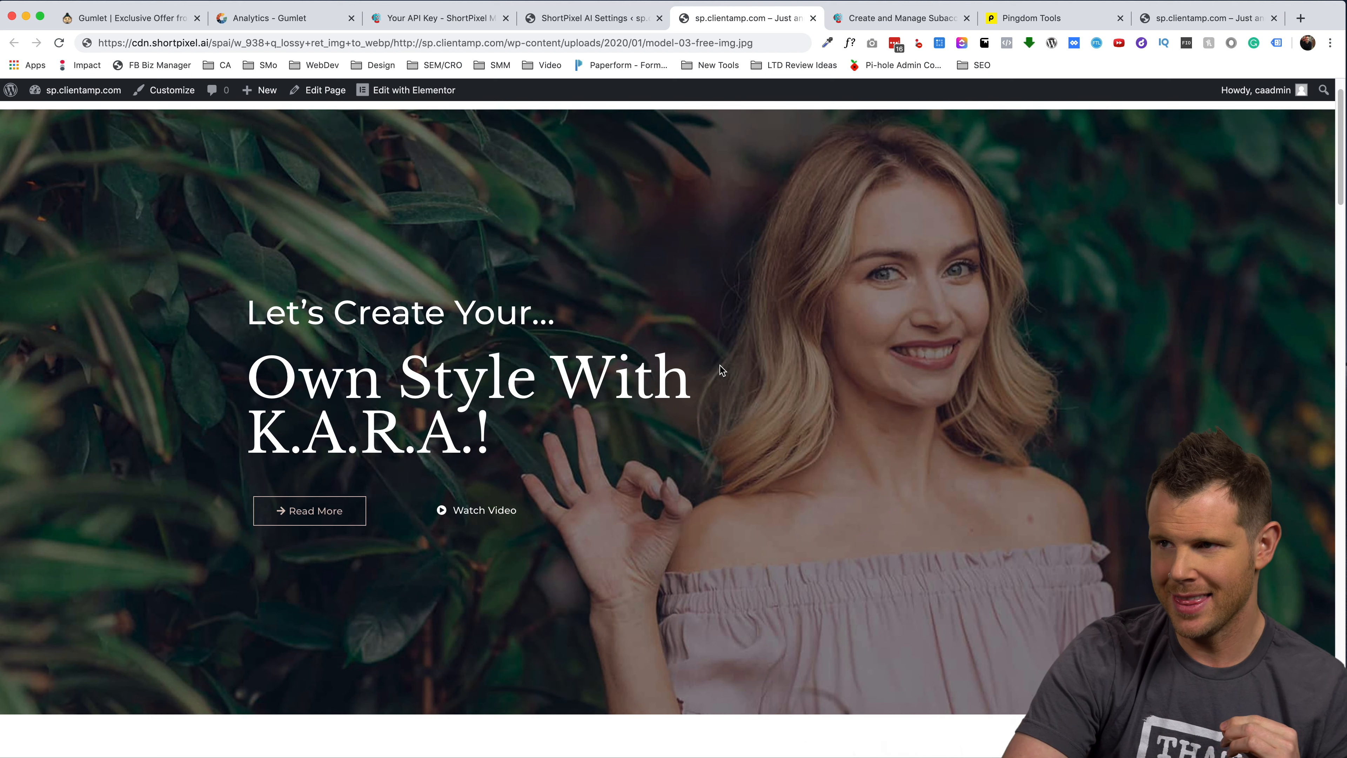
Scroll to the ShortPixel-served style photo, then switch back to the Pingdom Tools tab
scroll("down", 3)
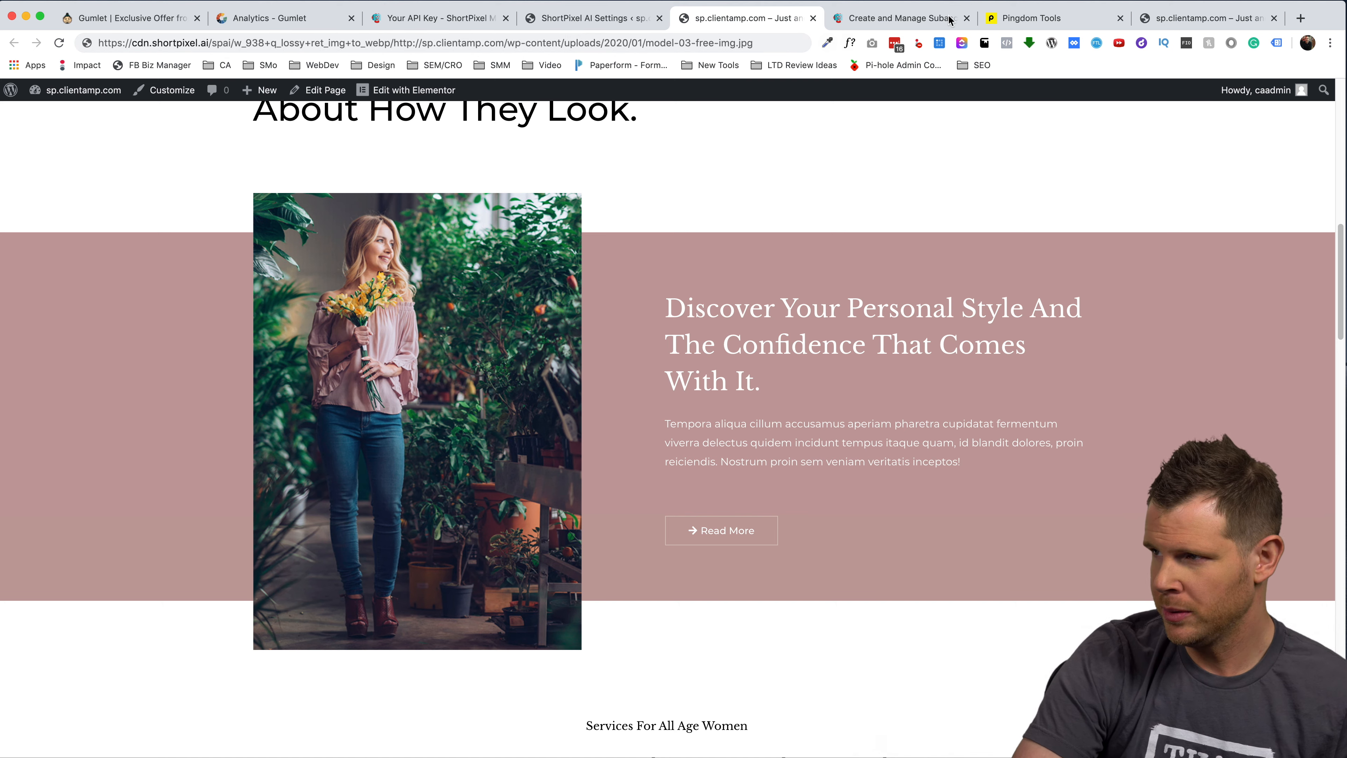
left_click(1031, 17)
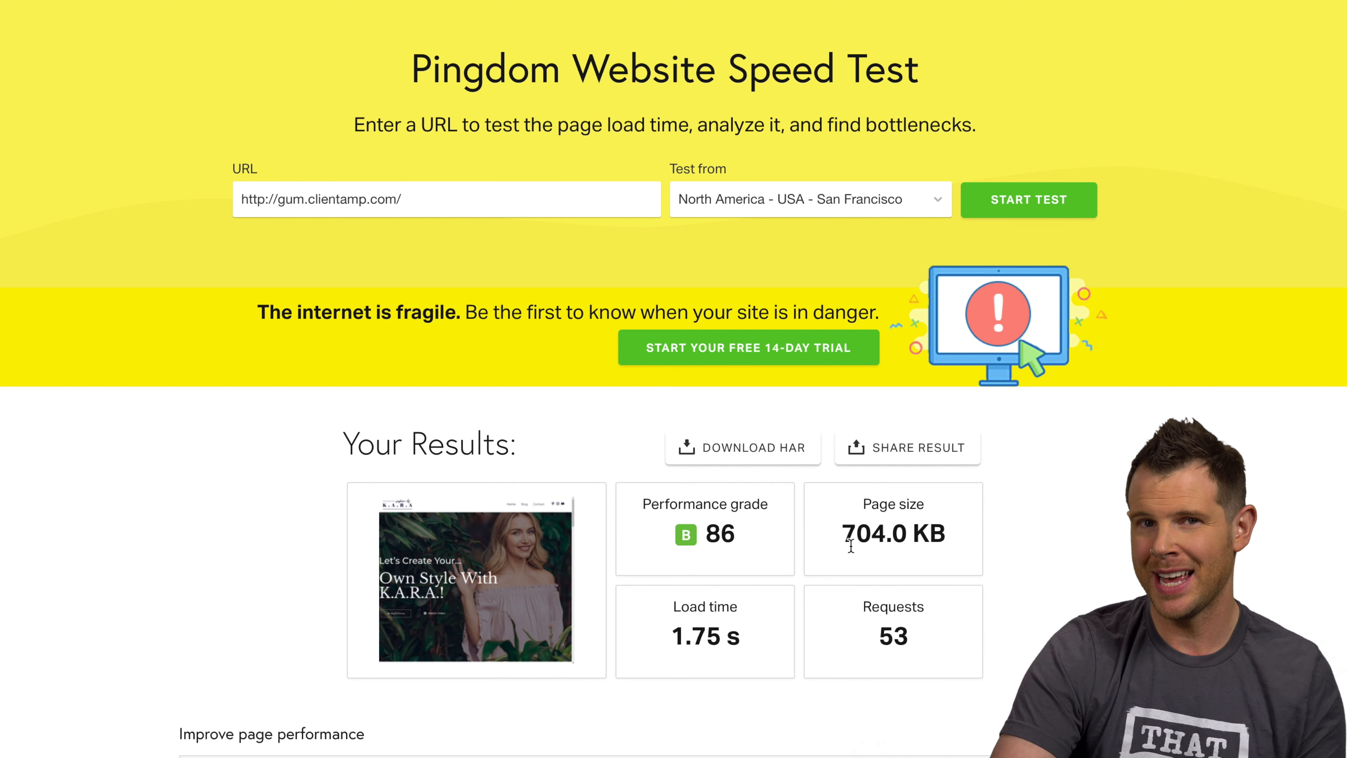
left_click(404, 199)
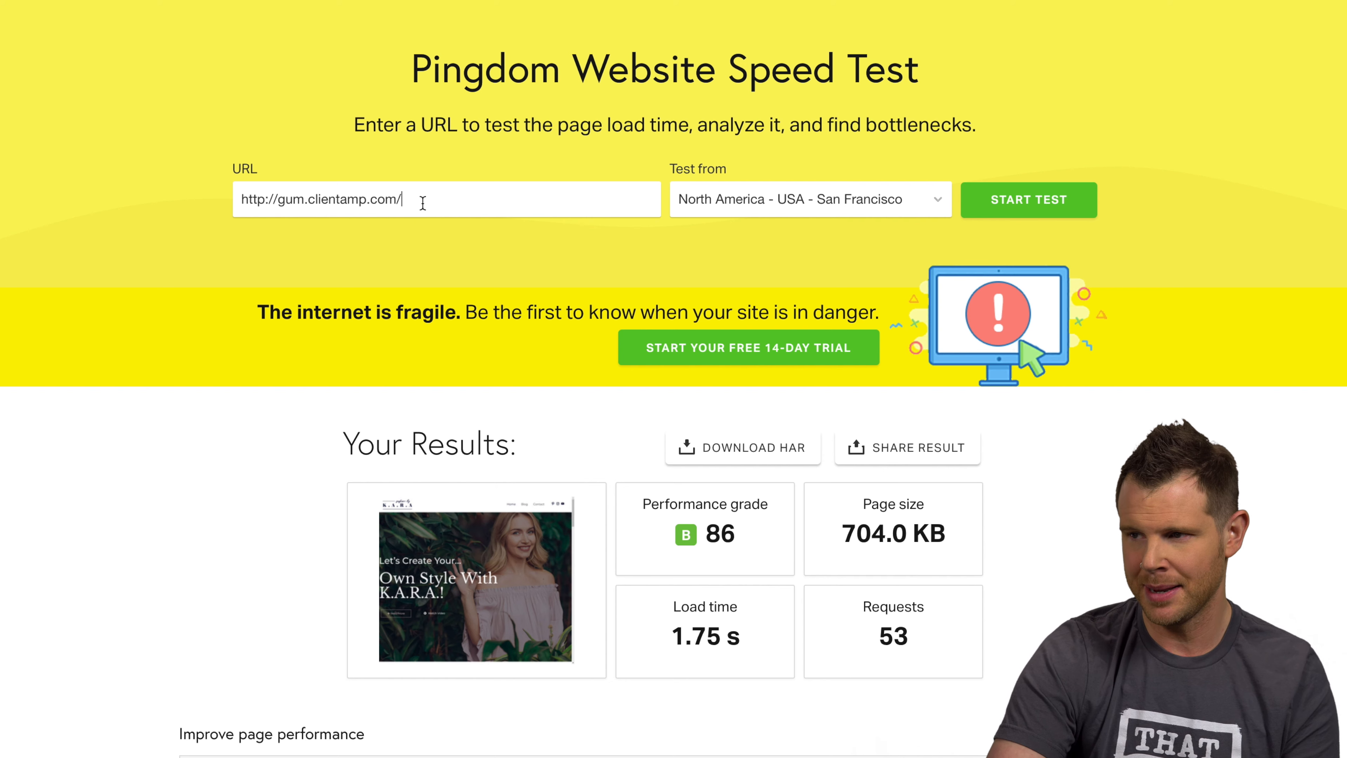
type("http://sp.clientamp.com/")
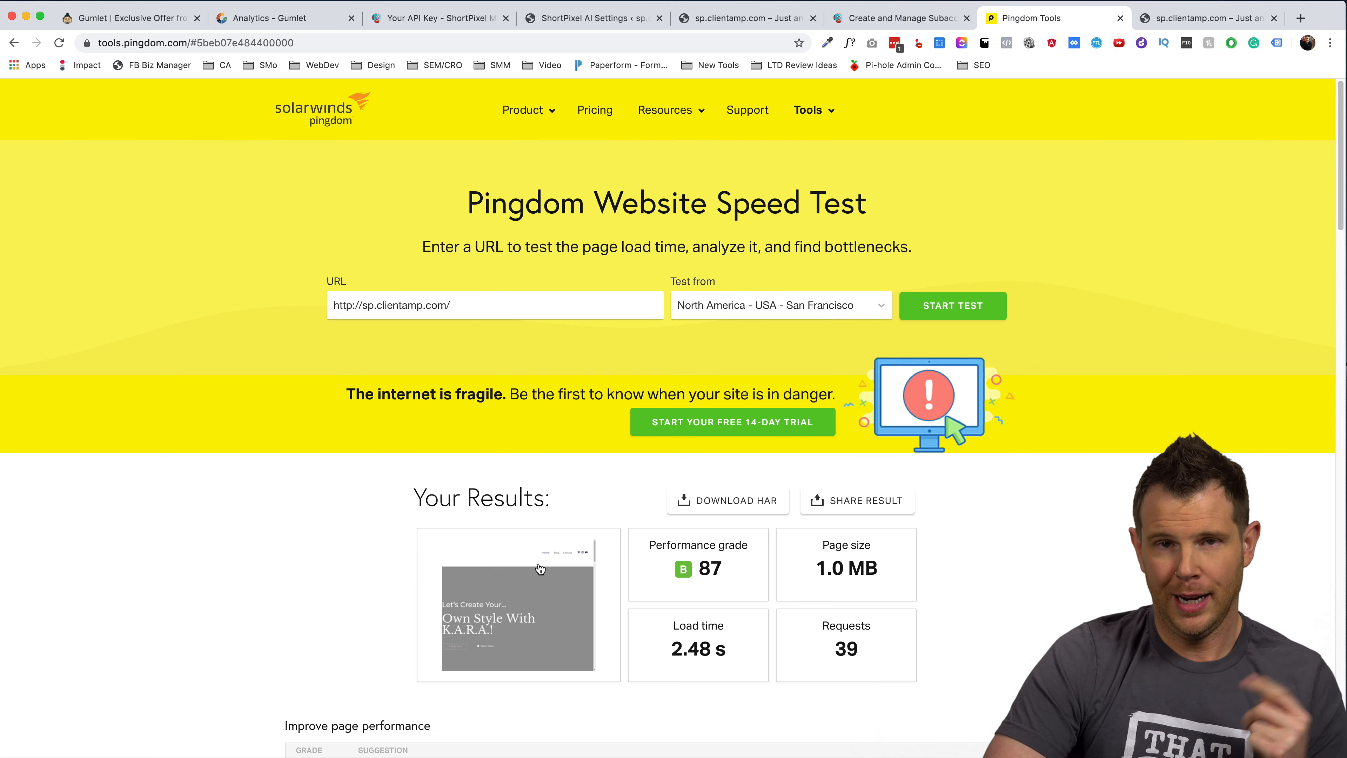
mouse_move(582, 528)
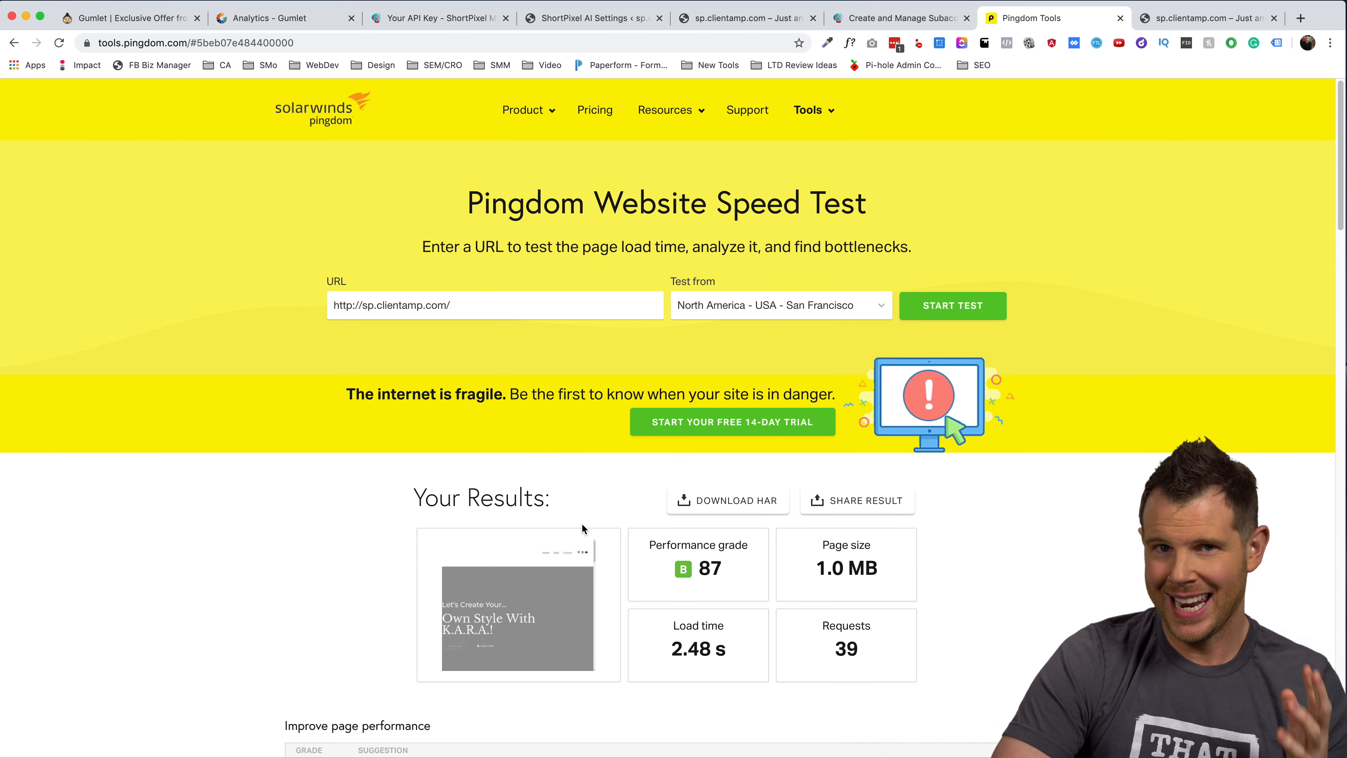